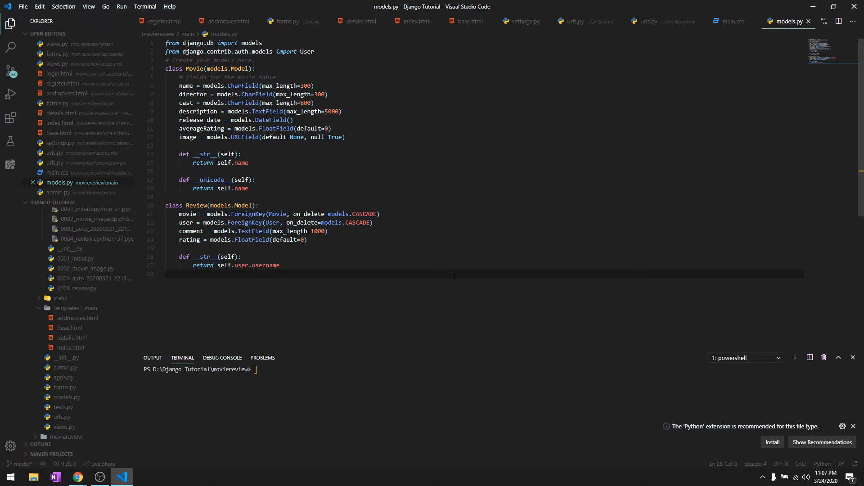
# Step: Open moviereview/main/forms.py to view the MovieForm ModelForm definition
pyautogui.doubleClick(196, 205)
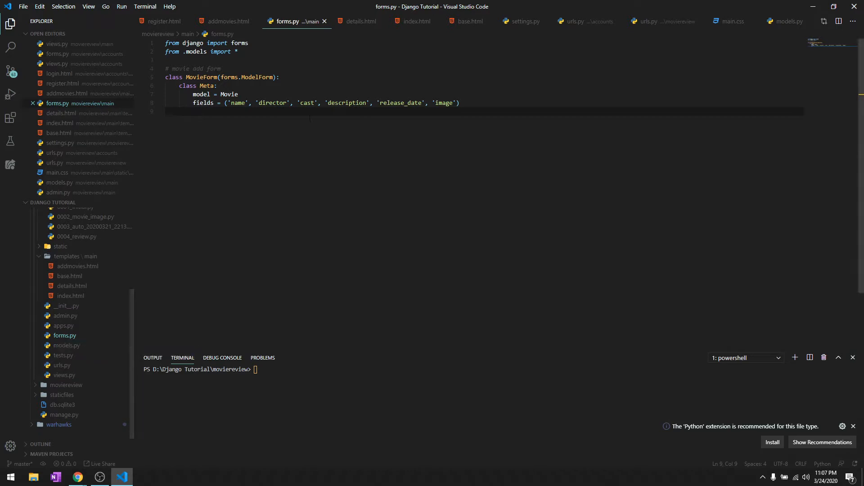
# Step: Below MovieForm, define ReviewForm(forms.ModelForm) with Meta fields ("comment", "rating")
pyautogui.press('enter')
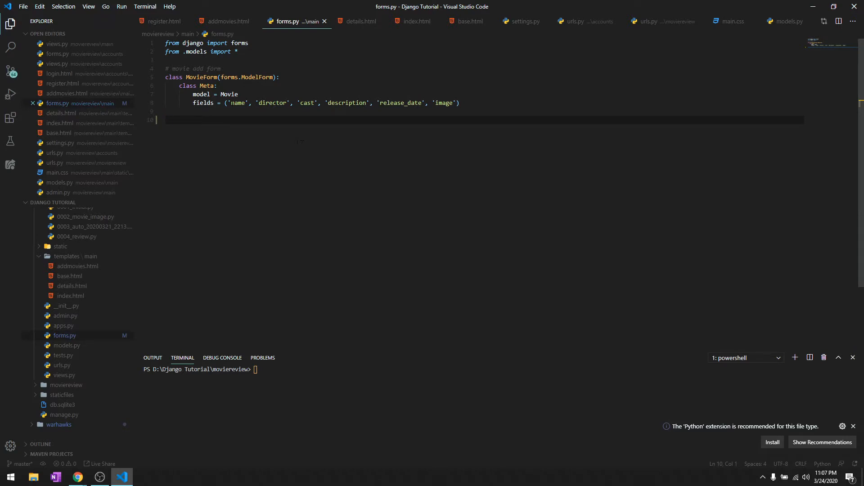
pyautogui.write('class')
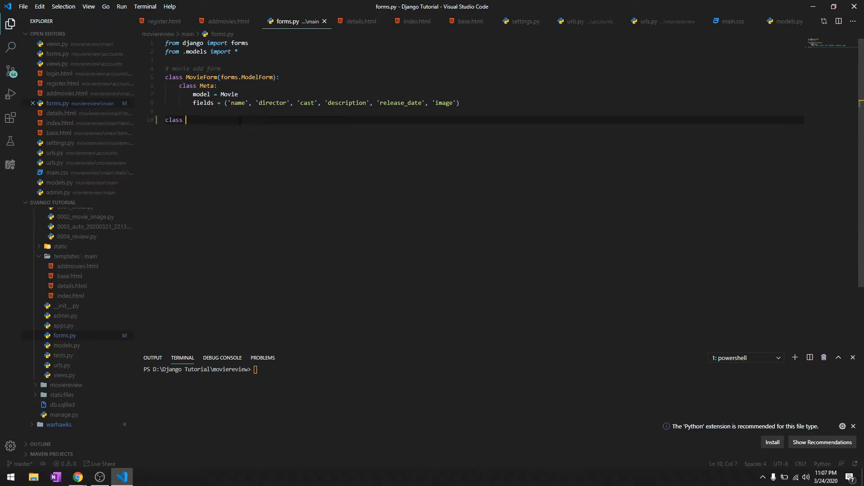
pyautogui.write('ReviewForm(forms.M')
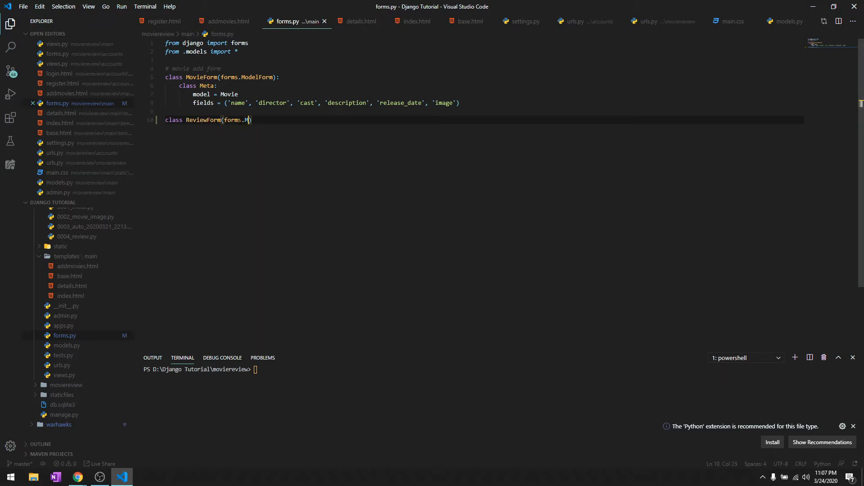
pyautogui.write('odelForm):')
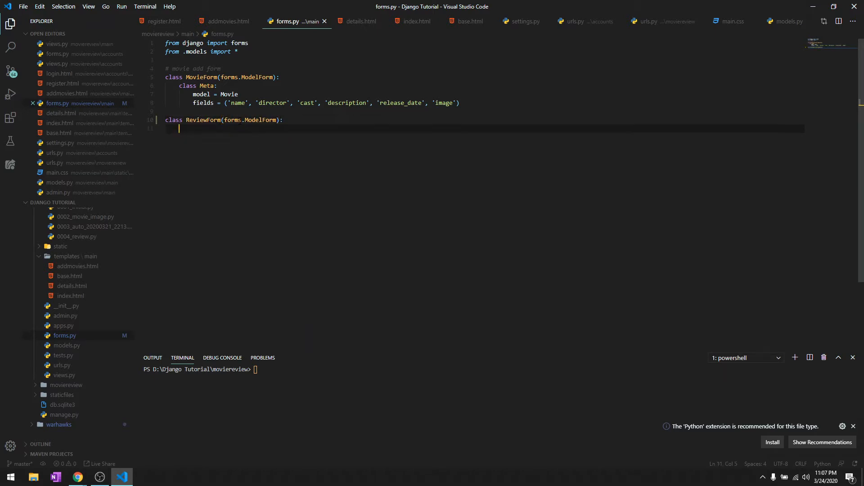
pyautogui.write('class Meta:')
pyautogui.write('fields =')
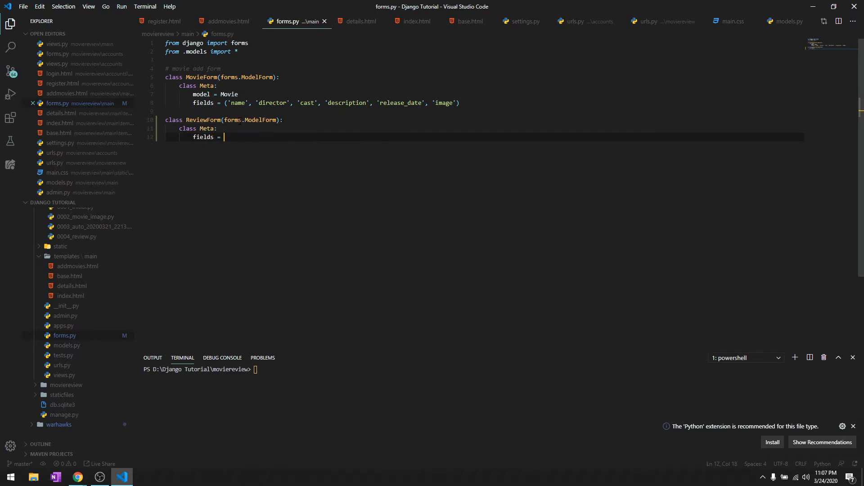
pyautogui.write("('')")
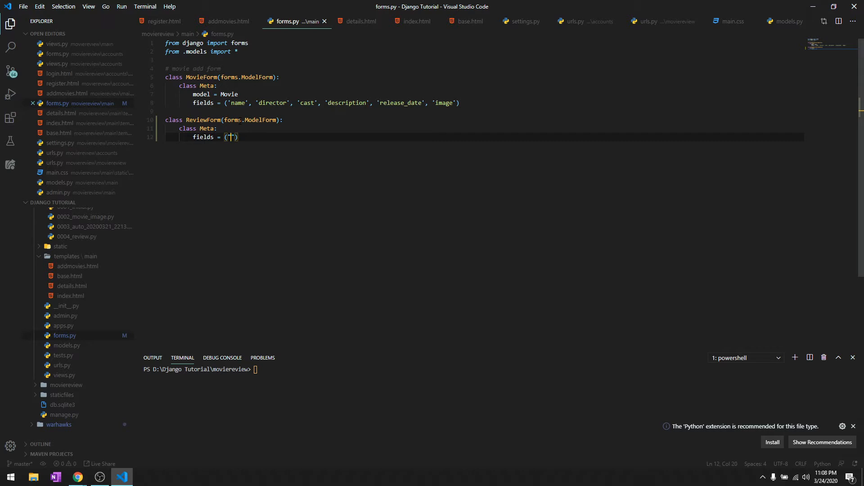
pyautogui.write('comment",')
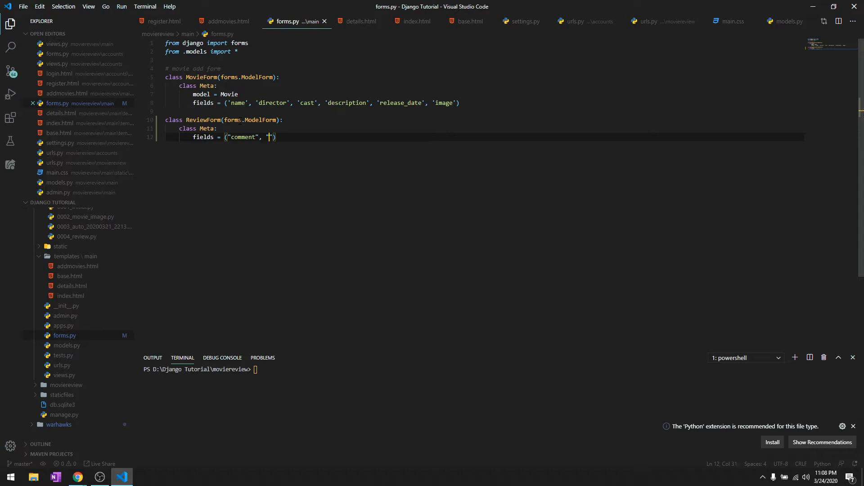
pyautogui.write('rating')
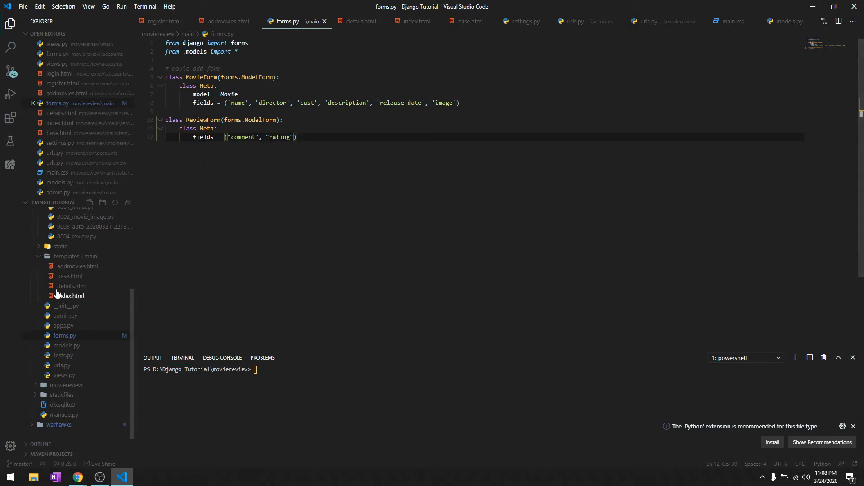
pyautogui.moveTo(72, 285)
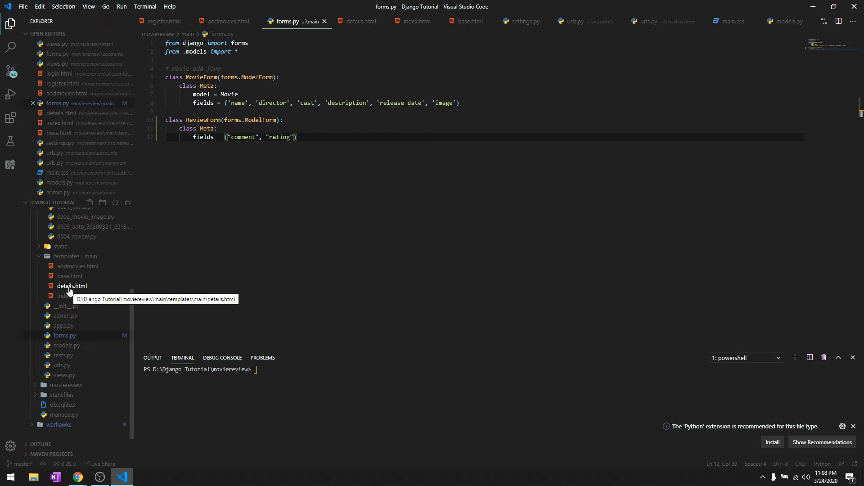
# Step: In views.py, define add_review(request, id) with a request.user.is_authenticated check
pyautogui.click(64, 375)
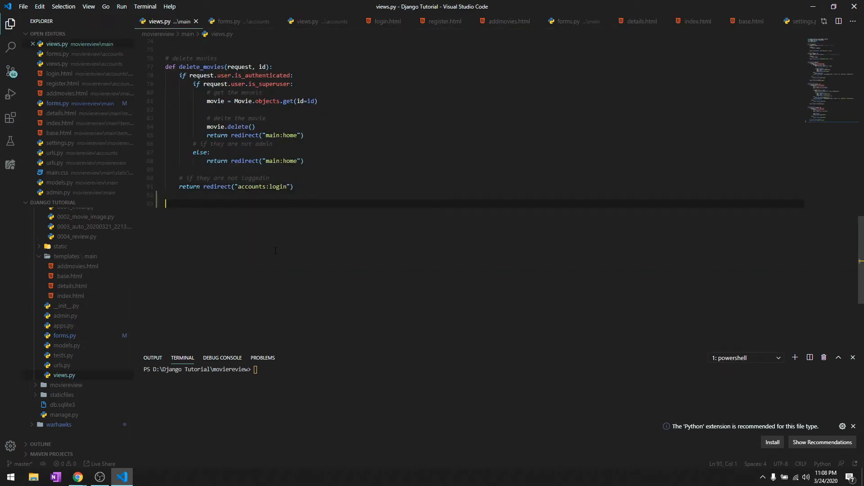
pyautogui.write('def add_review(request,')
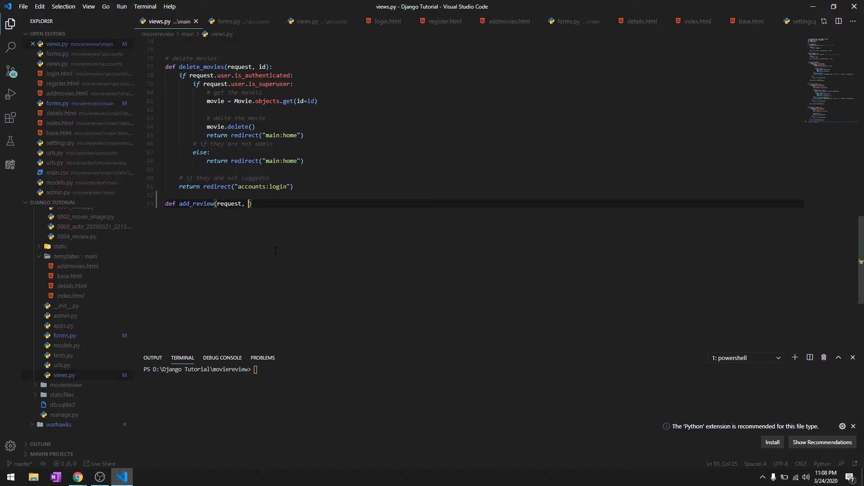
pyautogui.write('id')
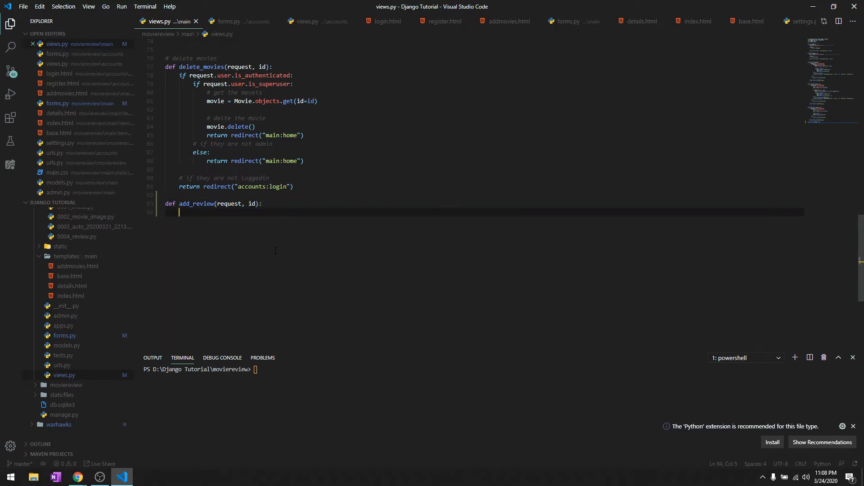
pyautogui.write('if user.')
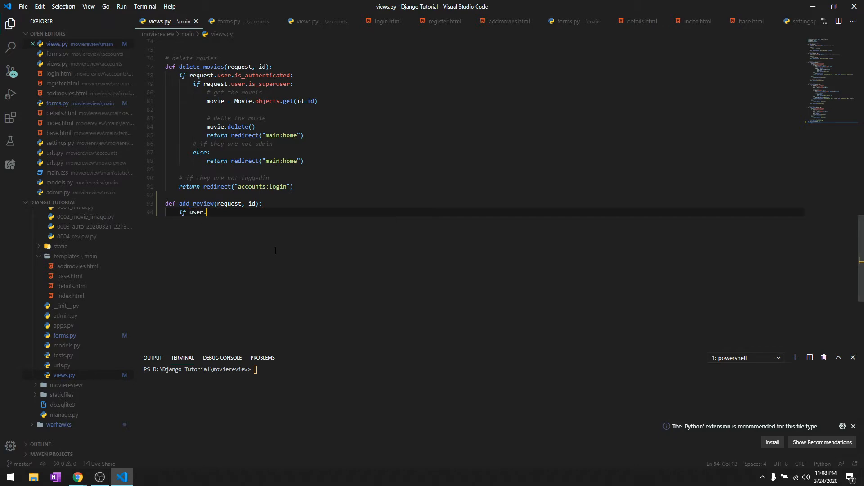
pyautogui.press('Backspace')
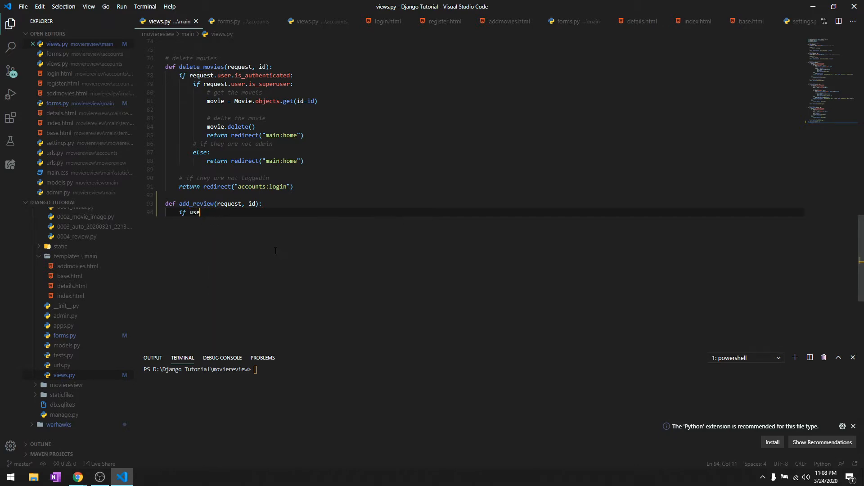
pyautogui.write('request.u')
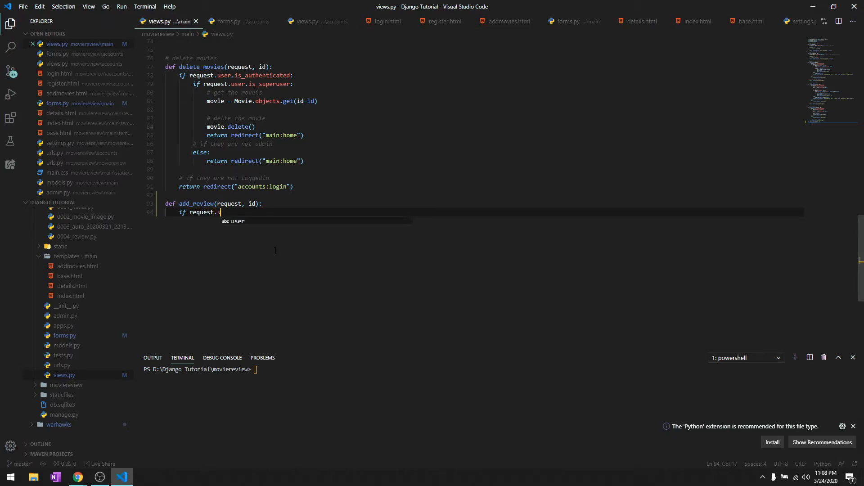
pyautogui.write('ss')
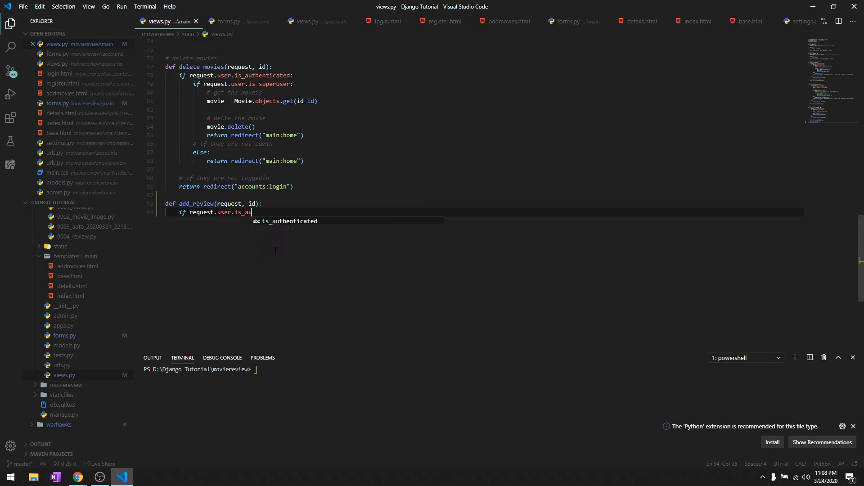
pyautogui.press('Enter')
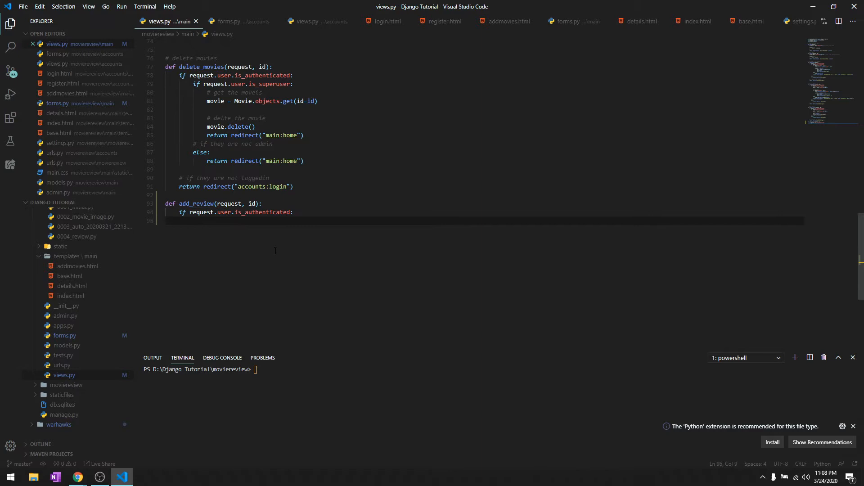
# Step: Inside the authenticated branch, fetch the movie with Movie.objects.get(id=id)
pyautogui.write('movie = Mo')
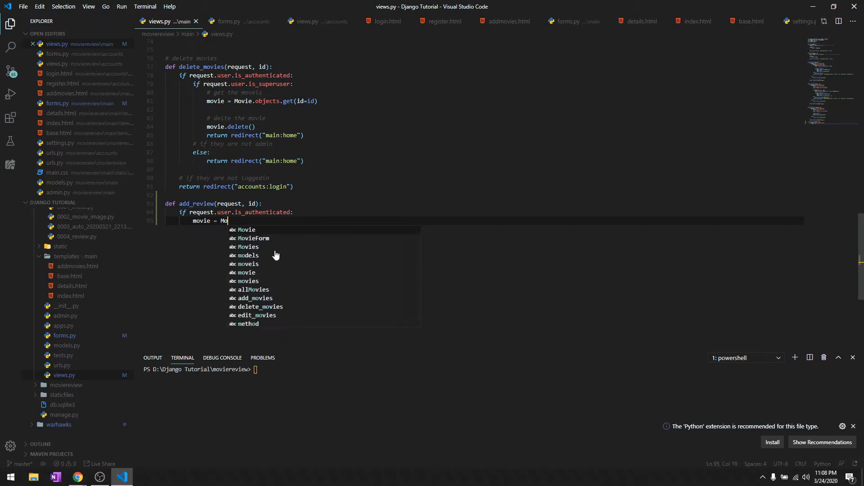
pyautogui.write('vie.re')
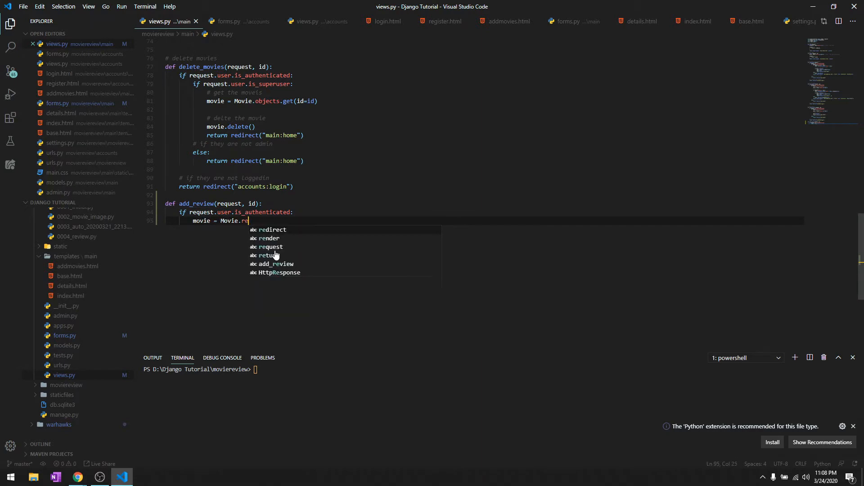
pyautogui.write('objects.ge')
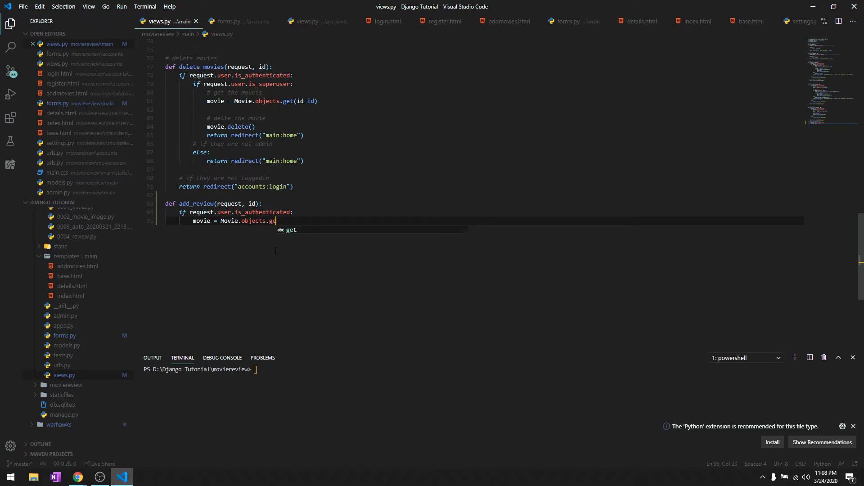
pyautogui.write('t(id=od)')
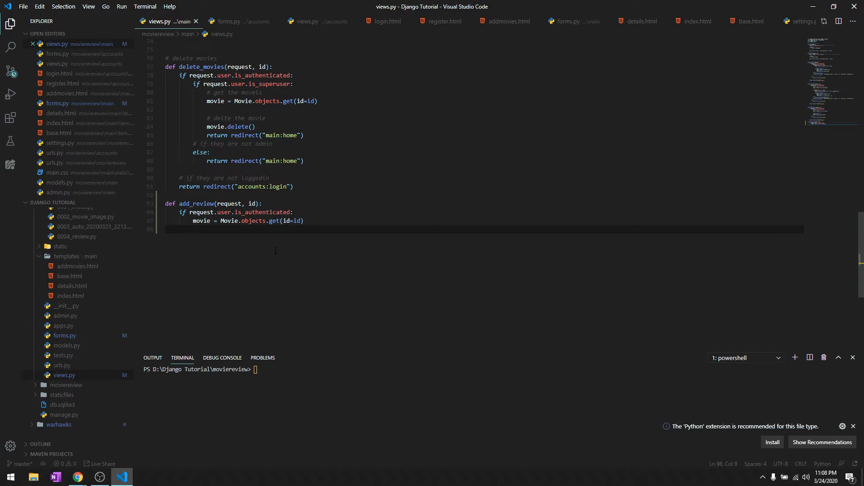
# Step: On POST requests, build form = ReviewForm(request.POST)
pyautogui.write('if request.meth')
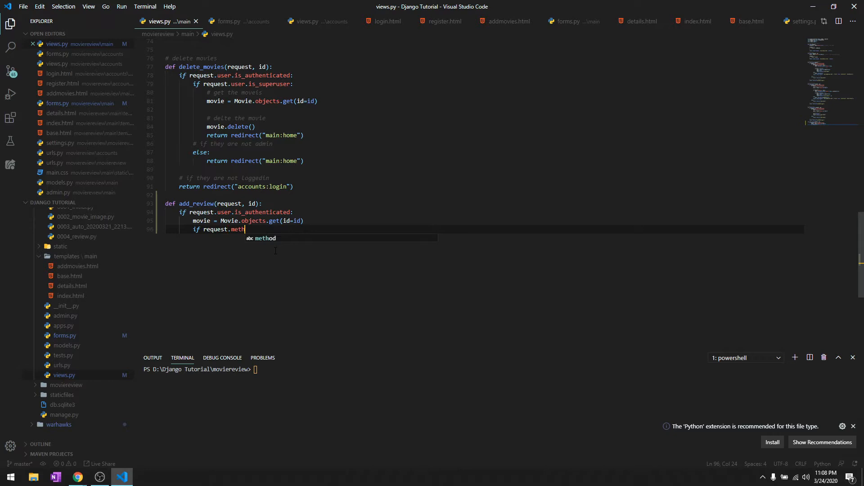
pyautogui.write('od == "')
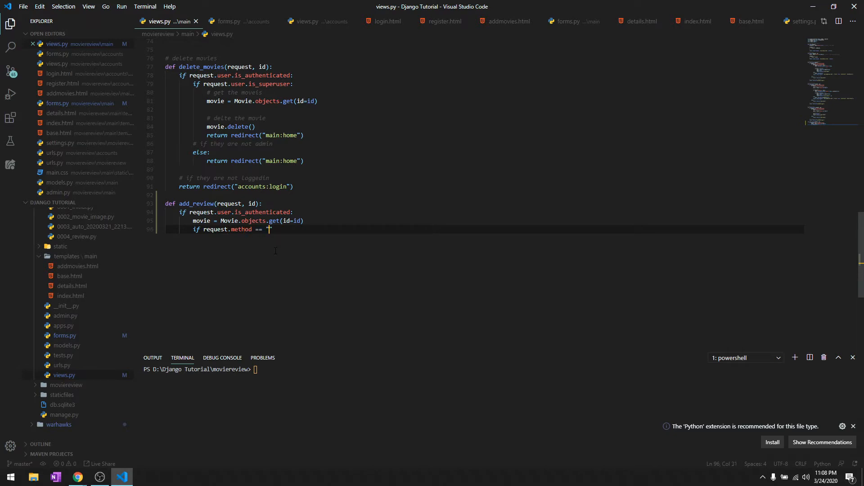
pyautogui.write('POST')
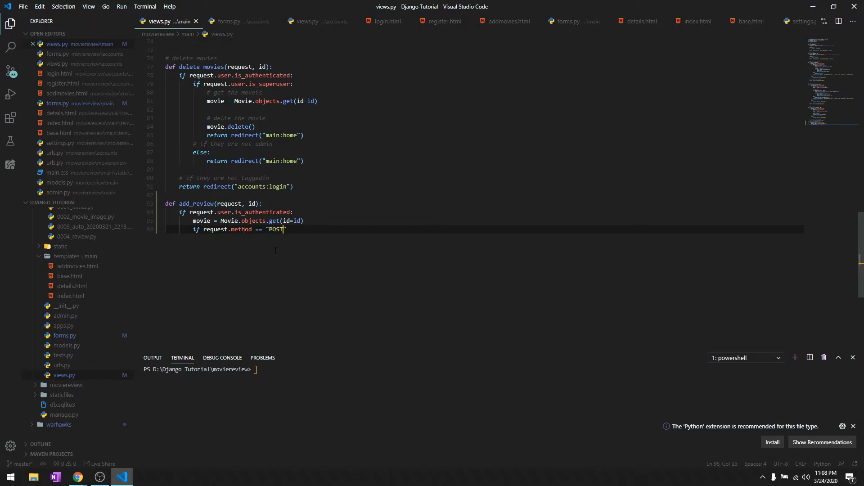
pyautogui.write('form -')
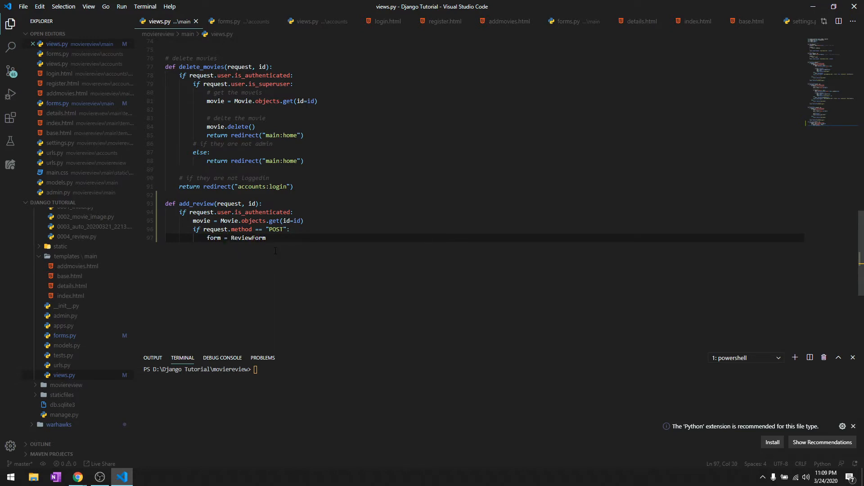
pyautogui.write('(request.POST or Non')
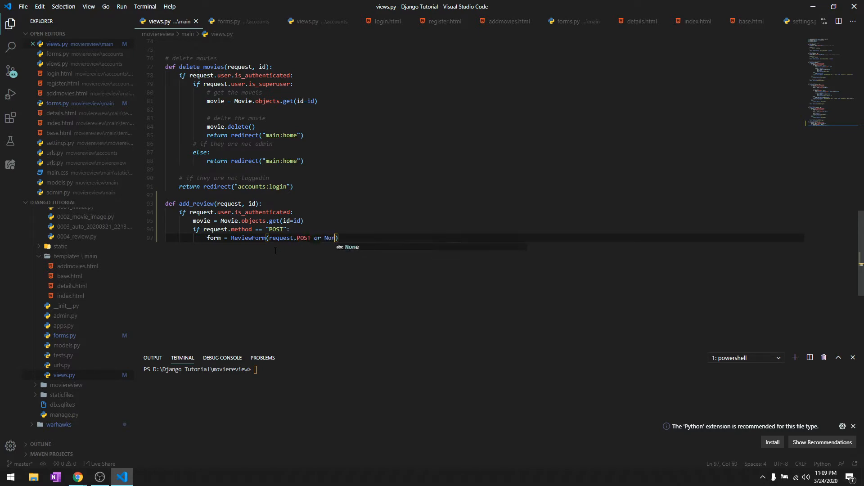
pyautogui.press('Enter')
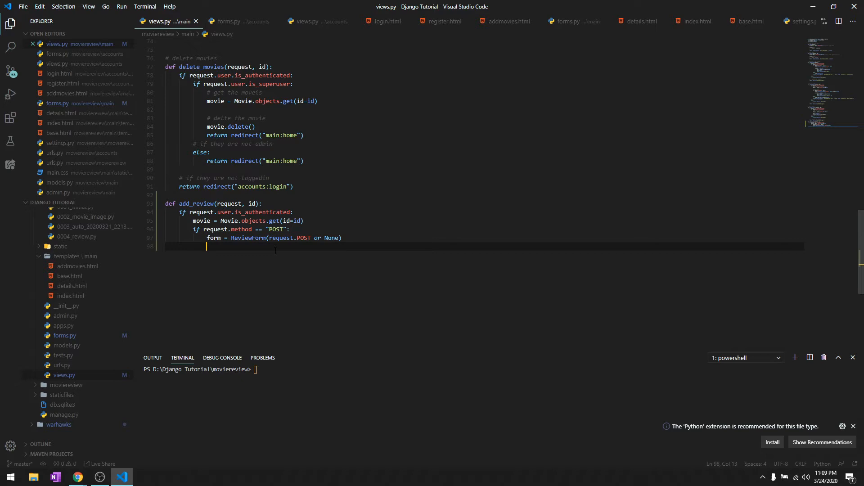
# Step: If the form is valid, create data = form.save(commit=False)
pyautogui.write('if form.is_valid():')
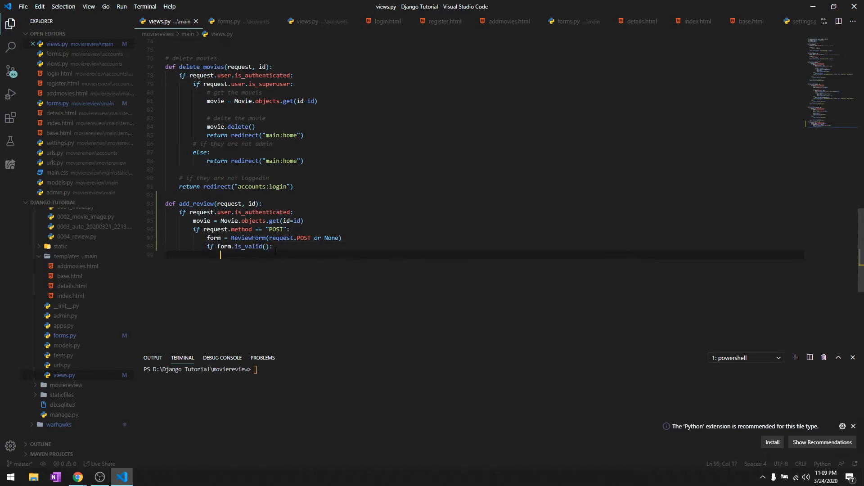
pyautogui.write('data =')
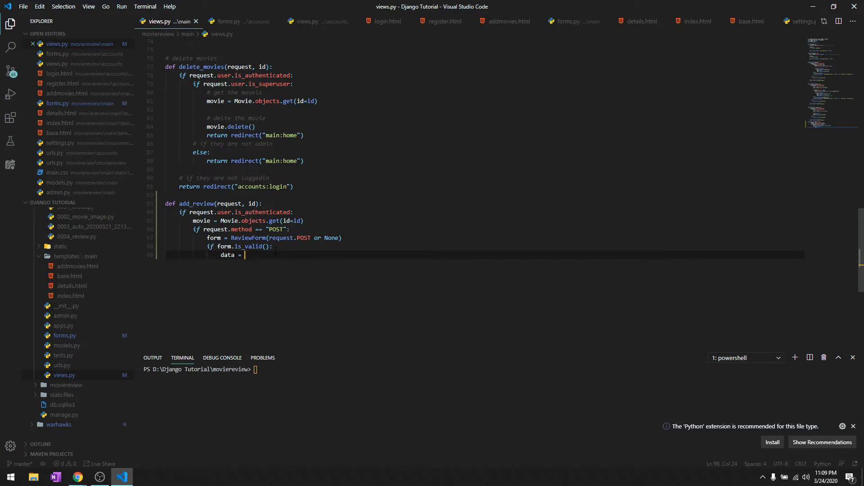
pyautogui.write('form.save()')
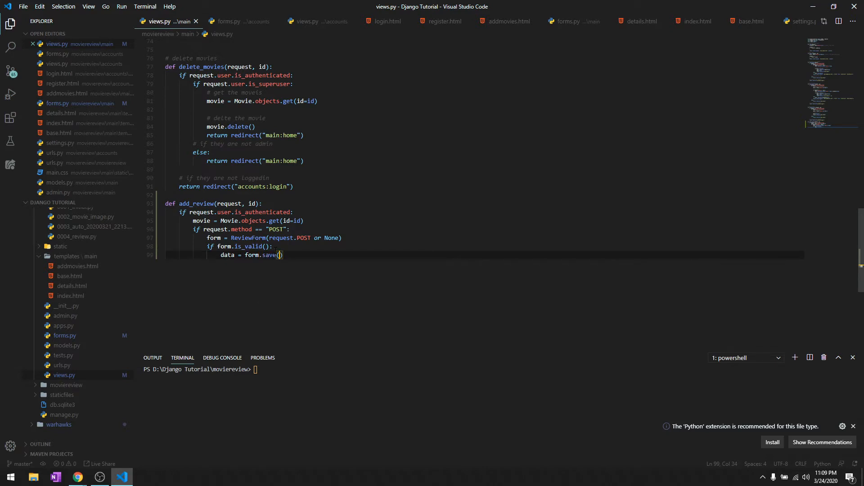
pyautogui.write('commit=False')
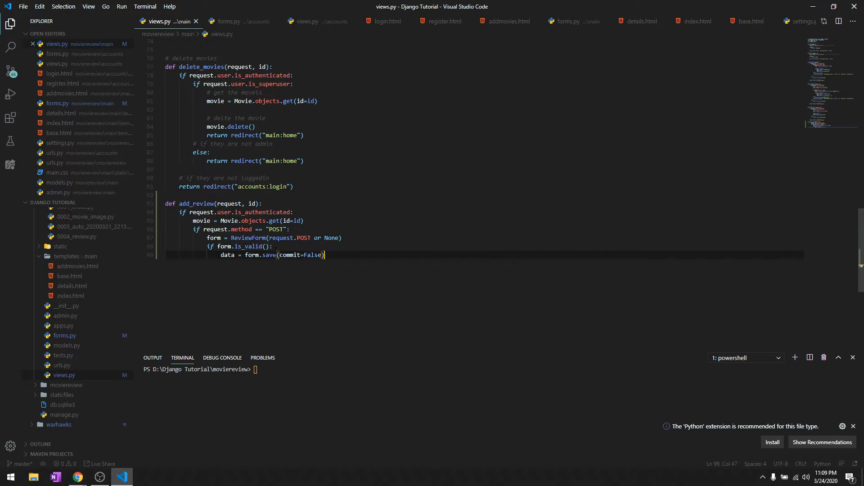
pyautogui.press('Enter')
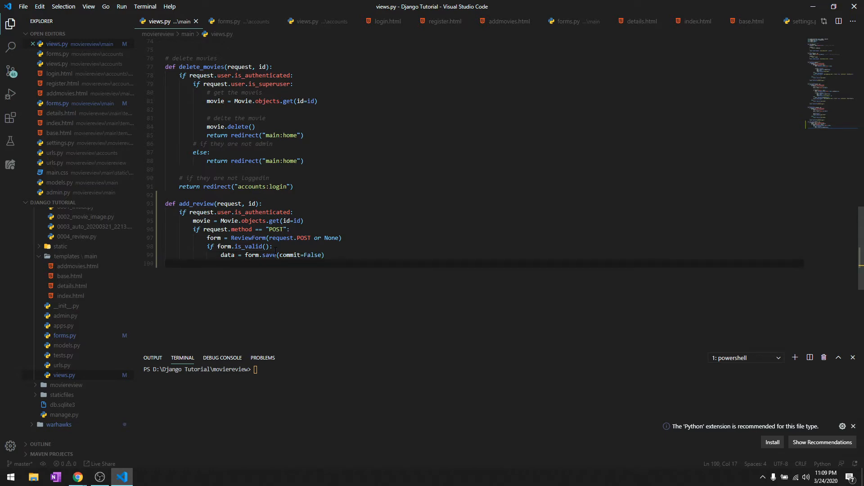
# Step: Set data.comment and data.rating from request.POST["comment"] and request.POST["rating"]
pyautogui.write('data.co')
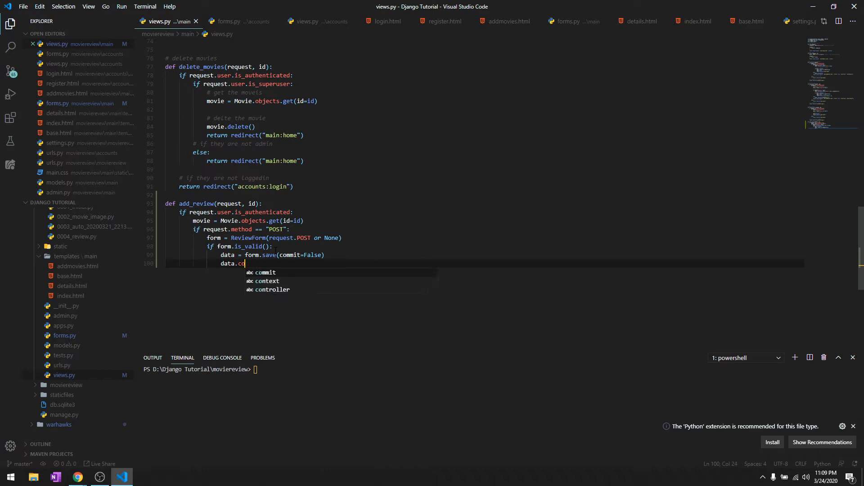
pyautogui.write('mment')
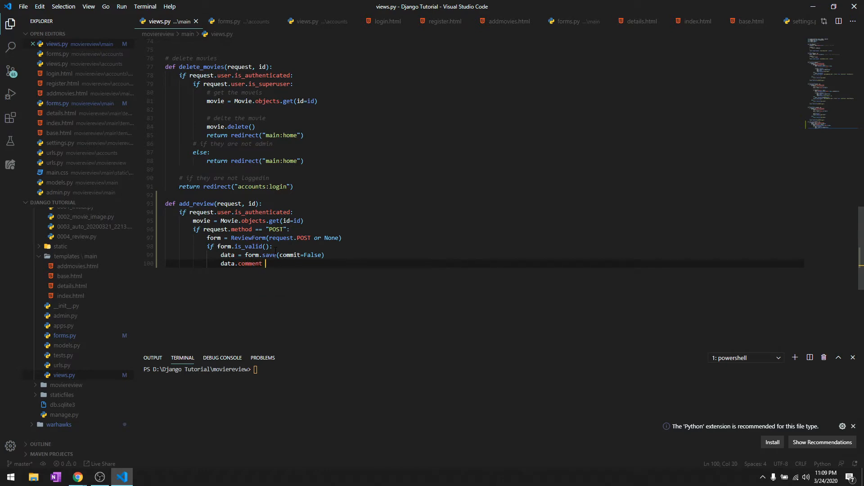
pyautogui.write('= r')
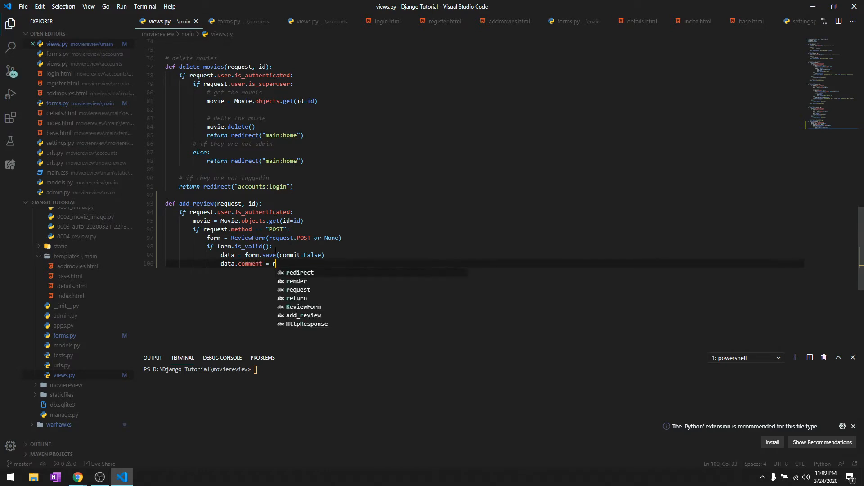
pyautogui.write('equest.')
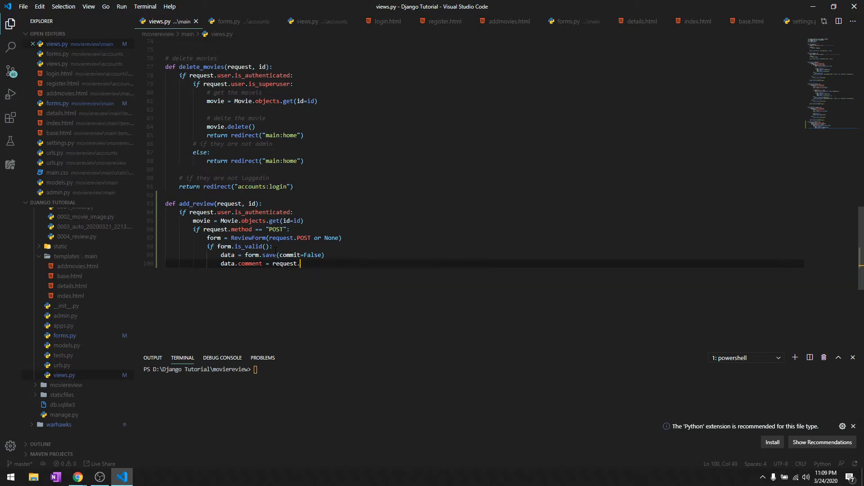
pyautogui.write('POST["')
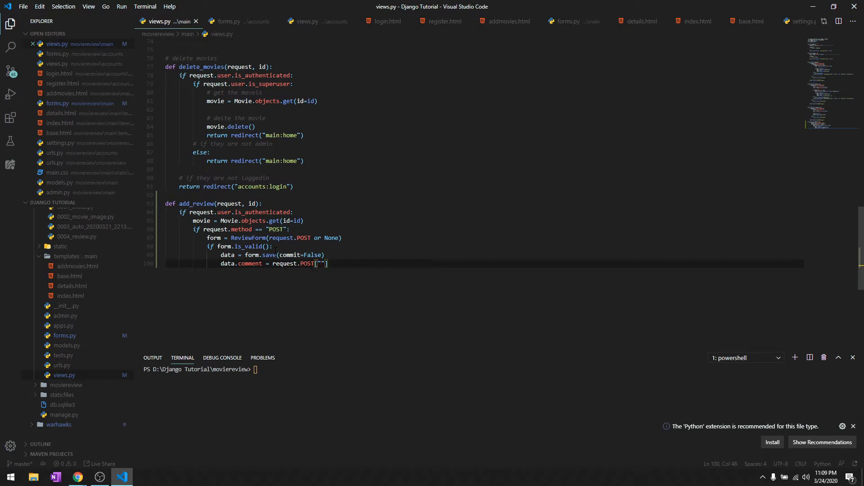
pyautogui.write('c')
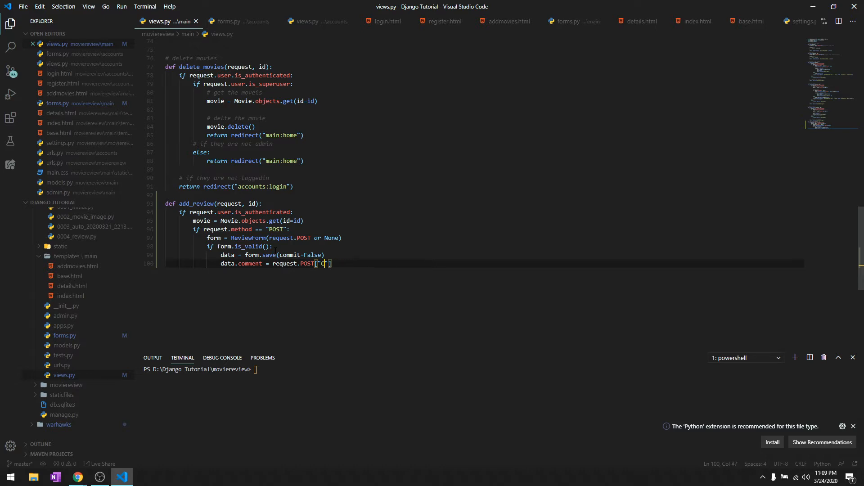
pyautogui.write('omment')
pyautogui.write('dat')
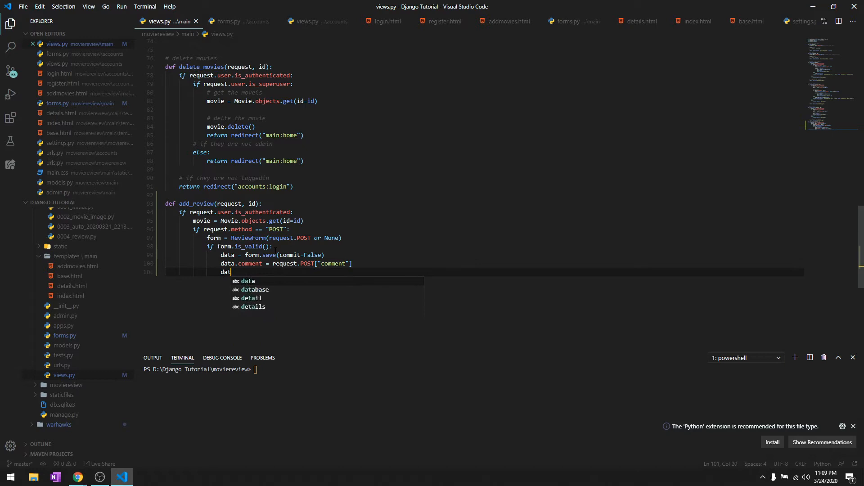
pyautogui.write('a.rating =')
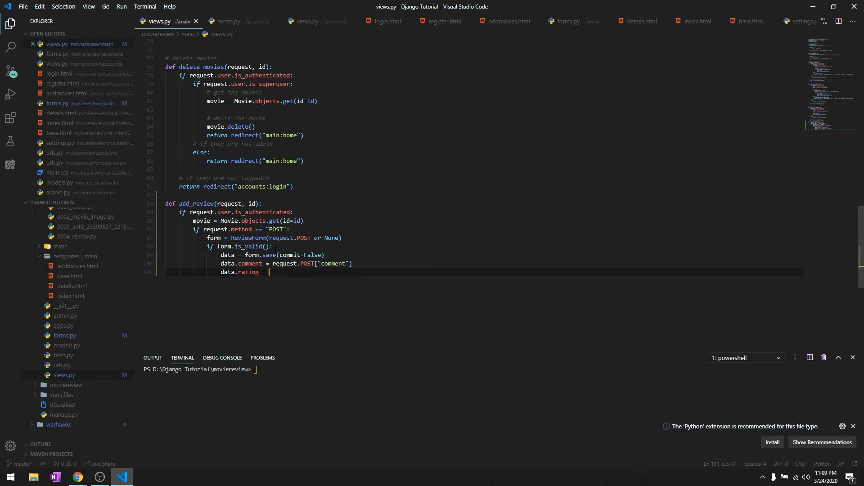
pyautogui.write('request.POST[]')
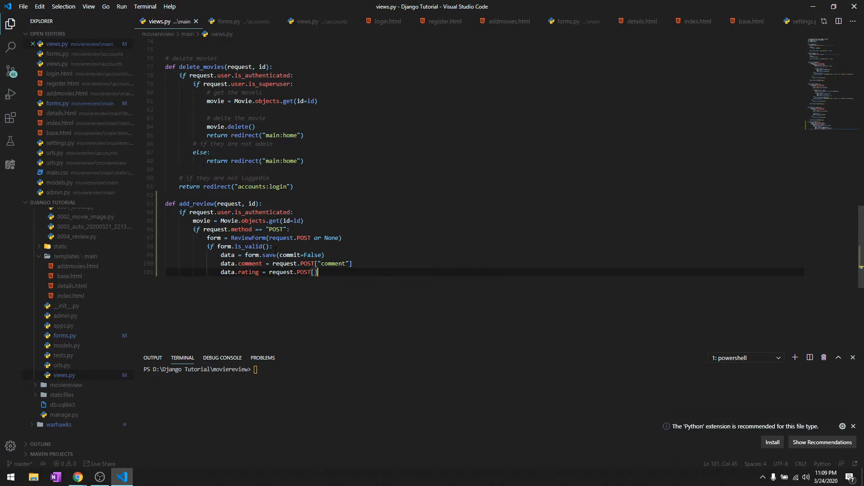
pyautogui.write('"rating"')
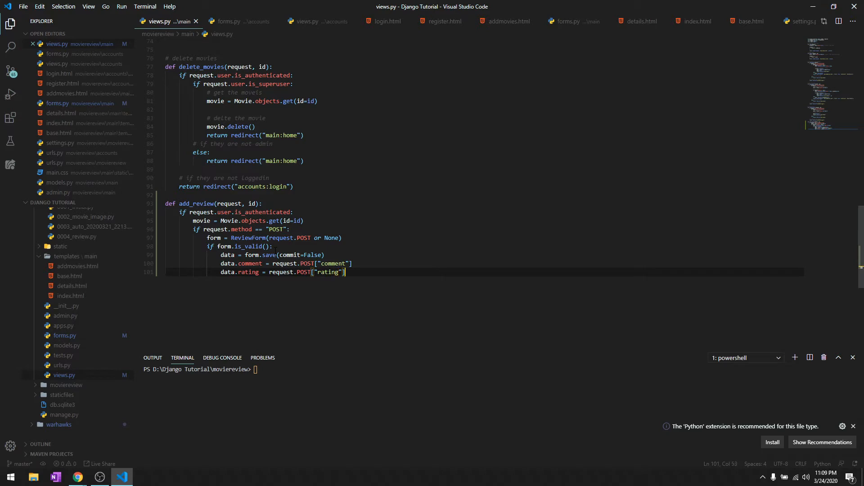
# Step: Assign data.user = request.user and data.movie = movie, then call data.save()
pyautogui.write('data.user =')
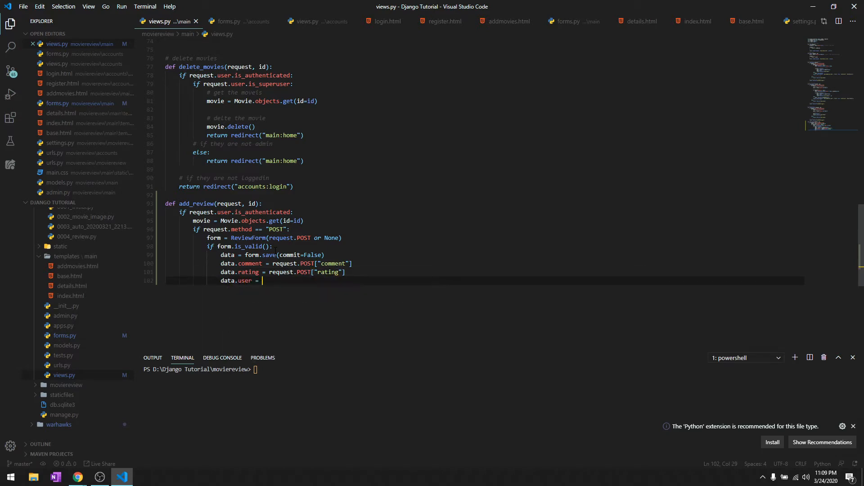
pyautogui.write('request')
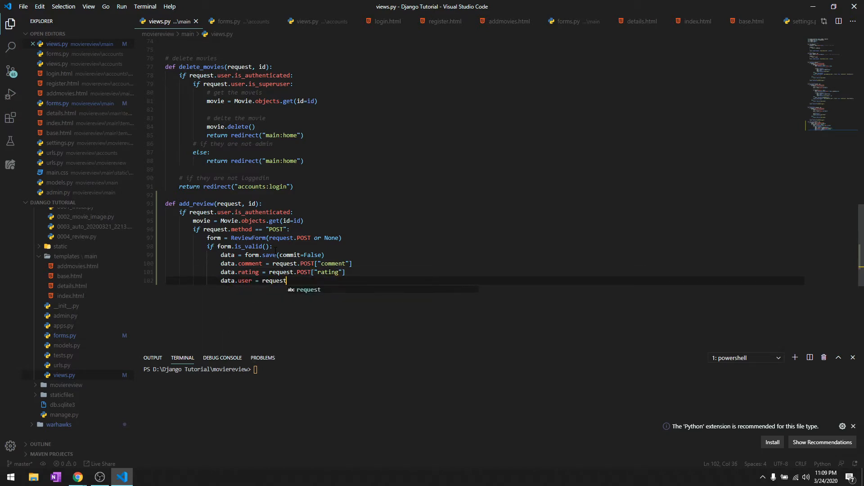
pyautogui.write('.user')
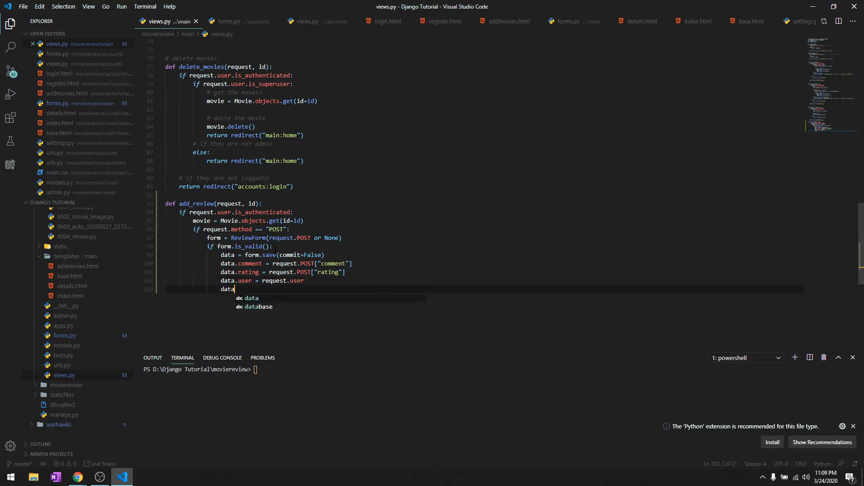
pyautogui.write('.')
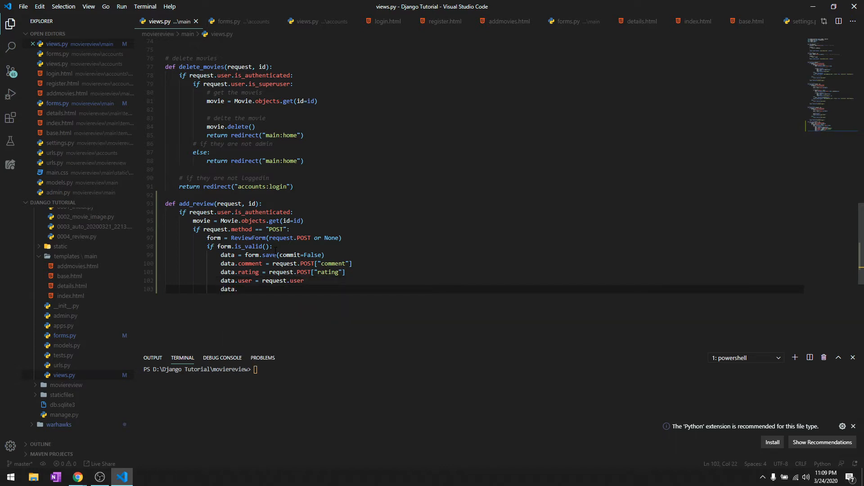
pyautogui.write('movie')
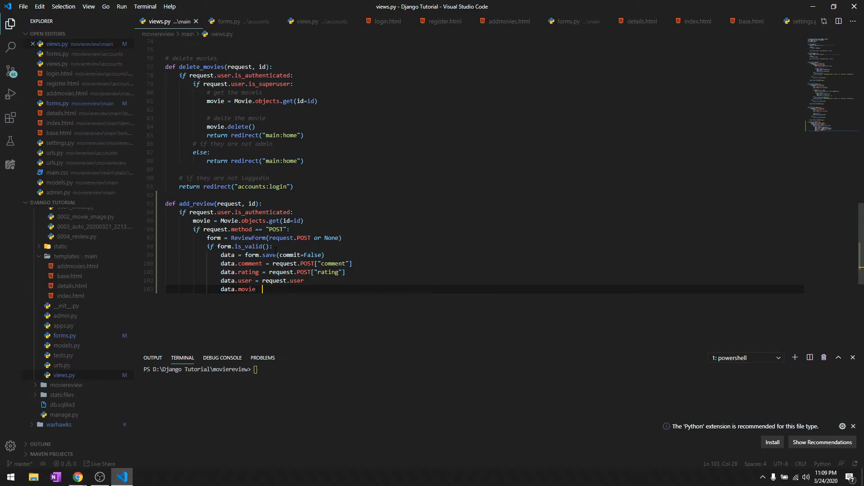
pyautogui.write('=')
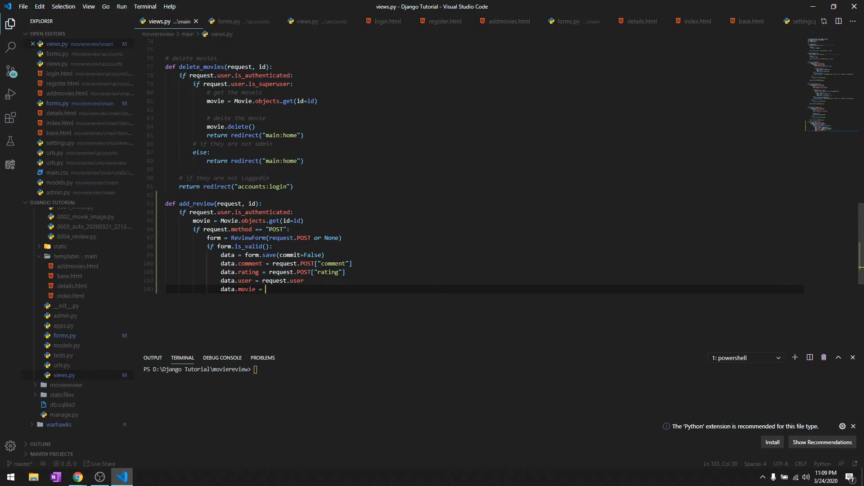
pyautogui.write('movie')
pyautogui.write('da')
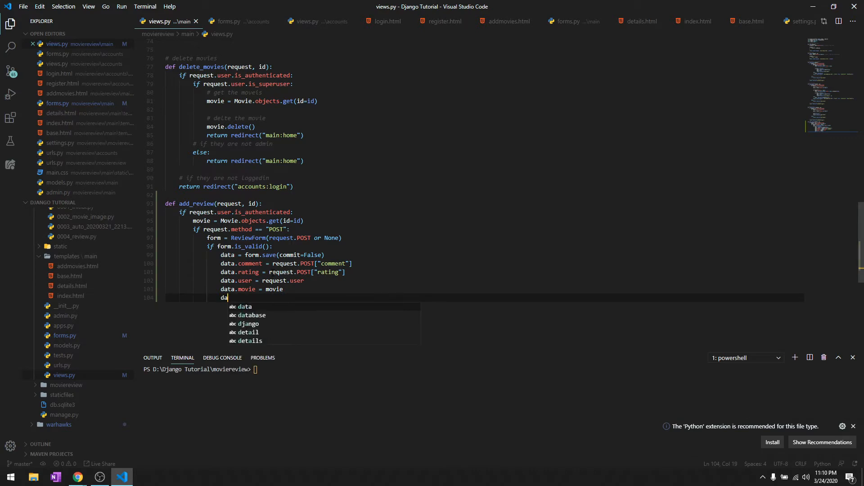
pyautogui.write('ta.save()')
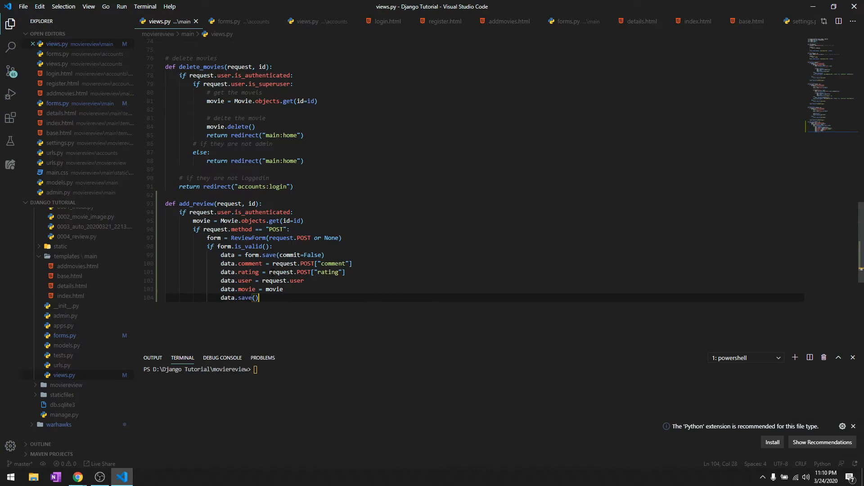
# Step: Redirect to "main:detail" with the id after saving; otherwise create an empty ReviewForm()
pyautogui.write('return redirect("')
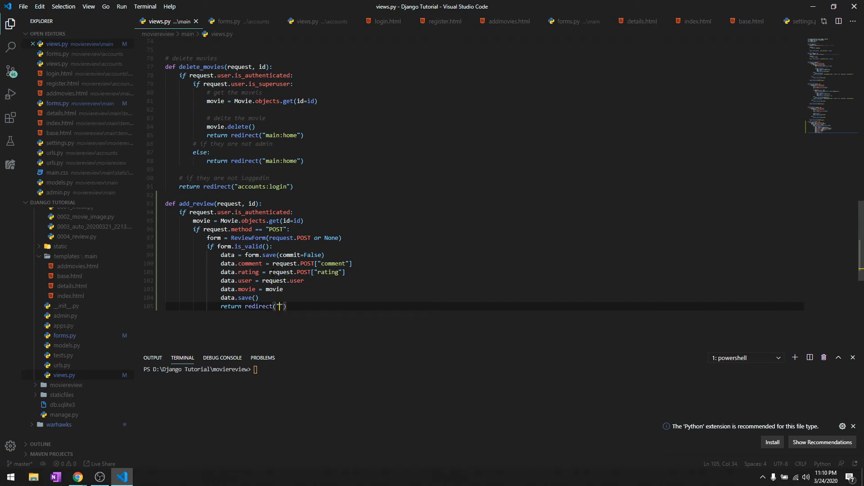
pyautogui.write('main:')
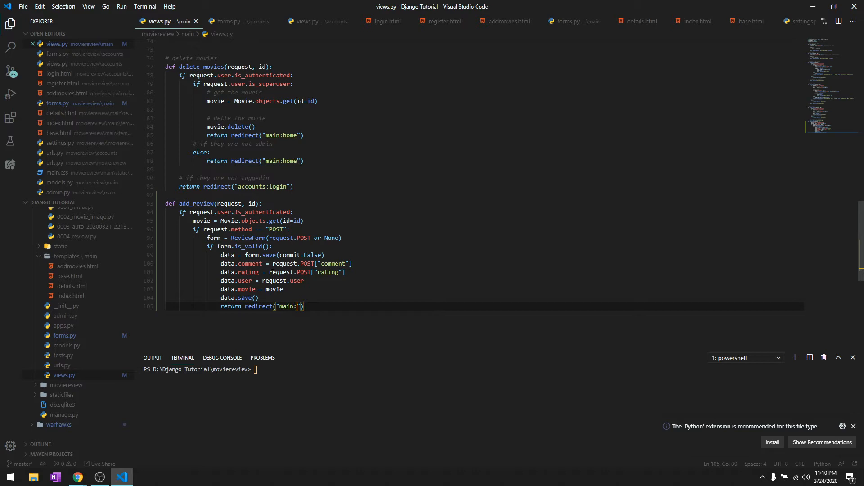
pyautogui.write('detail", id')
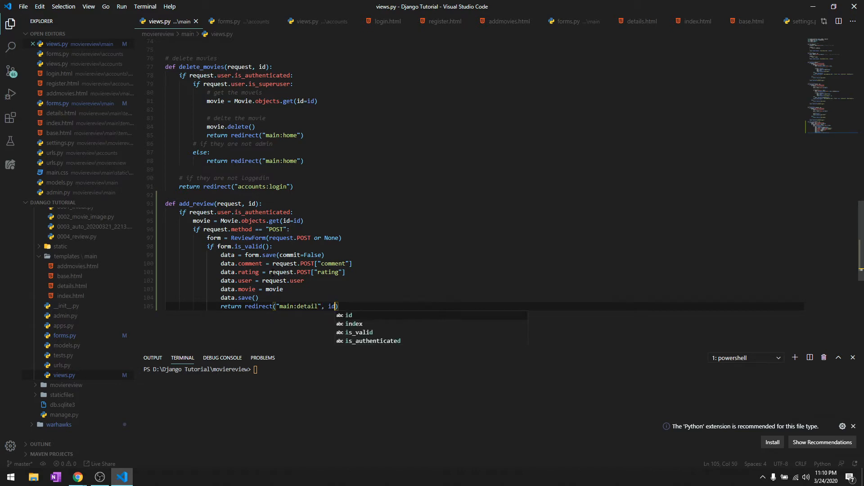
pyautogui.write('else:')
pyautogui.write('form =')
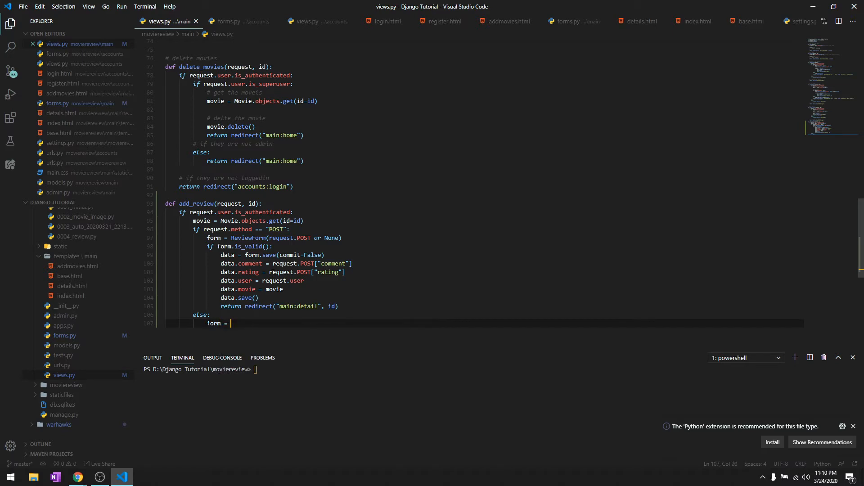
pyautogui.write('ReviewForm')
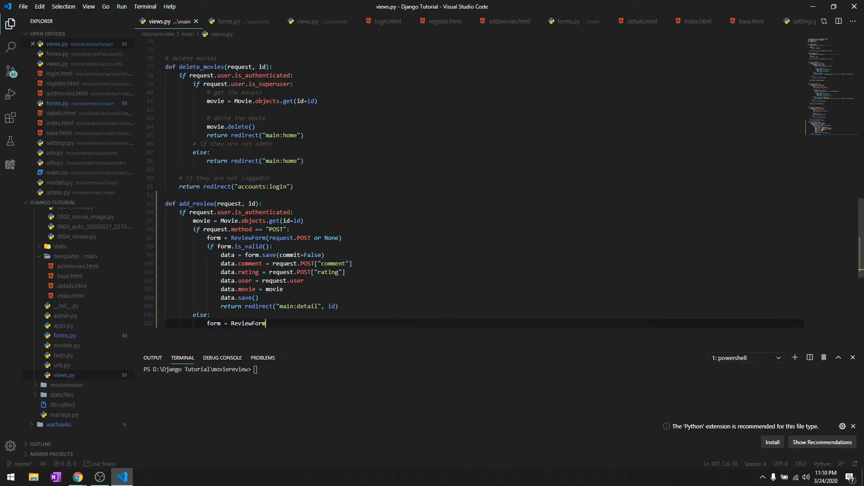
pyautogui.write('(P)')
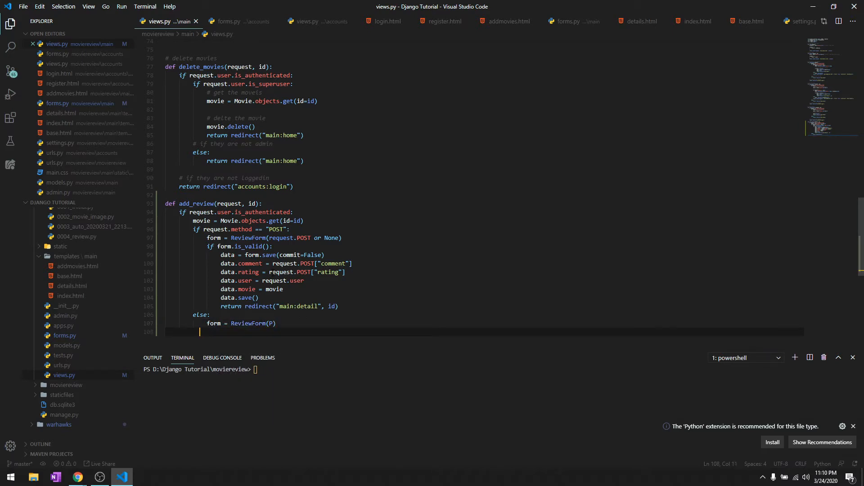
pyautogui.write(')')
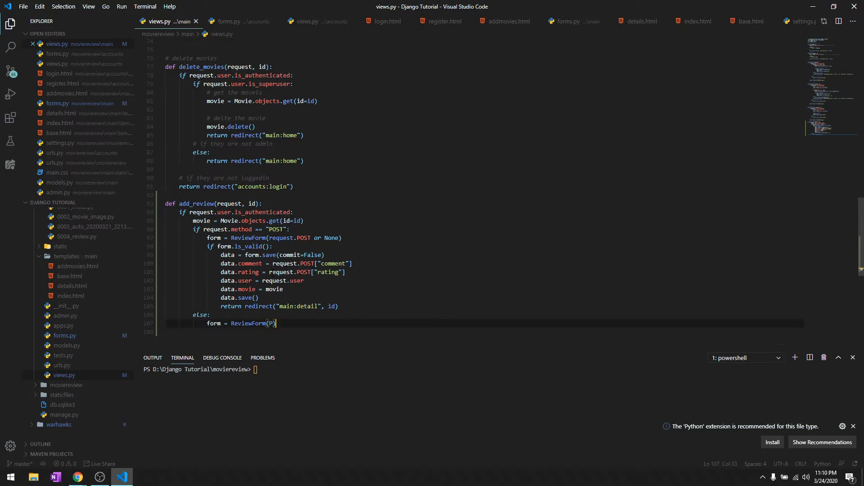
# Step: Render 'main/details.html' with {"form": form}, redirecting logged-out users to login
pyautogui.write('re')
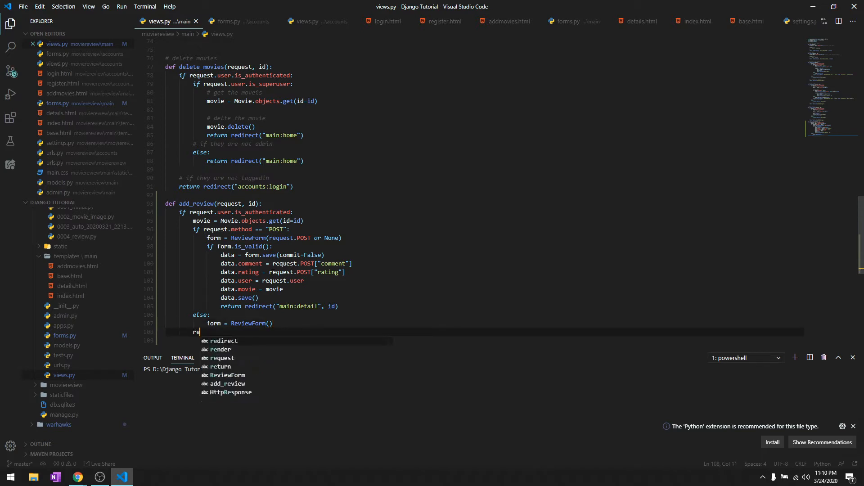
pyautogui.write('turn redire')
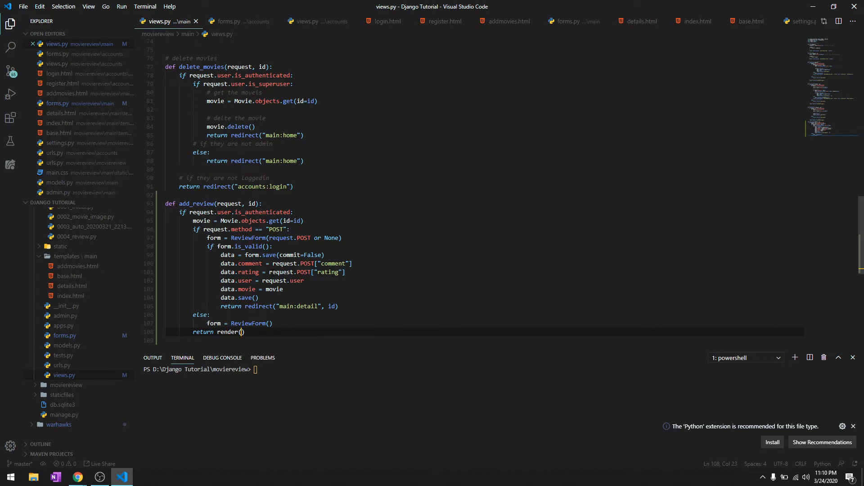
pyautogui.write('request,')
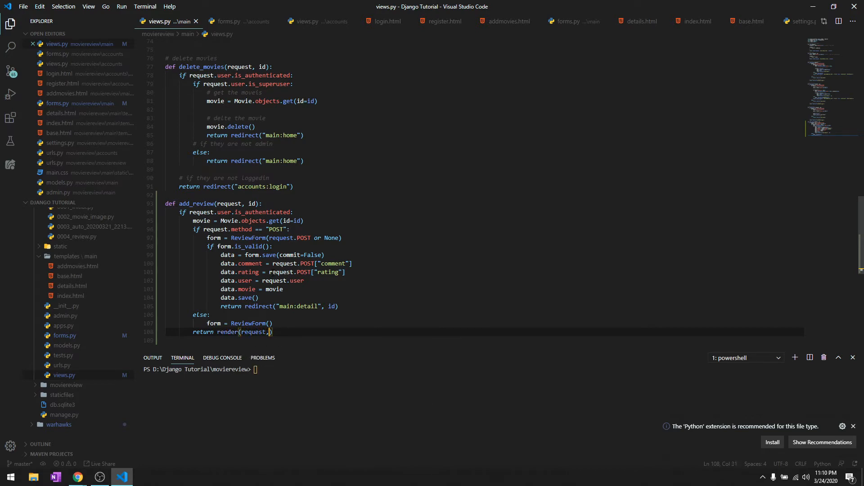
pyautogui.write("'main/'")
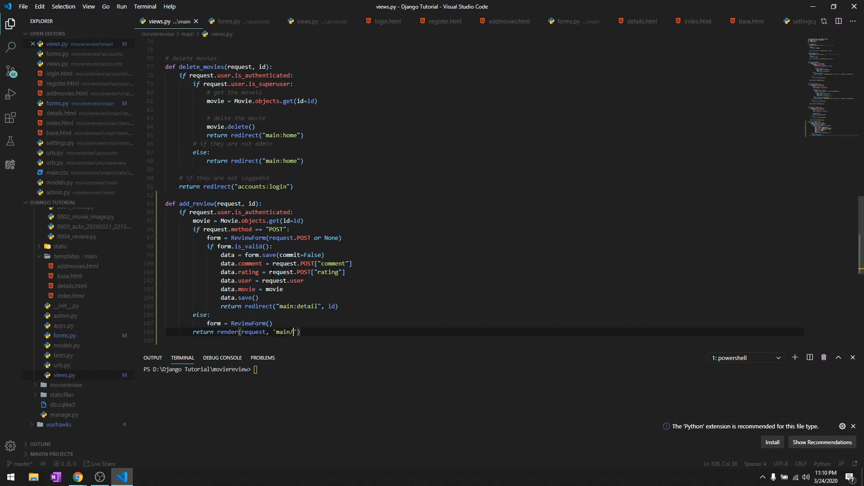
pyautogui.write('details.html')
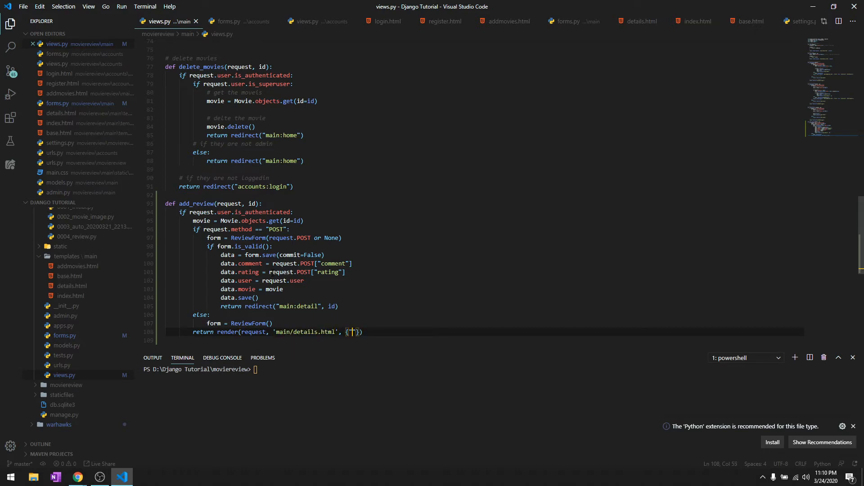
pyautogui.write('"form": form')
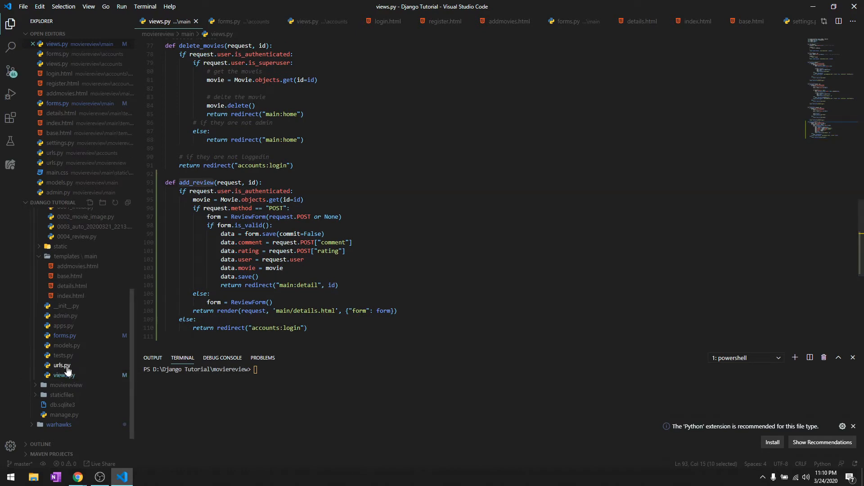
# Step: In main/urls.py, route 'addreview/<int:id>/' to views.add_review with name "add_review"
pyautogui.click(62, 365)
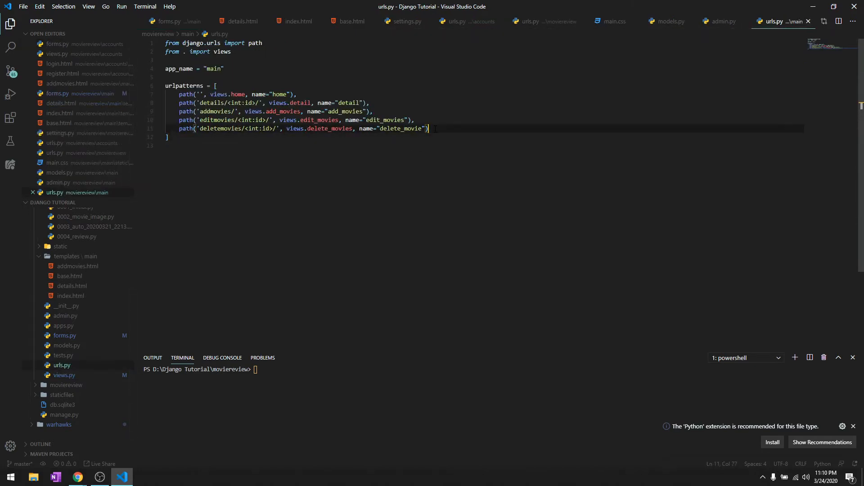
pyautogui.write('path')
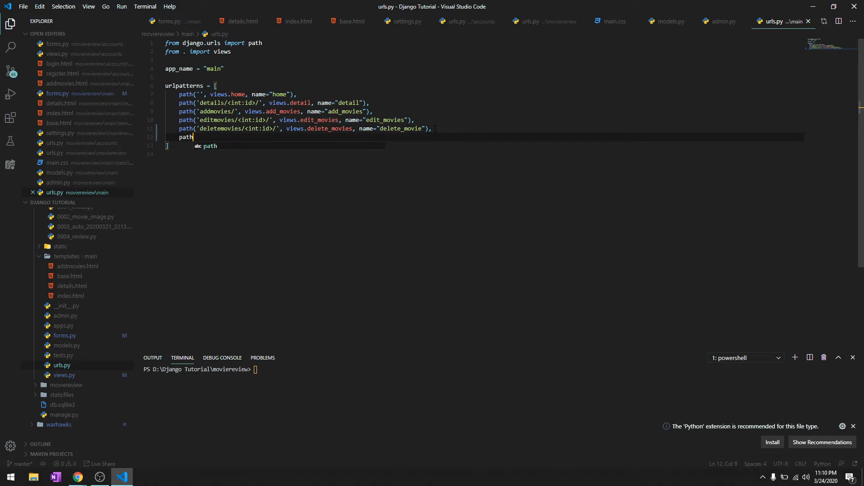
pyautogui.write("('a')")
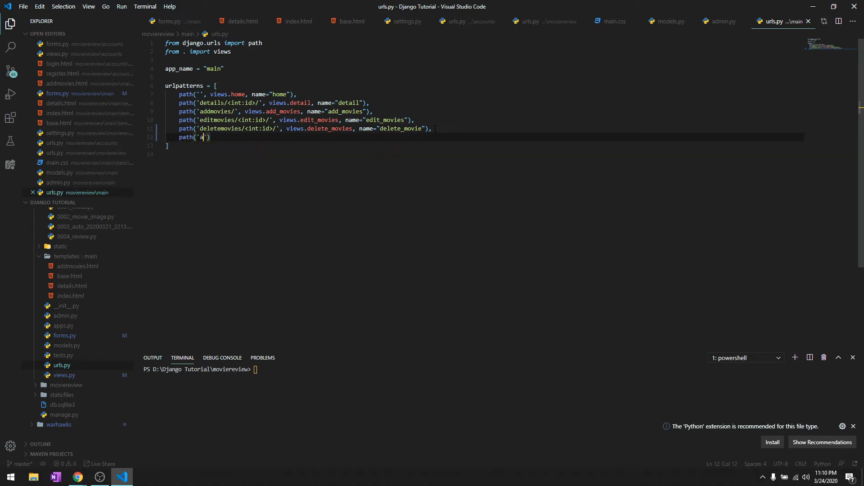
pyautogui.write('ddreview')
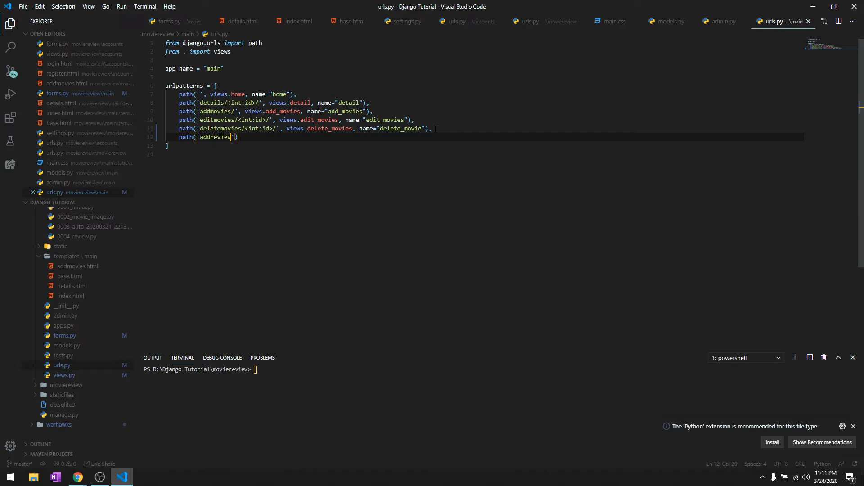
pyautogui.write('/<int>')
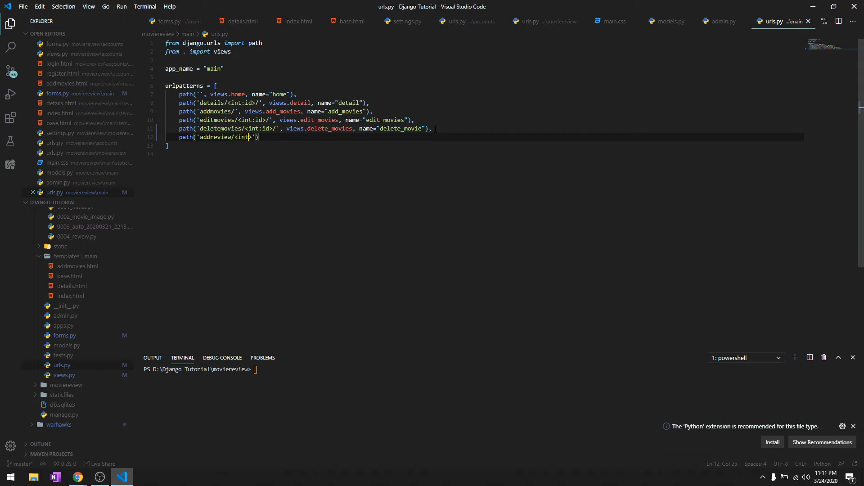
pyautogui.write(':id>/')
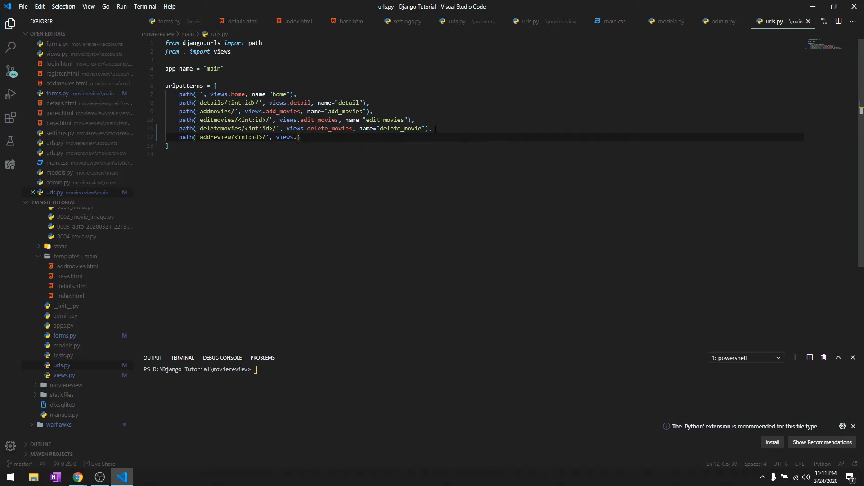
pyautogui.write('add_review, name="add_review")')
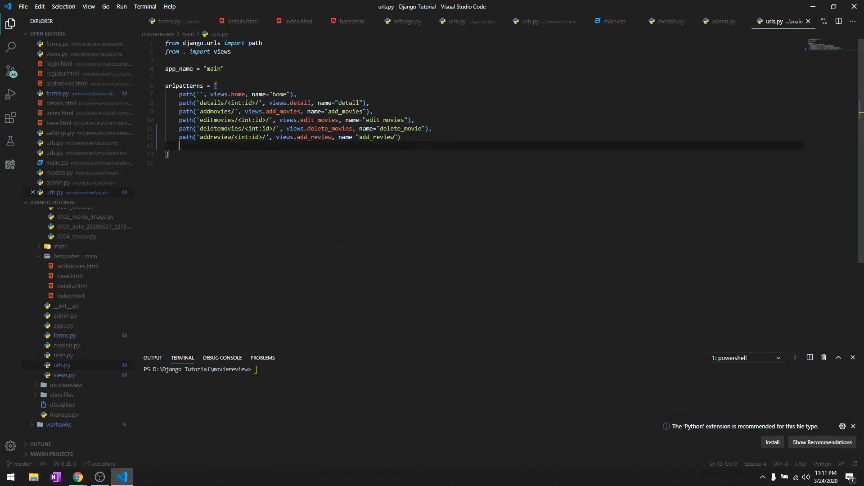
pyautogui.click(72, 285)
pyautogui.write('div.')
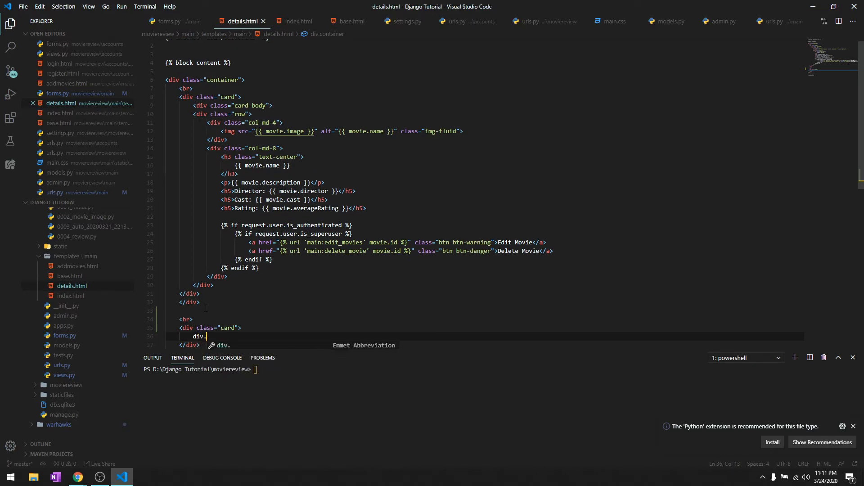
# Step: Add a card-body div with a centered h3 heading "Reviews" in details.html
pyautogui.write('card-nbo')
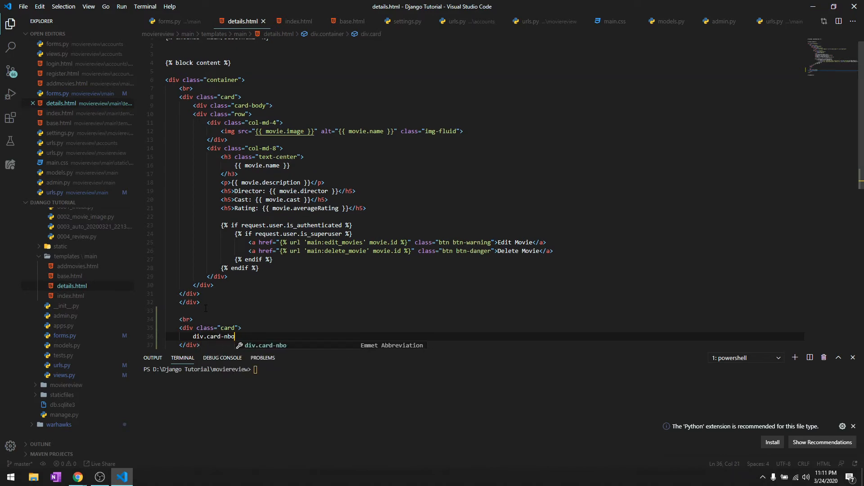
pyautogui.press('Tab')
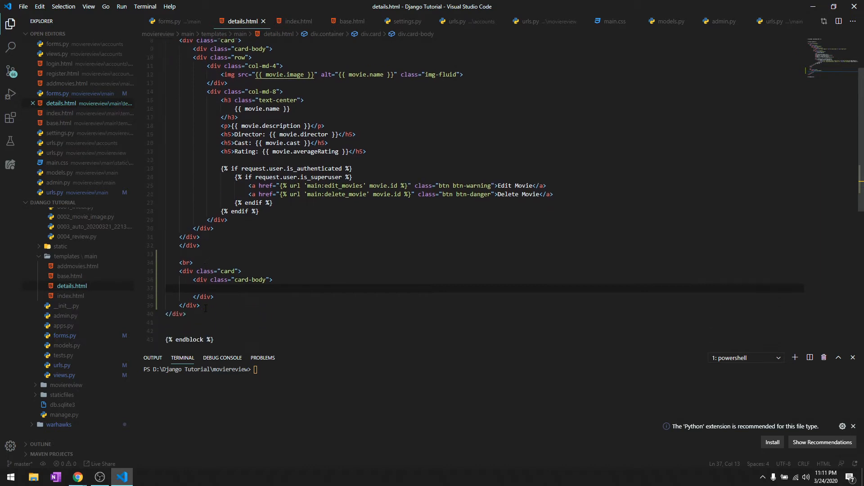
pyautogui.write('h3.')
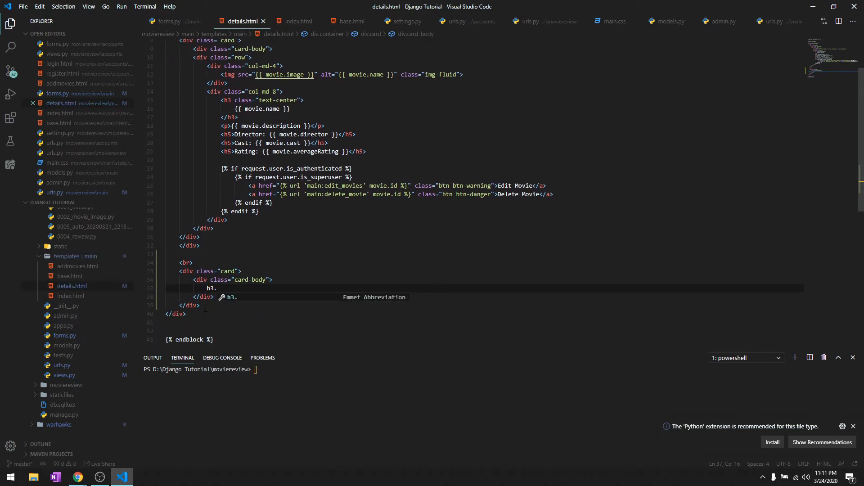
pyautogui.write('text')
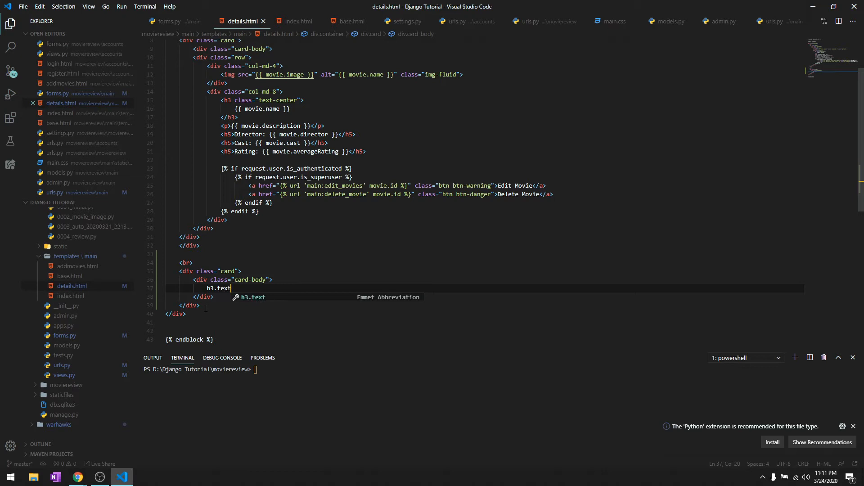
pyautogui.write('-cen')
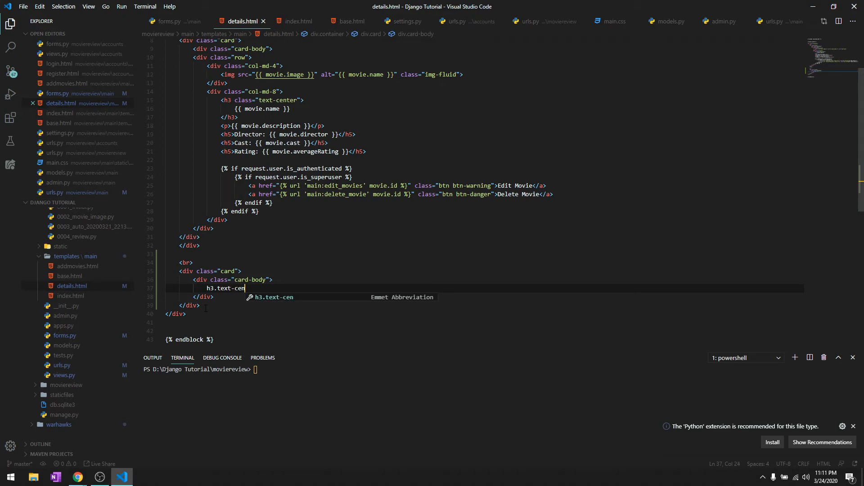
pyautogui.press('Tab')
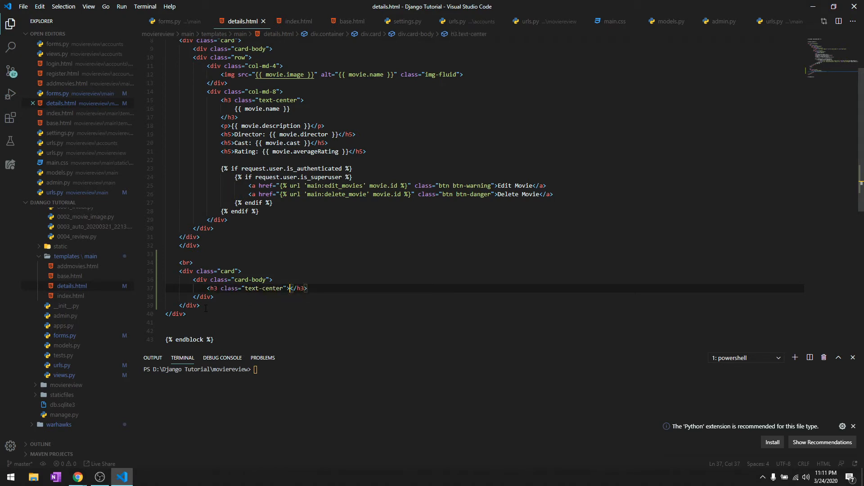
pyautogui.write('Reviews')
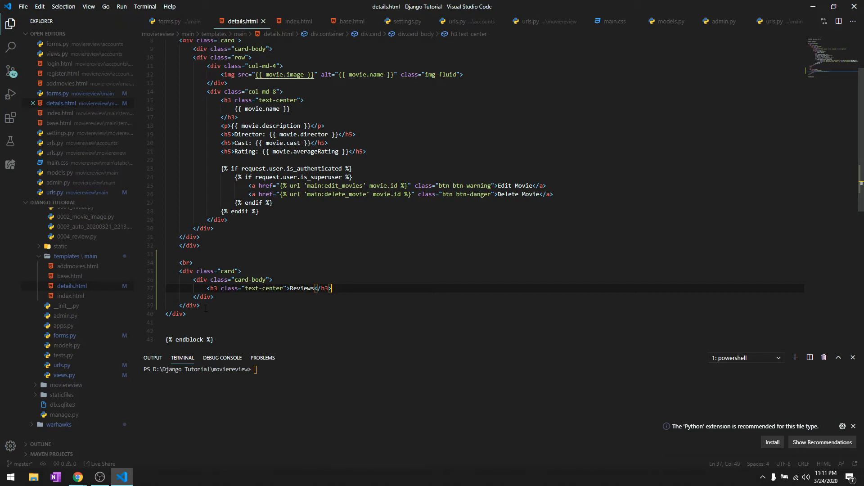
# Step: Add a form posting to add_review for the movie id with method POST
pyautogui.write('<form action=""></form>')
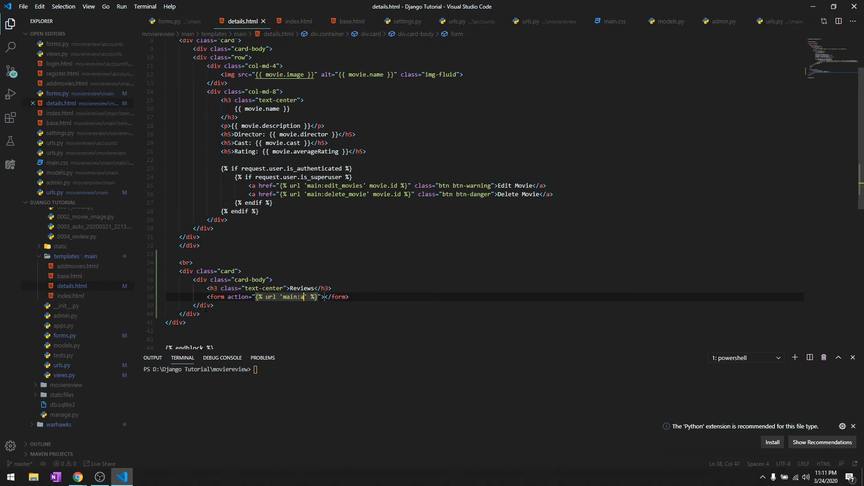
pyautogui.write('dd_review')
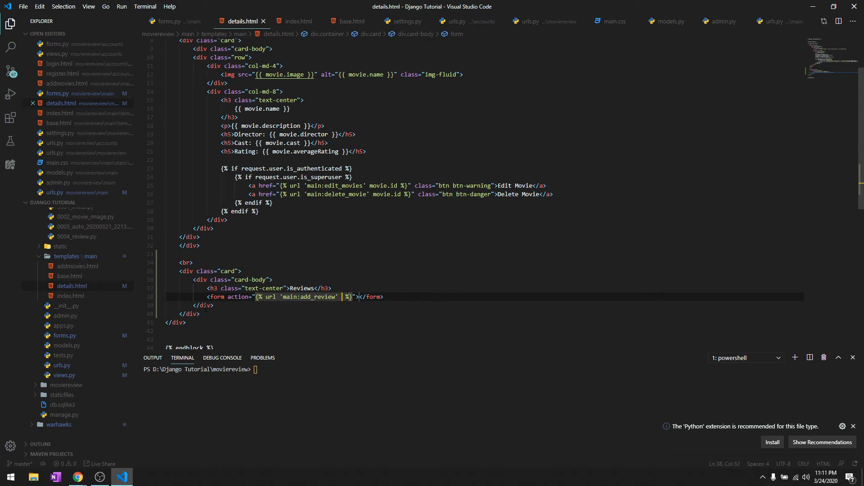
pyautogui.write('movie.id')
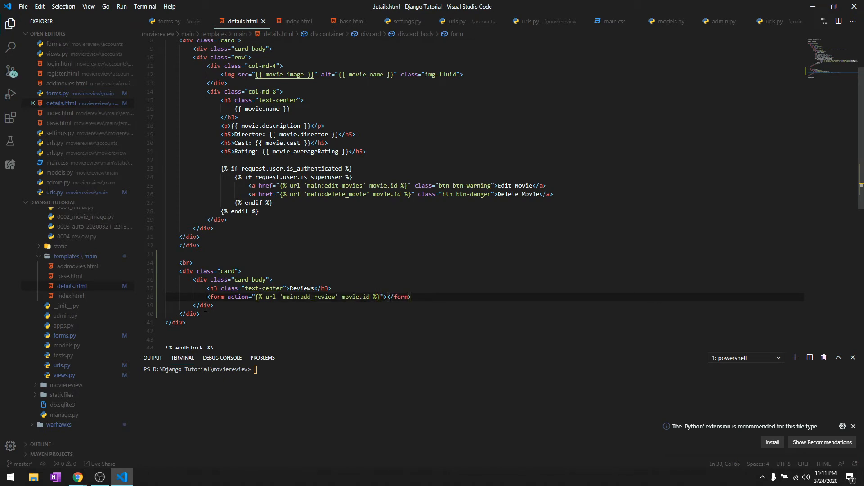
pyautogui.write('method="PO')
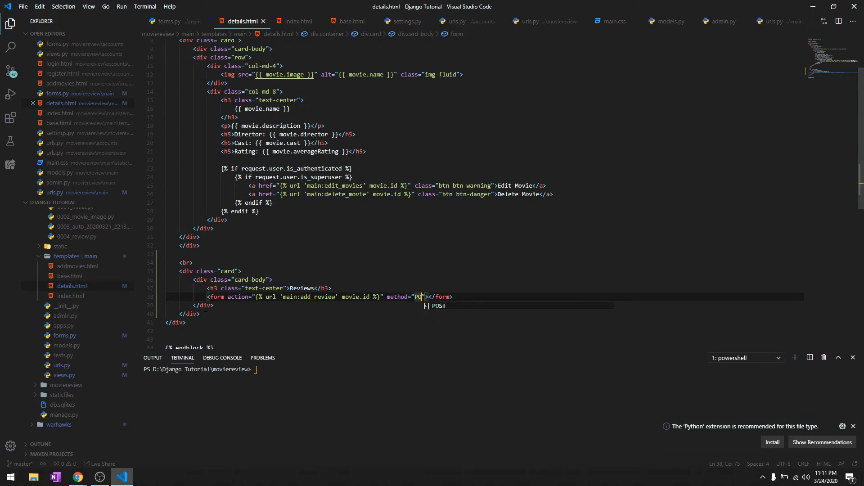
pyautogui.press('Enter')
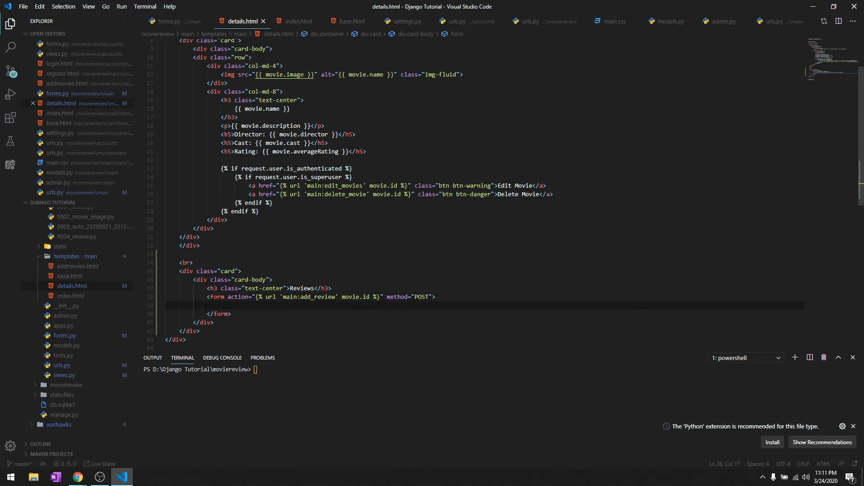
# Step: Inside the form, add {% csrf_token %}, a "Review" label, and a comment textarea with 5 rows
pyautogui.write('{% csrf %}')
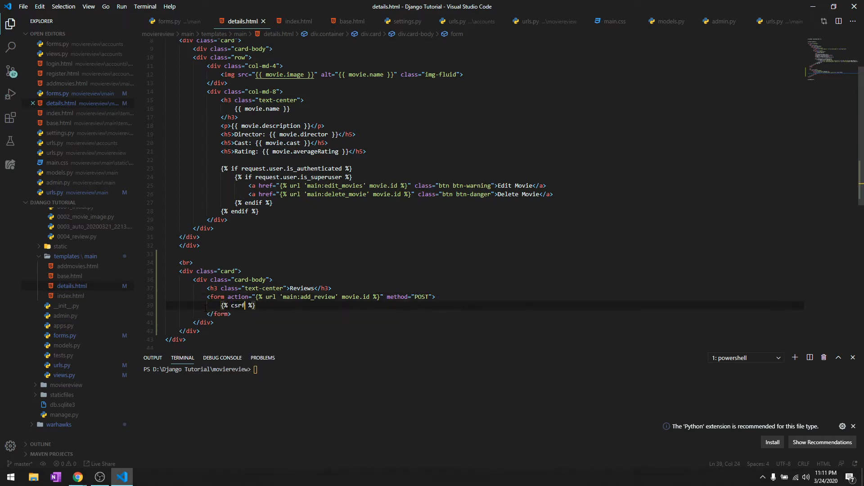
pyautogui.write('_token')
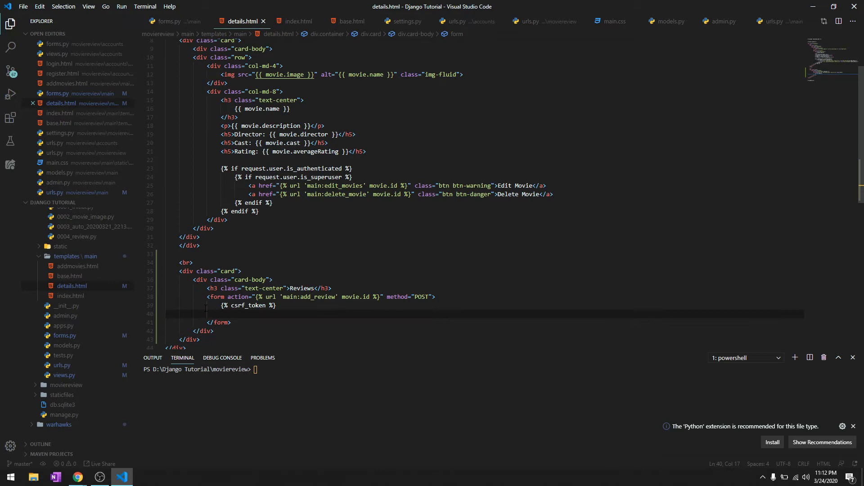
pyautogui.write('<label for=""></label>')
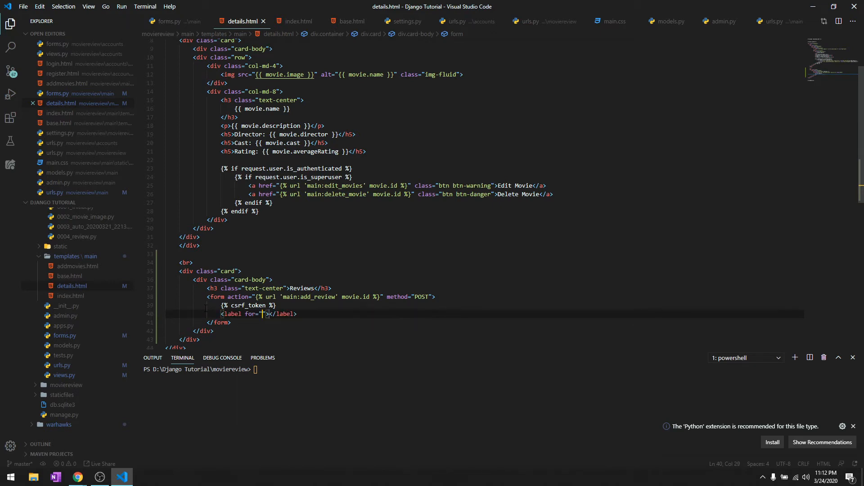
pyautogui.write('comment')
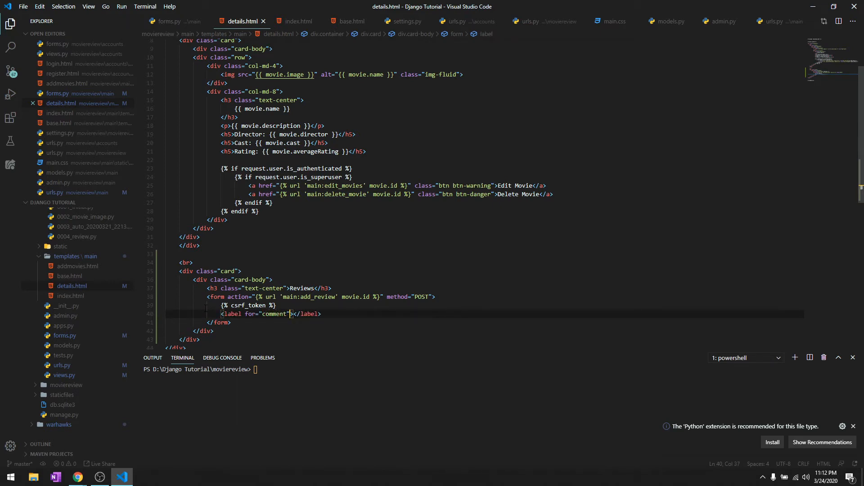
pyautogui.write('Review')
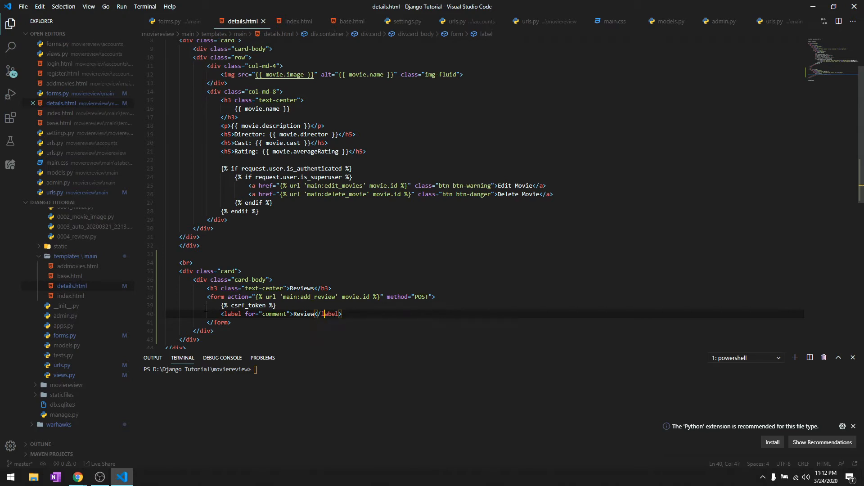
pyautogui.write('te')
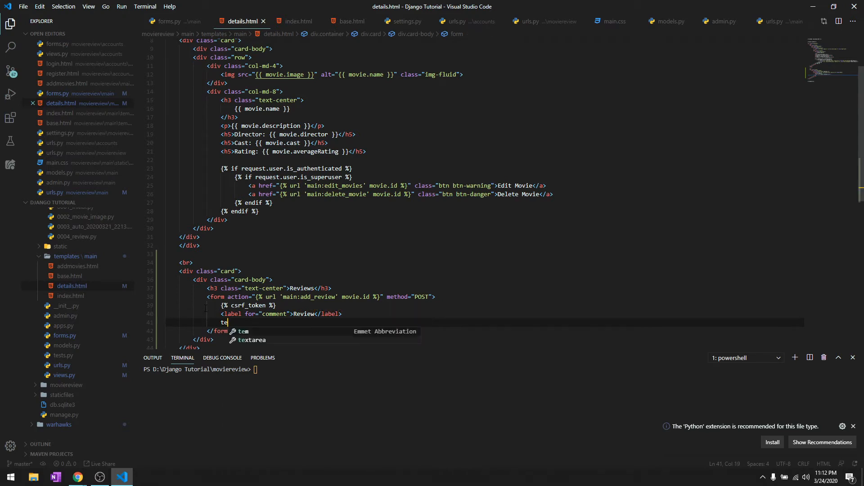
pyautogui.press('Tab')
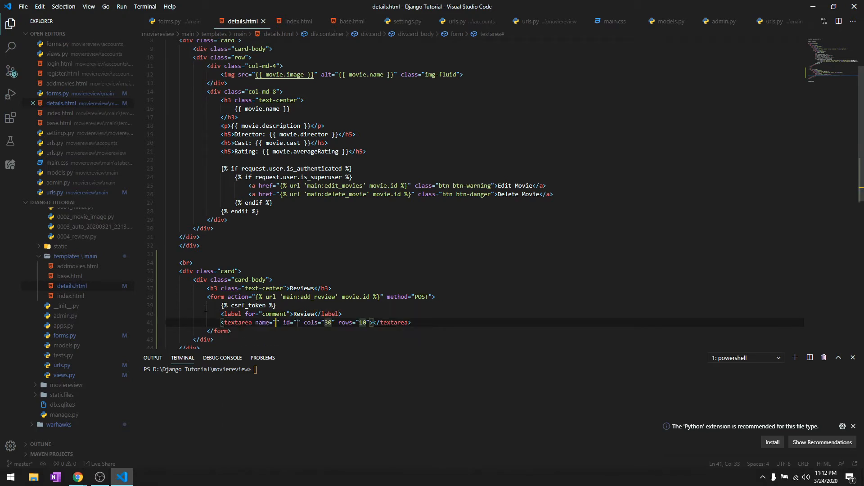
pyautogui.write('comment')
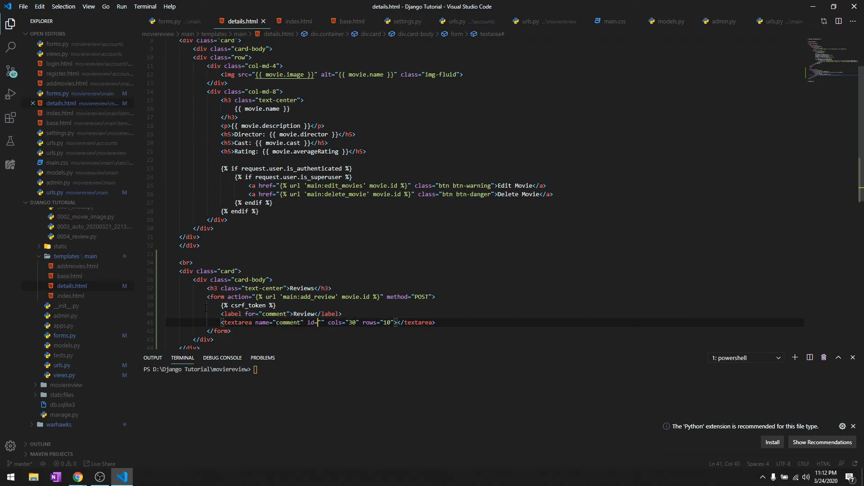
pyautogui.write('comment')
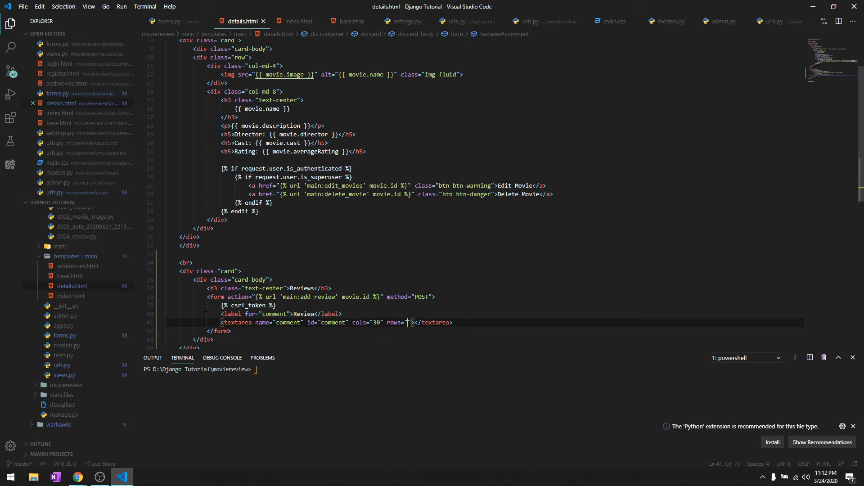
pyautogui.write('5')
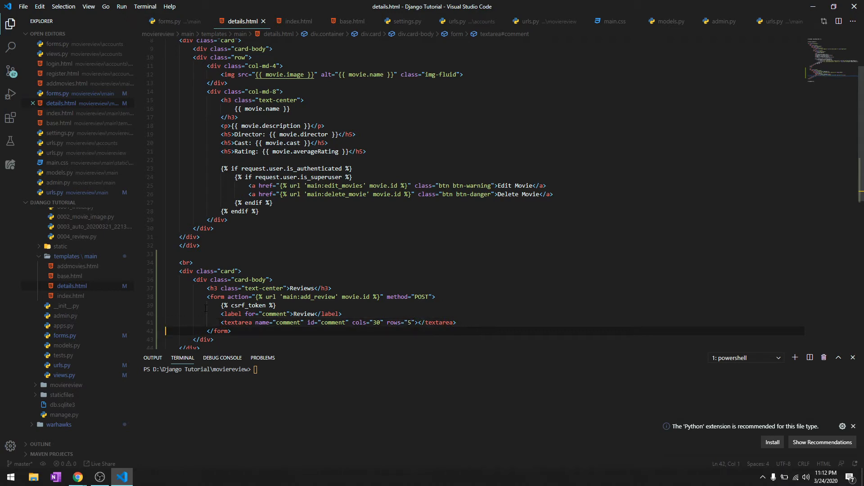
pyautogui.write('label for="rating"></label>')
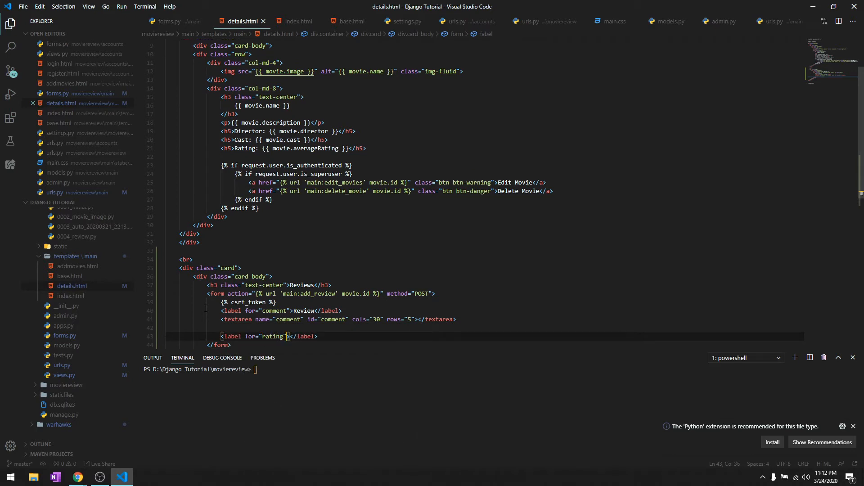
# Step: Add a "Rating" label and a text input named rating with class form-control
pyautogui.write('Rating')
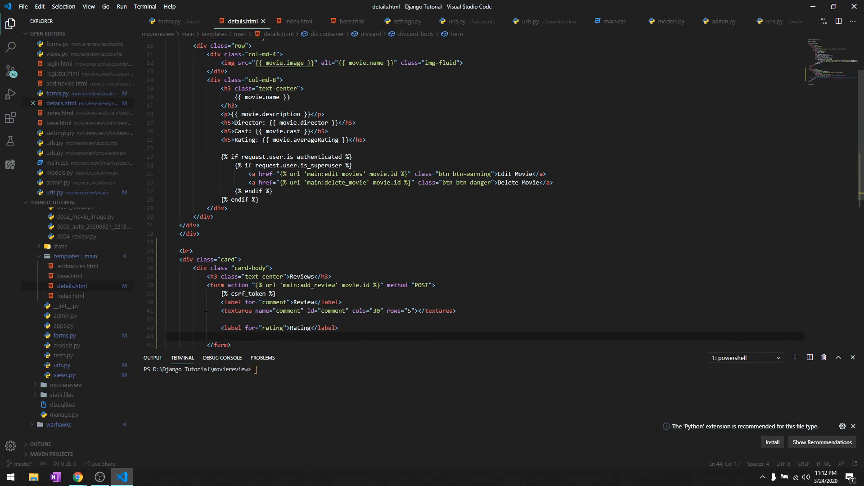
pyautogui.write('<input type="text">')
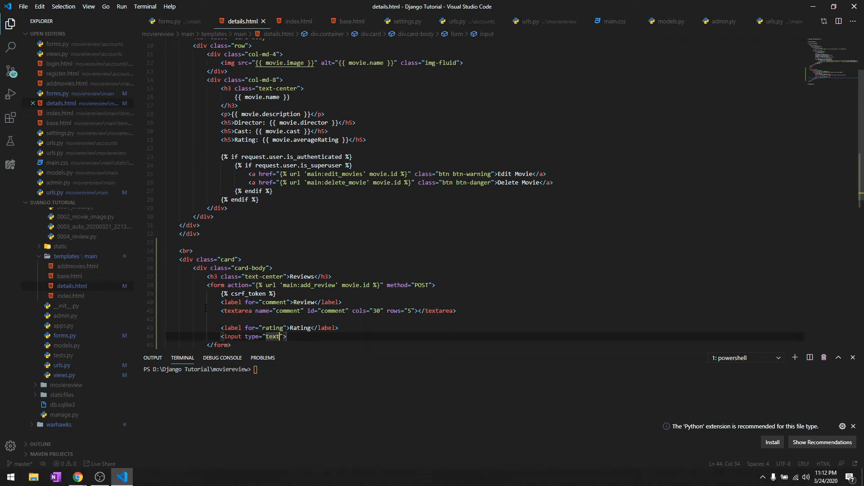
pyautogui.write('name=""')
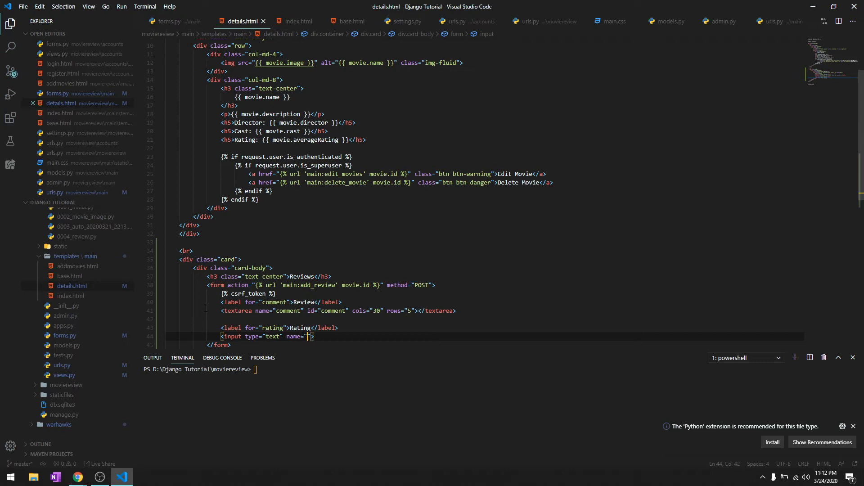
pyautogui.write('rating')
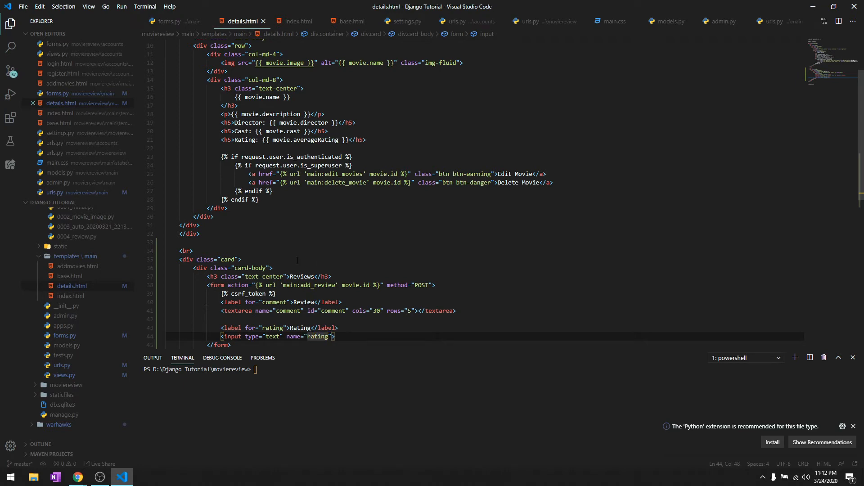
pyautogui.write('class="form-control')
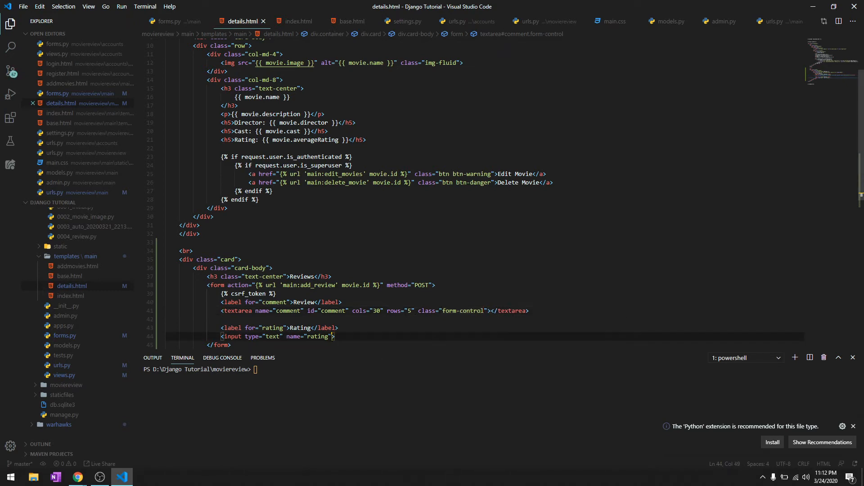
pyautogui.write('class=""')
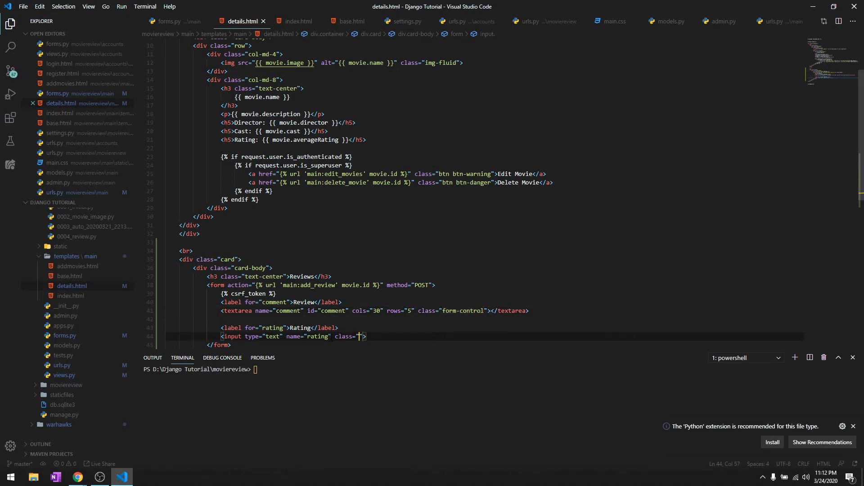
pyautogui.write('form-control')
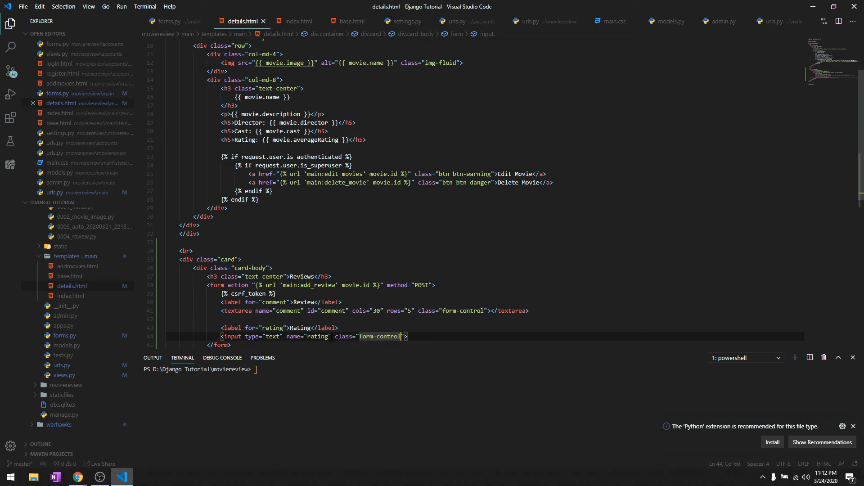
# Step: Add a line break and a submit input with the value "Add Review"
pyautogui.write('\\ve')
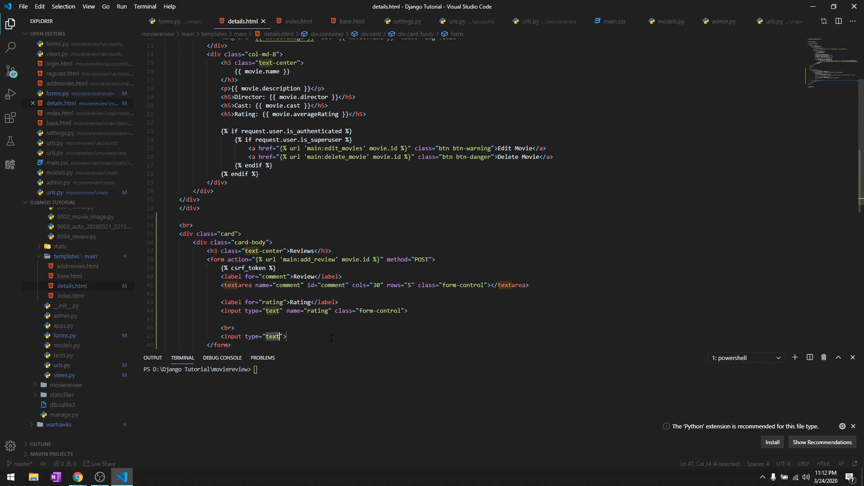
pyautogui.write('subm')
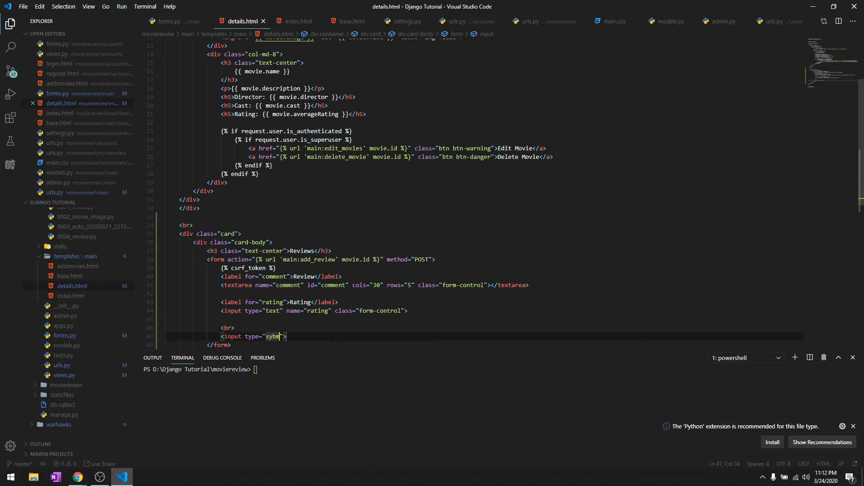
pyautogui.write('submit')
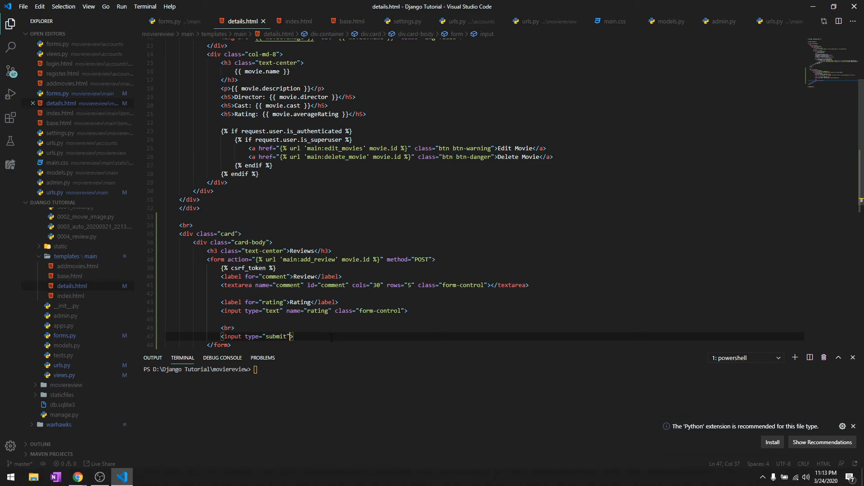
pyautogui.write('class="bent"')
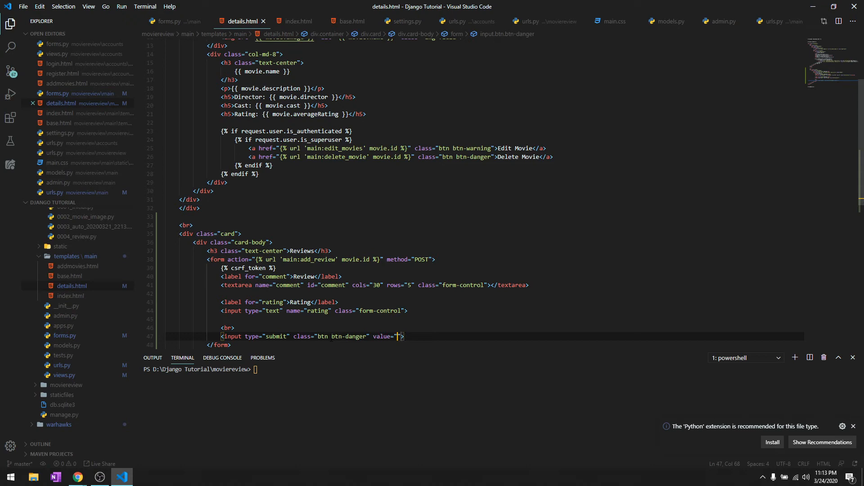
pyautogui.write('Add R')
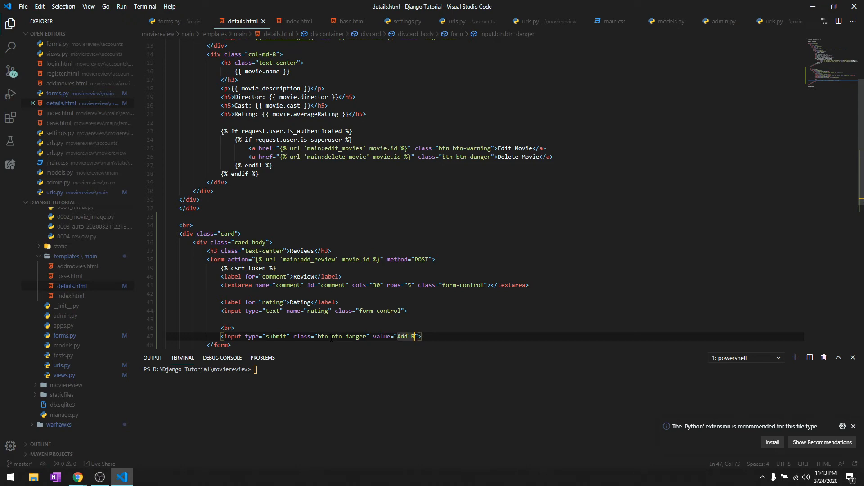
pyautogui.write('eview')
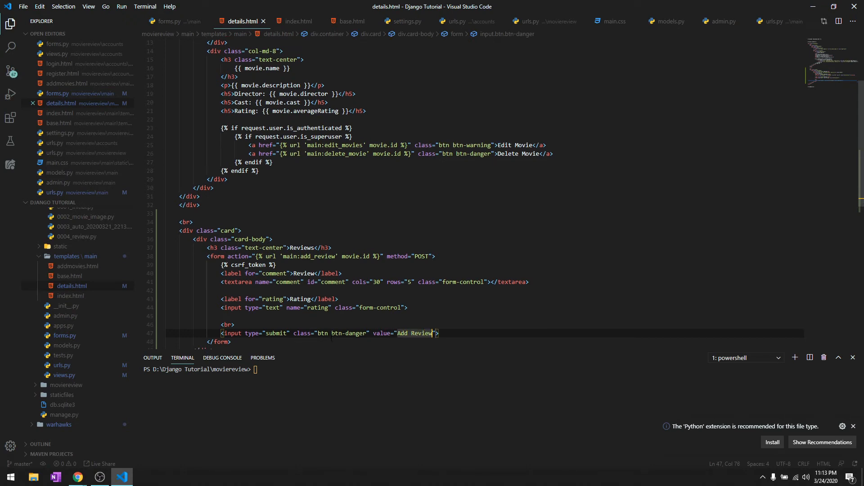
pyautogui.scroll(-3)
pyautogui.write('d')
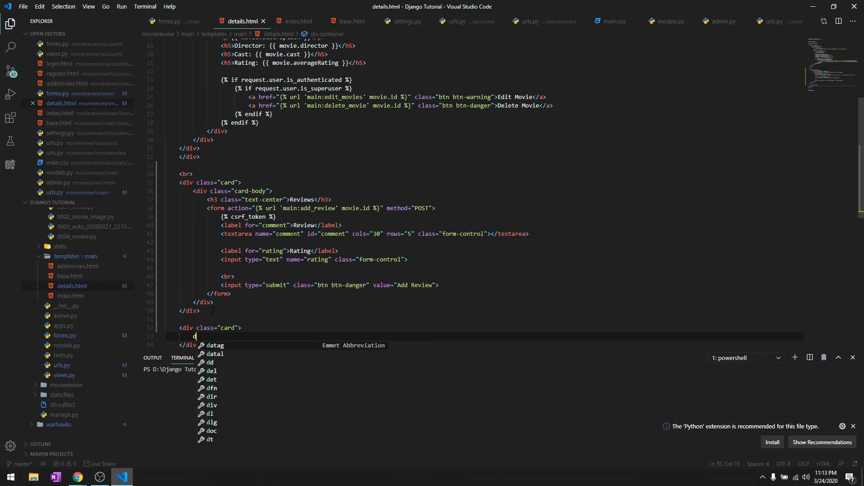
# Step: Add a second card-body div whose reviews for loop sits inside a ul with li items
pyautogui.write('iv.card-b')
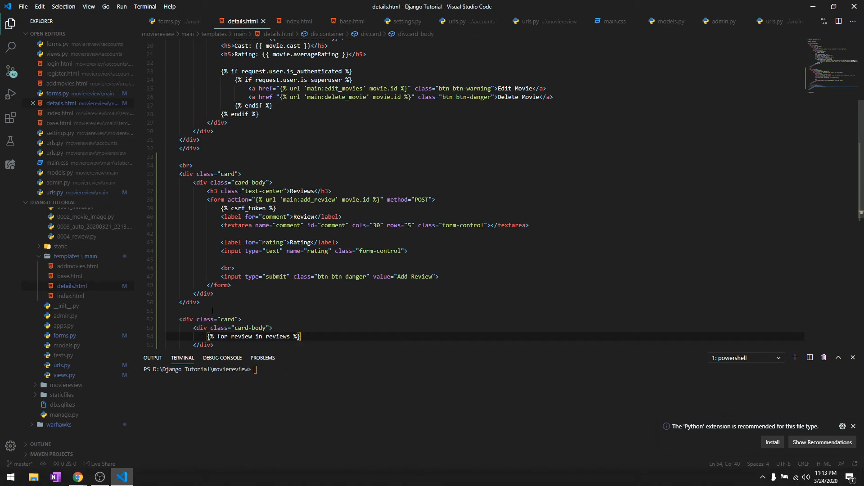
pyautogui.write('{% e %}')
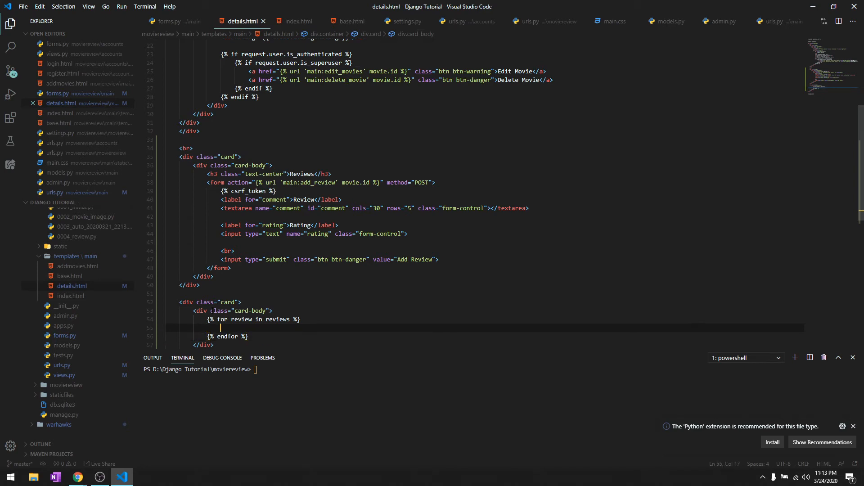
pyautogui.press('Enter')
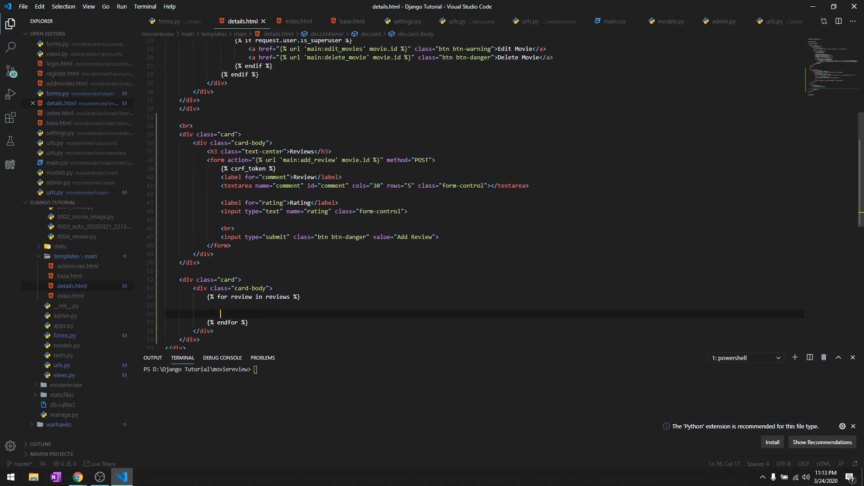
pyautogui.write('li')
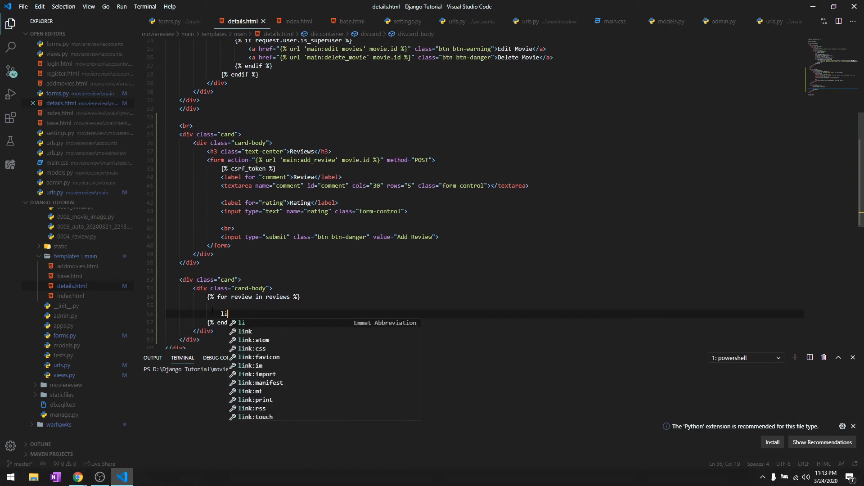
pyautogui.press('Tab')
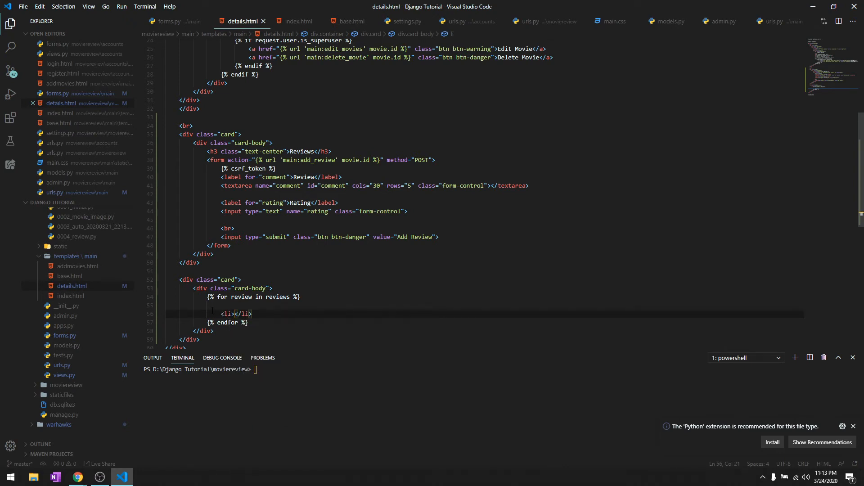
pyautogui.write('ul')
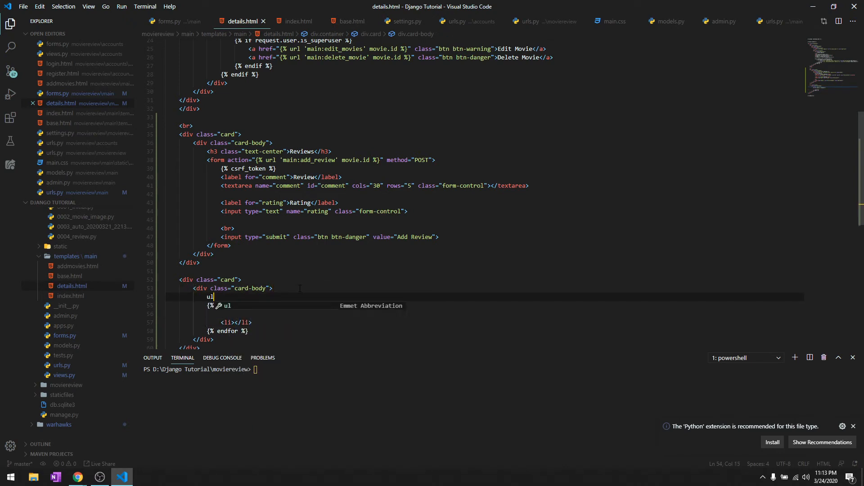
pyautogui.press('Tab')
pyautogui.write('{}')
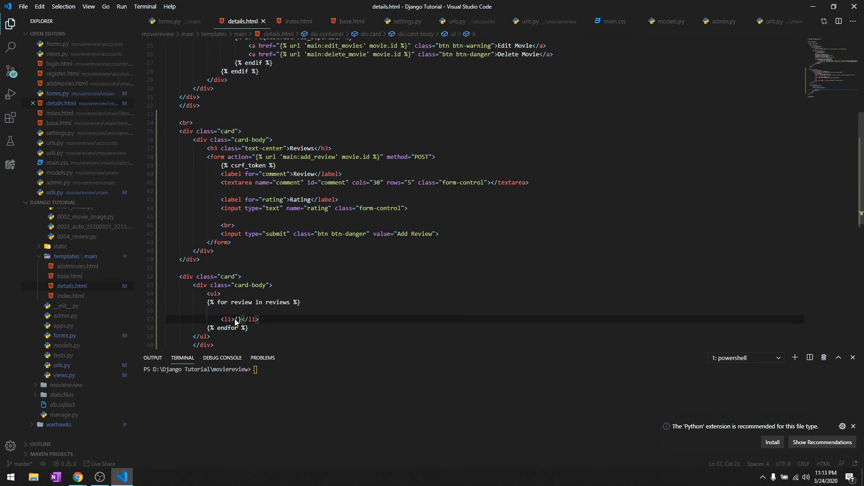
# Step: Make each li show the review comment followed by review.user in italics
pyautogui.press('Backspace')
pyautogui.write('{ review.comment ')
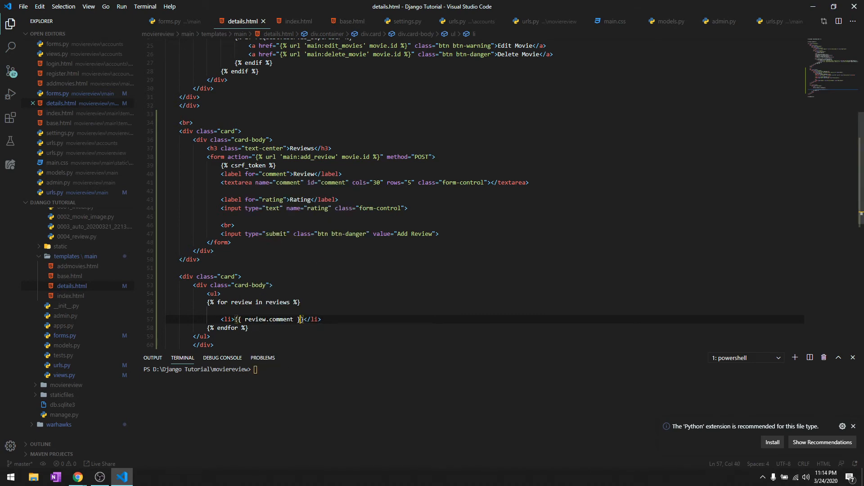
pyautogui.write('i>{{}}</i>')
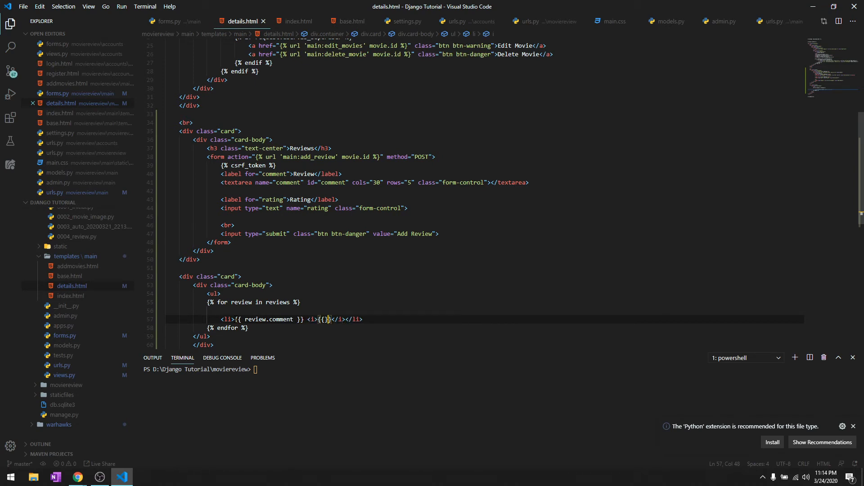
pyautogui.write('revie')
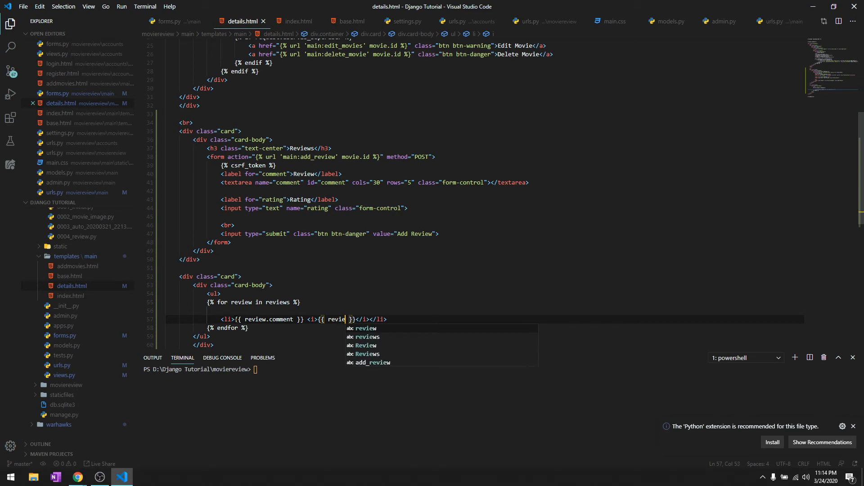
pyautogui.write('w.user')
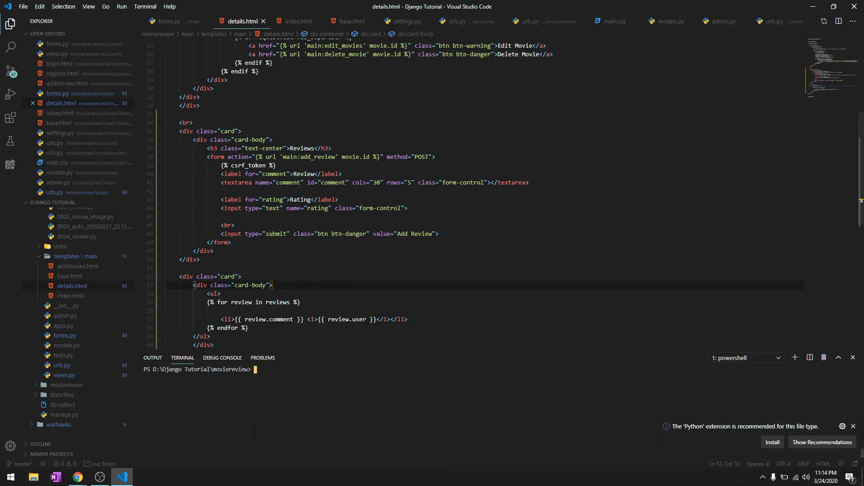
pyautogui.write('python manage.py runserver')
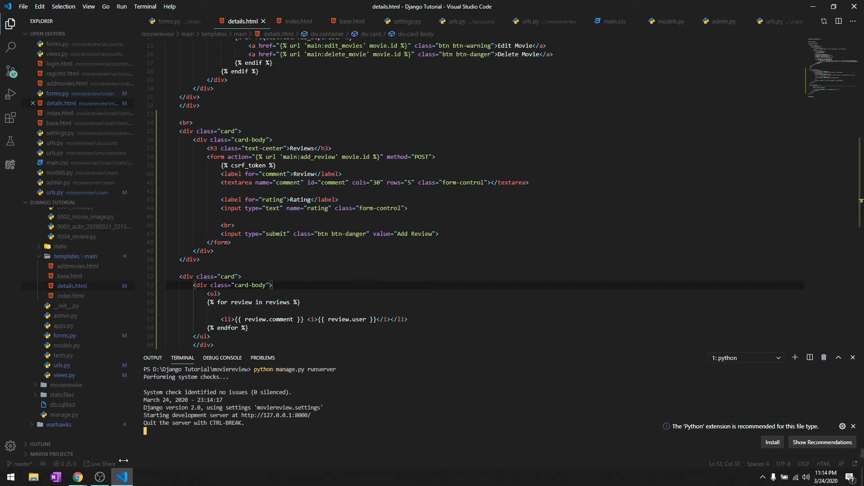
# Step: Switch to the browser to view the Jojo Rabbit details page with its Reviews form
pyautogui.click(77, 477)
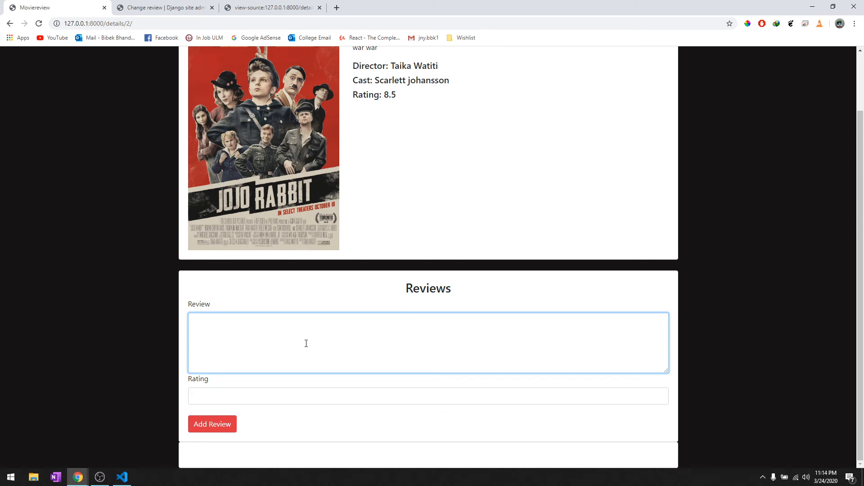
# Step: Submit a "Jojo rabbit was a fun movie to watch" review with rating 8
pyautogui.write('J')
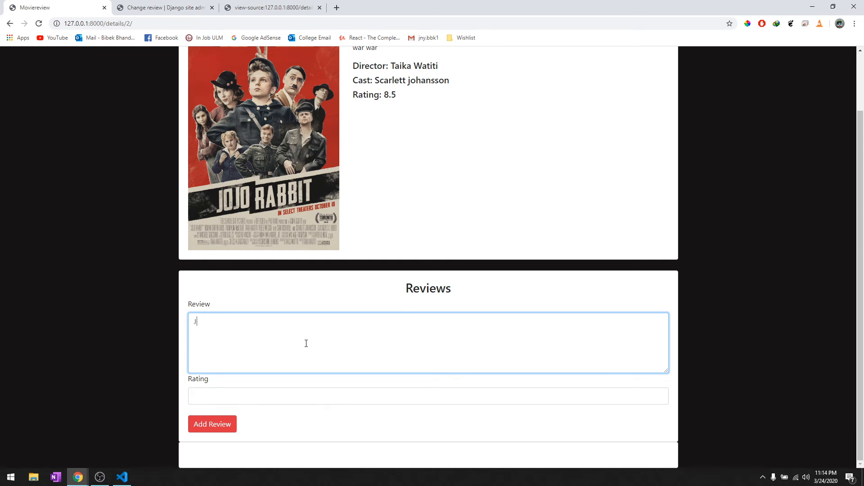
pyautogui.write('ojo')
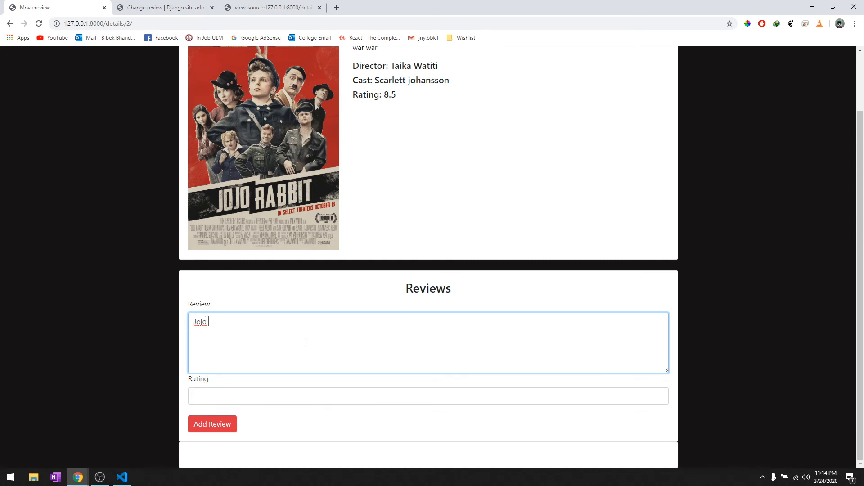
pyautogui.write('rabbit was')
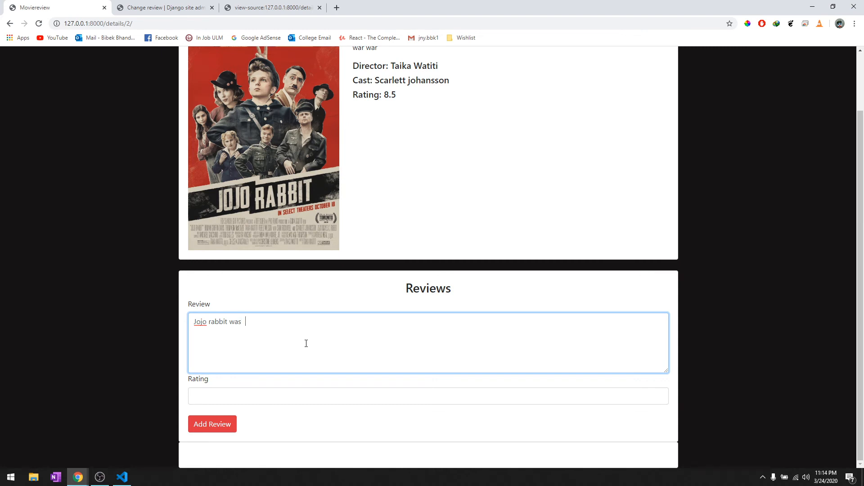
pyautogui.write('a fun')
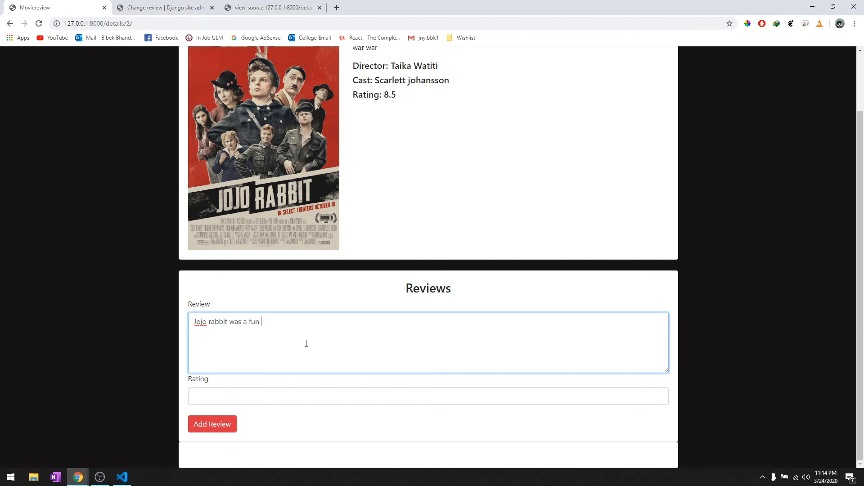
pyautogui.write('movie to wat')
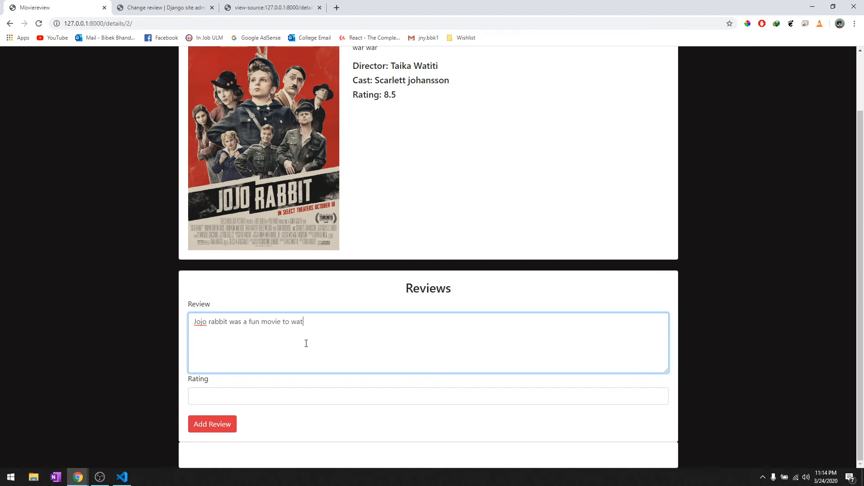
pyautogui.write('8')
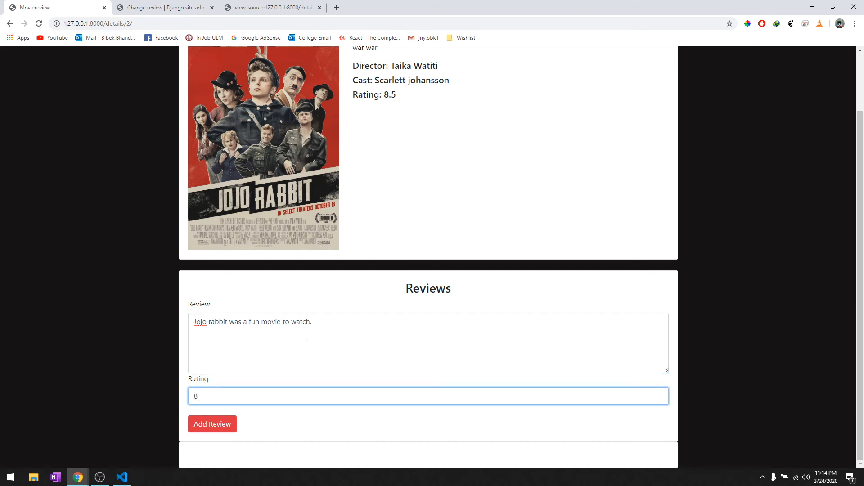
pyautogui.click(212, 424)
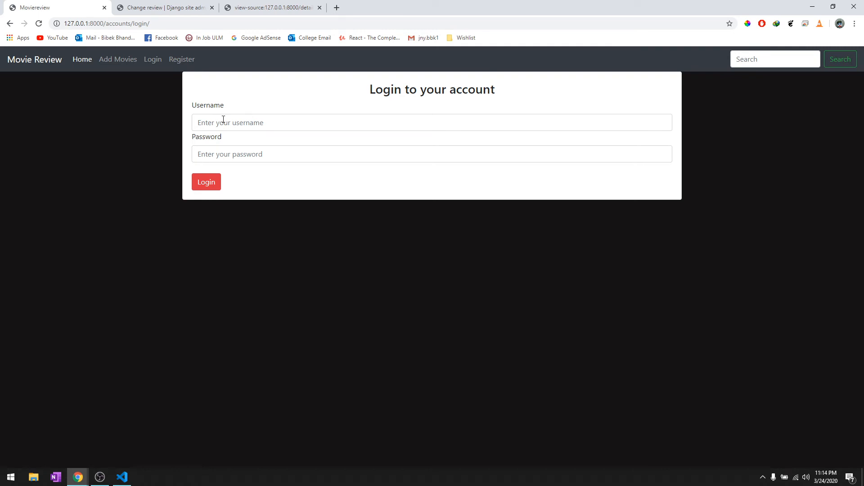
# Step: Log in as admin and resubmit the 'a fun m…' review on Jojo Rabbit, hitting the ModelForm error
pyautogui.write('admin')
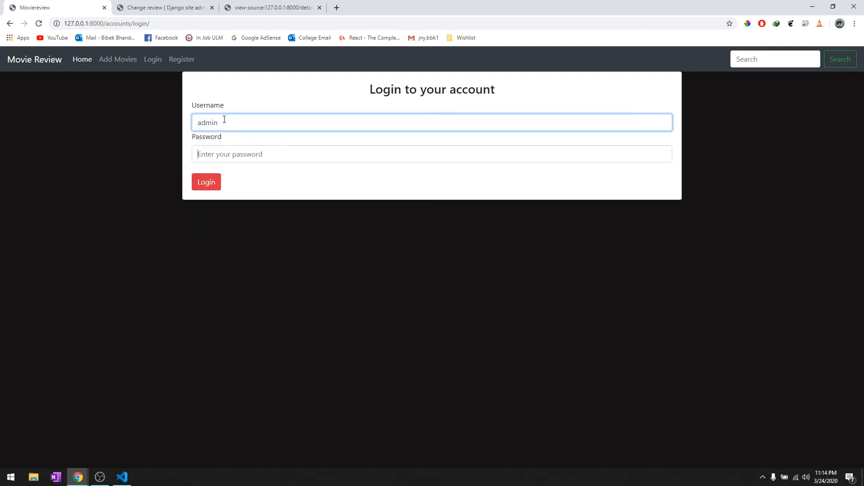
pyautogui.click(206, 182)
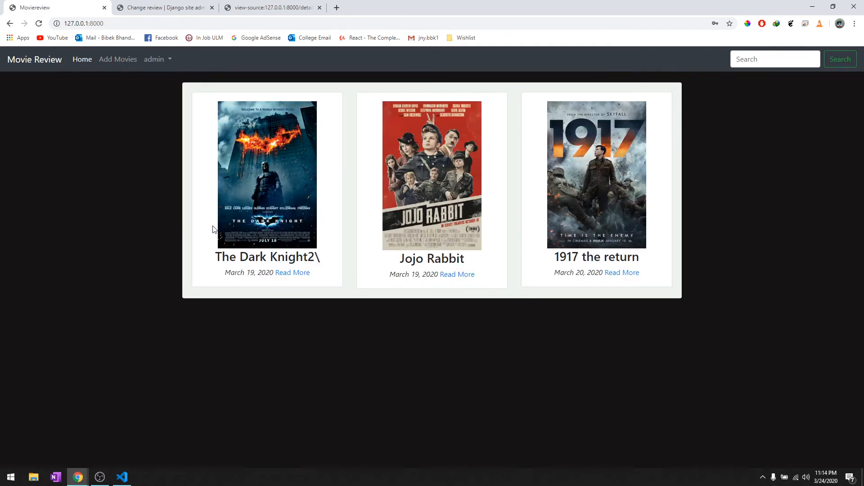
pyautogui.click(457, 274)
pyautogui.write('jojo rabbit was')
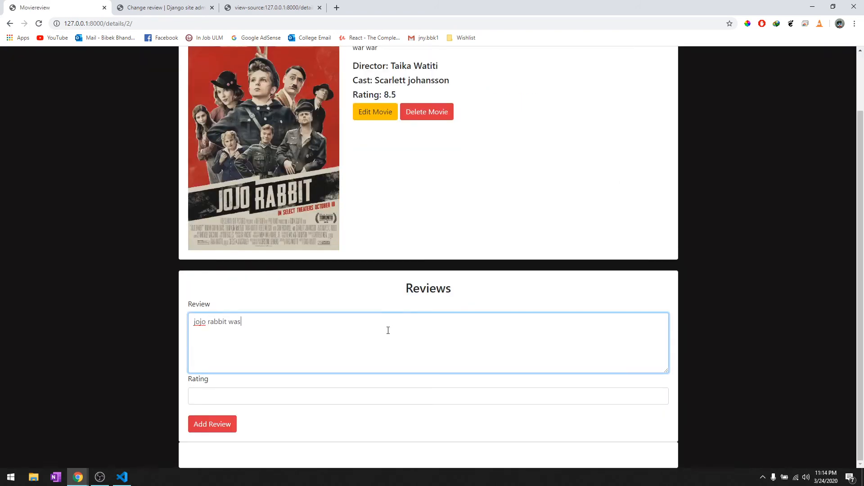
pyautogui.write('a fun movie to watch.')
pyautogui.click(428, 396)
pyautogui.write('8')
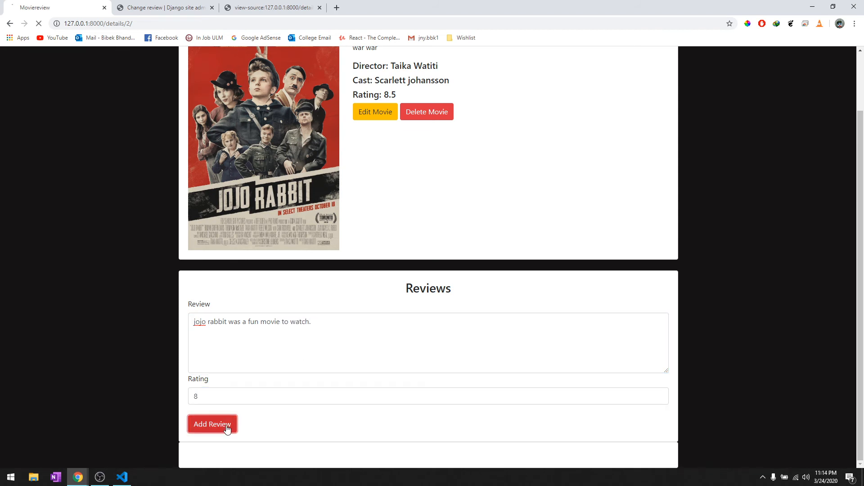
pyautogui.click(212, 424)
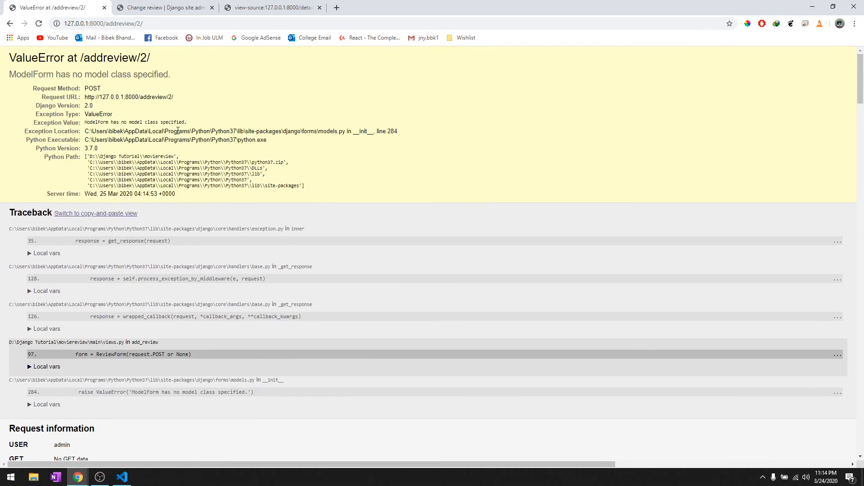
# Step: Add model = Review to ReviewForm's Meta class in forms.py
pyautogui.click(122, 477)
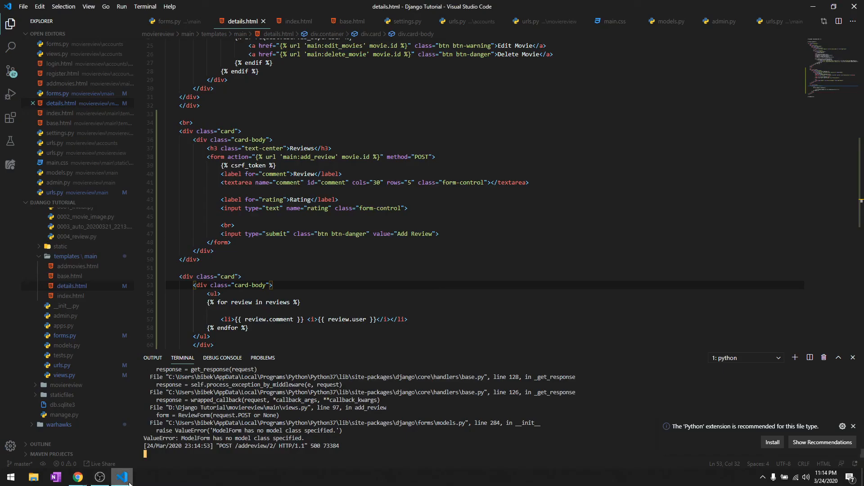
pyautogui.click(64, 335)
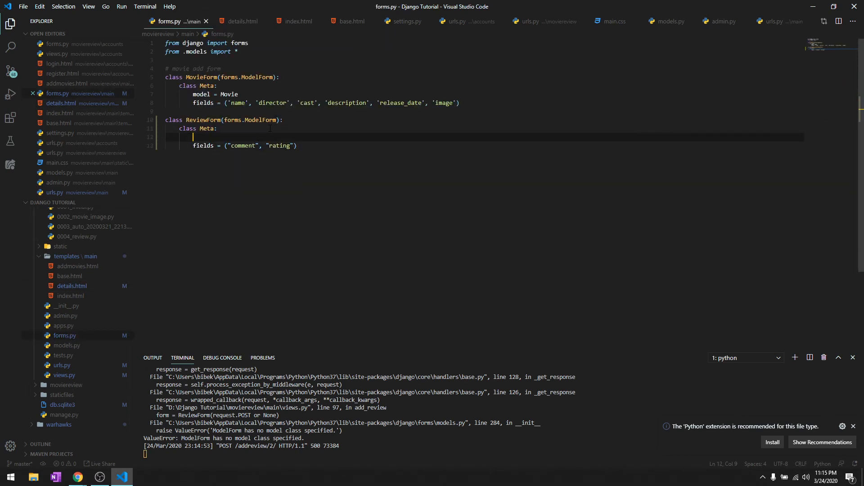
pyautogui.write('model =')
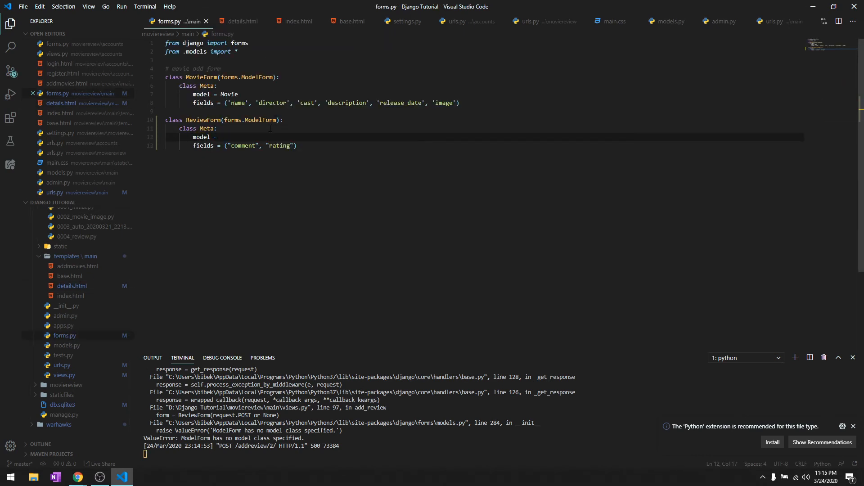
pyautogui.write('Review')
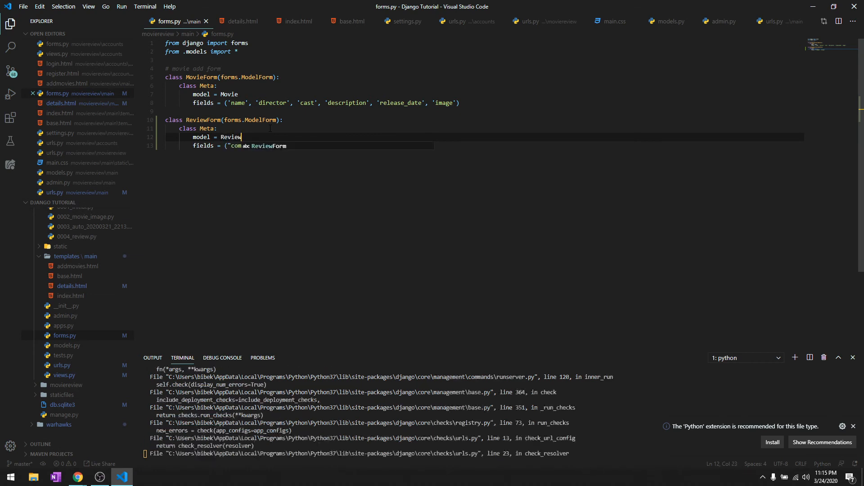
pyautogui.click(71, 286)
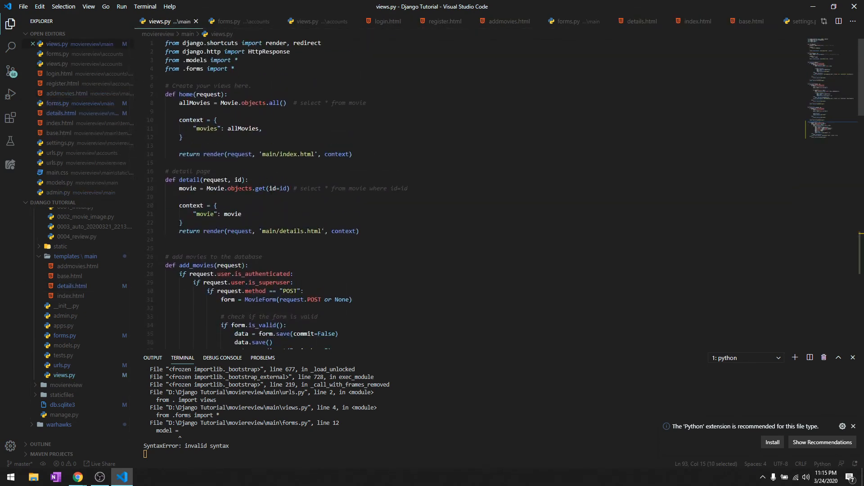
# Step: Add reviews = Review.objects.filter(movie=id) to the detail view in views.py
pyautogui.write('reviews =')
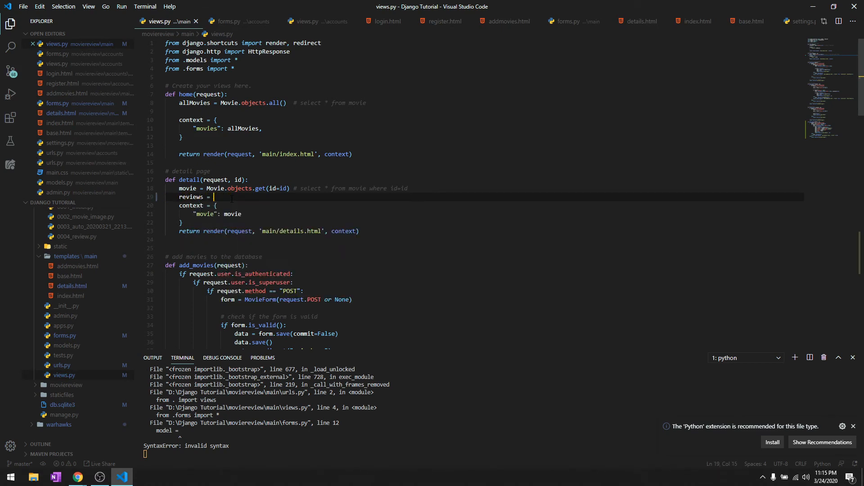
pyautogui.write('Review.objects.filte')
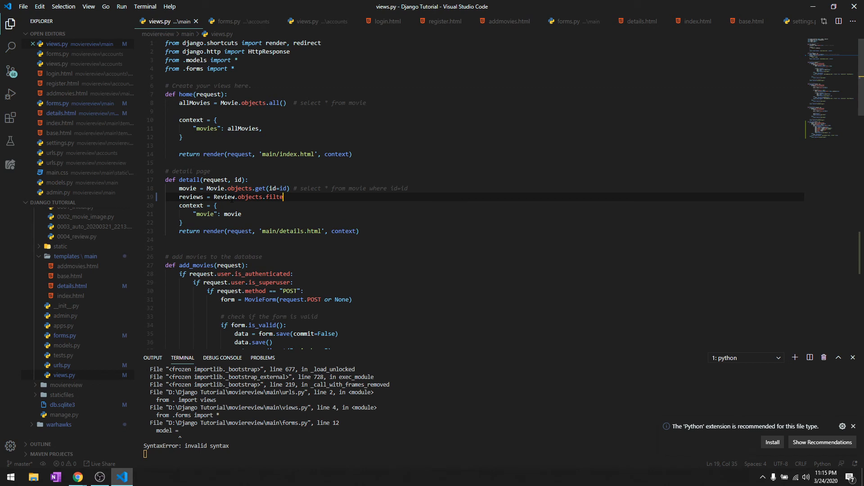
pyautogui.write('()')
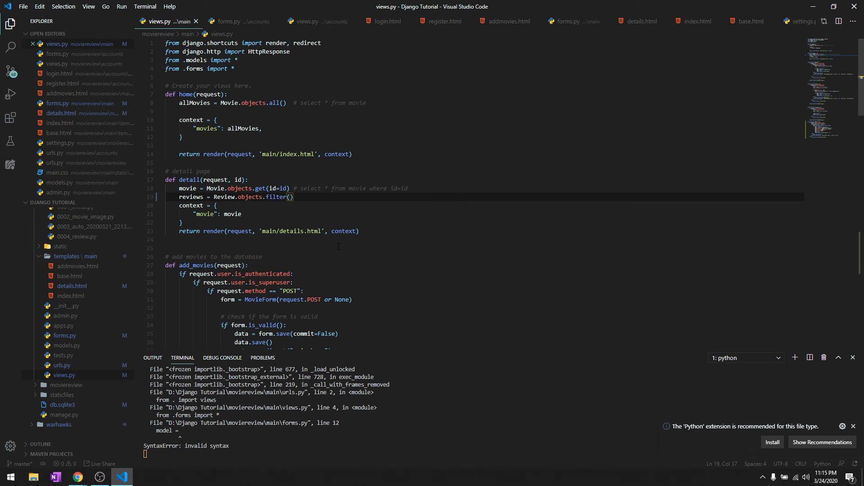
pyautogui.write('movie=i')
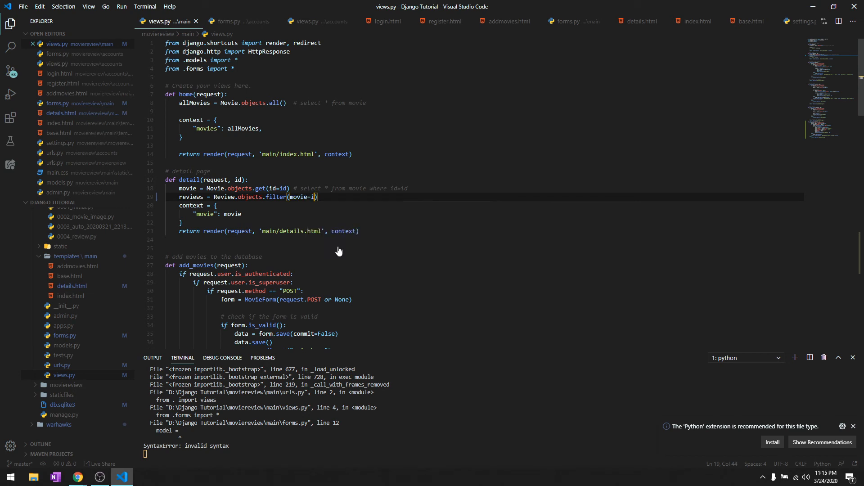
pyautogui.write('d')
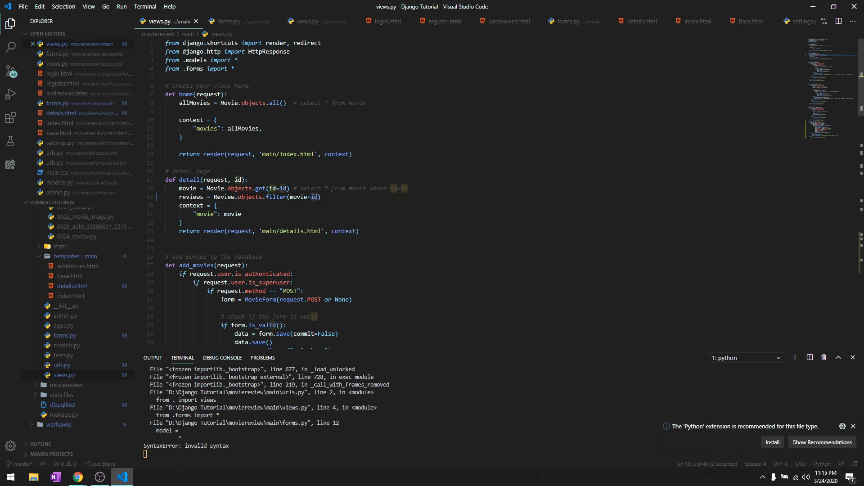
pyautogui.press('enter')
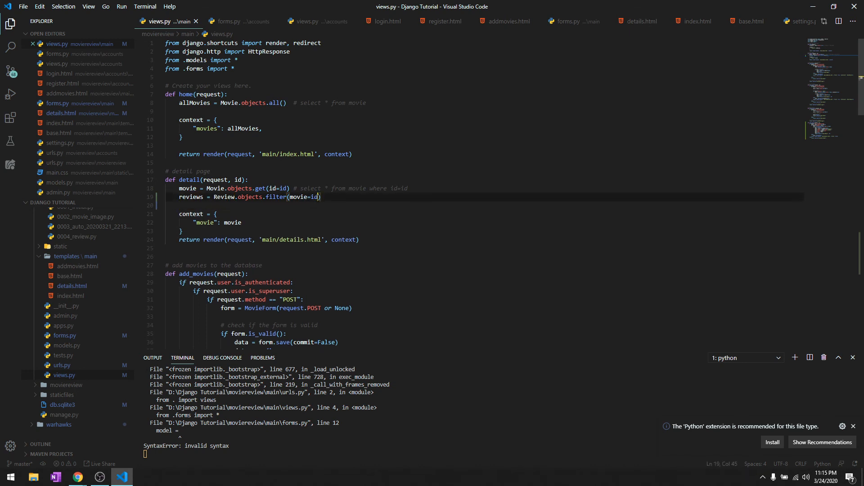
# Step: Add a "reviews": reviews entry to the detail view's context dictionary
pyautogui.press('enter')
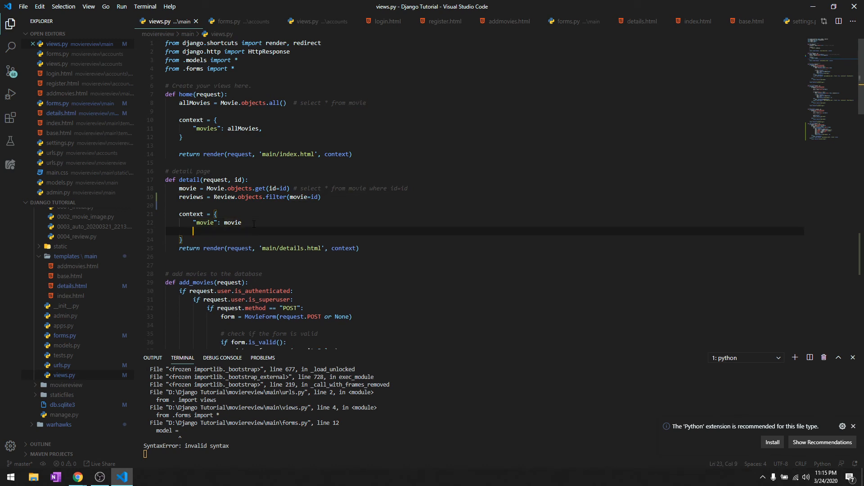
pyautogui.write(',')
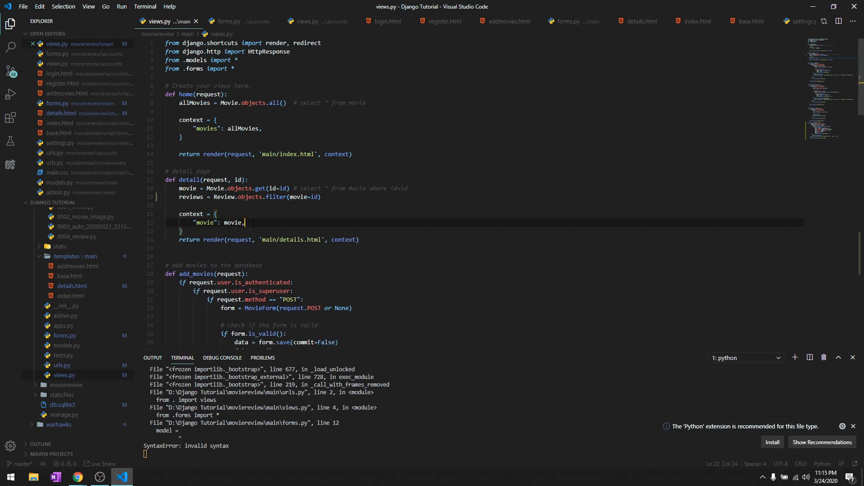
pyautogui.write('"reviews"')
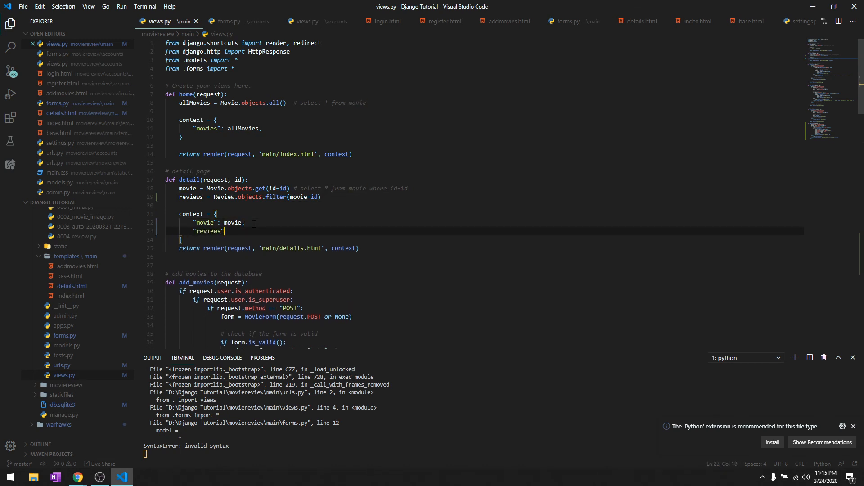
pyautogui.write('ew')
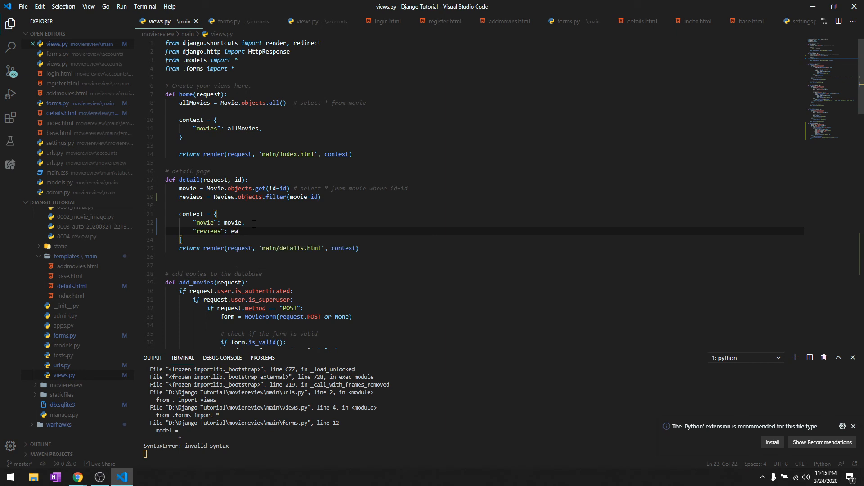
pyautogui.press('alt+tab')
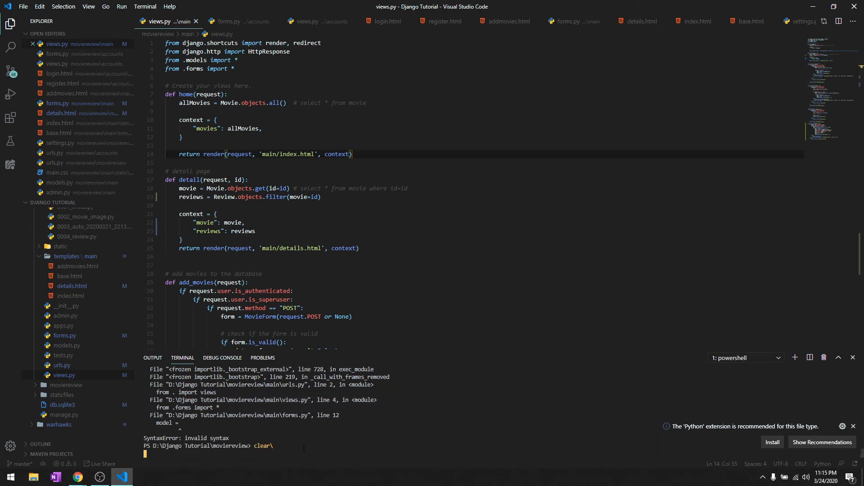
# Step: Run python manage.py runserver in the terminal and return to Chrome
pyautogui.write('python manage.py runserver')
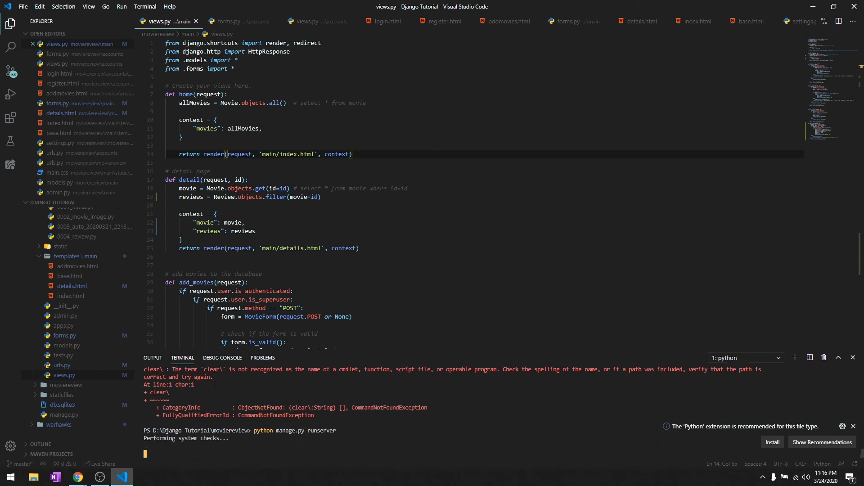
pyautogui.click(77, 477)
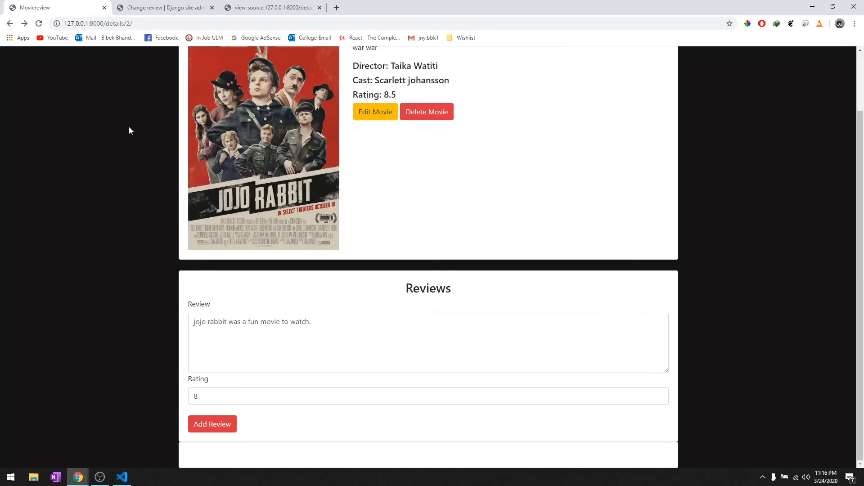
# Step: Log out, sign in as 'new', and post 'hey that was a great movie' on Jojo Rabbit
pyautogui.click(212, 424)
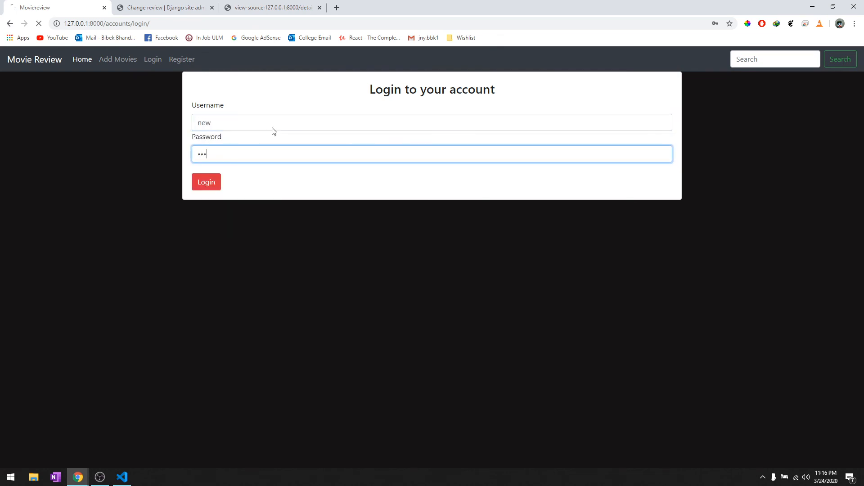
pyautogui.click(206, 182)
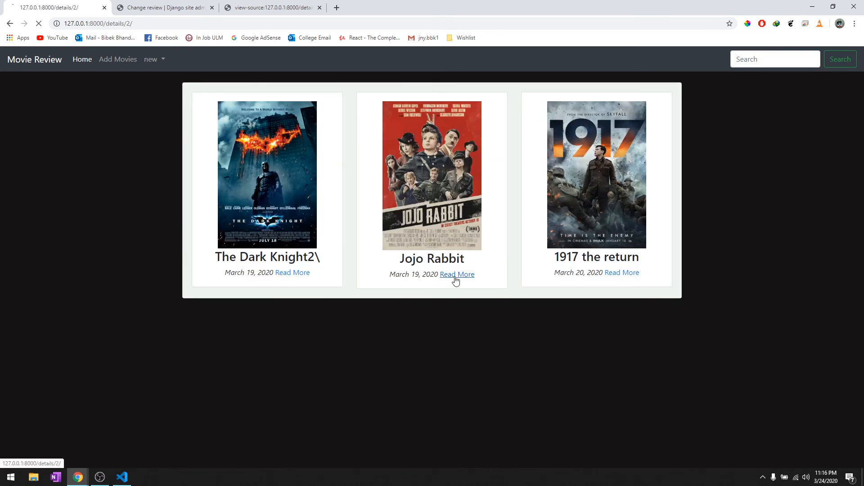
pyautogui.click(456, 274)
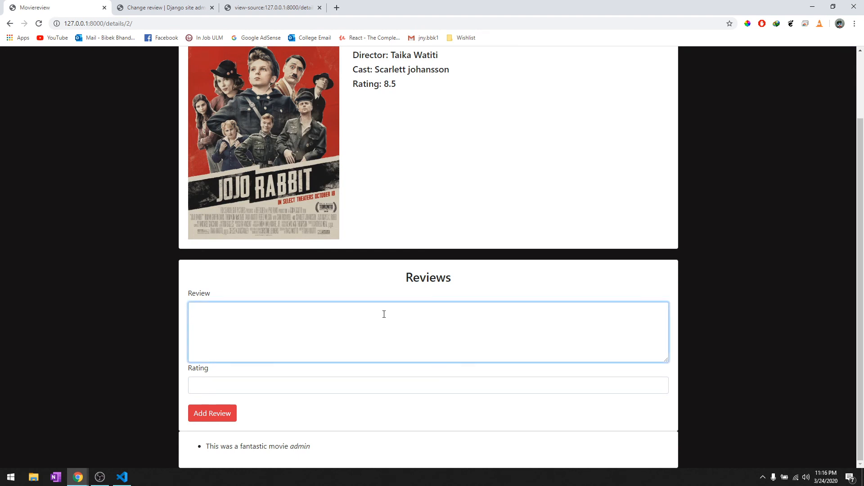
pyautogui.write('hey that was a g')
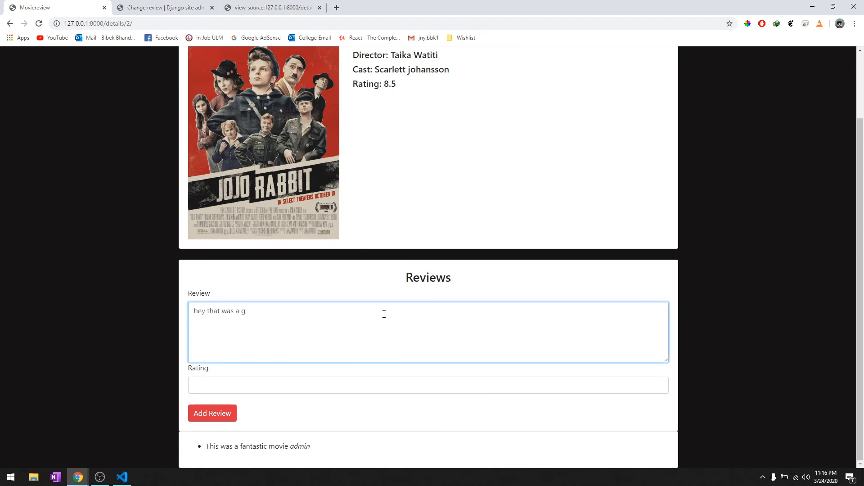
pyautogui.write('reat movie')
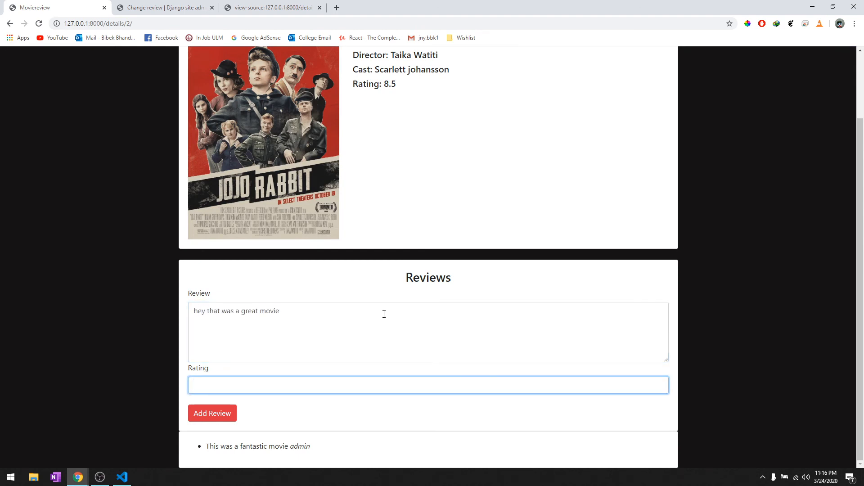
pyautogui.click(212, 413)
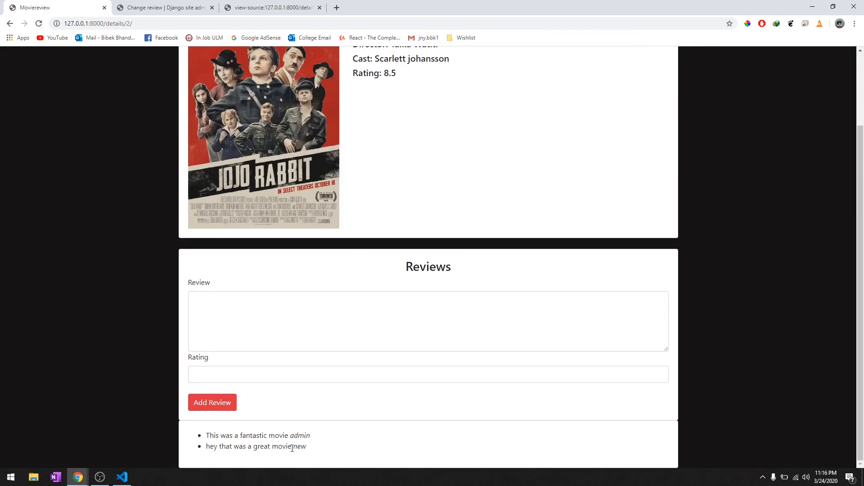
pyautogui.doubleClick(300, 446)
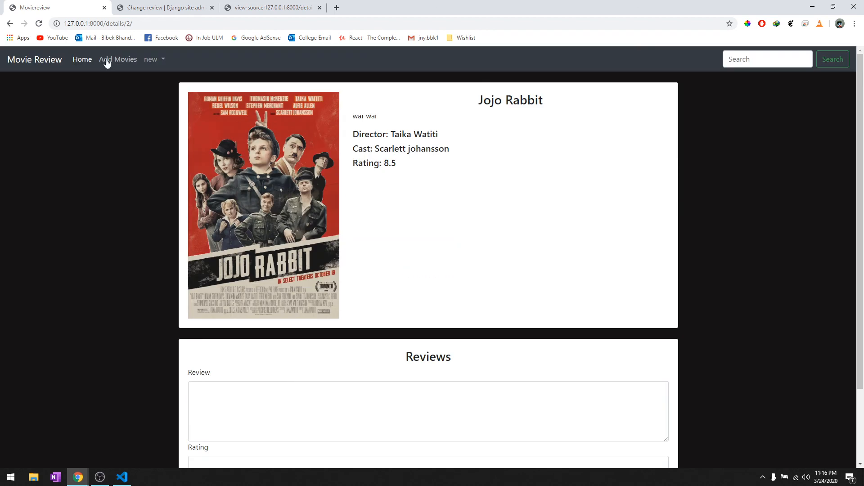
# Step: Post an 'awesome' review on 1917 the return and select its 10.0 rating
pyautogui.click(81, 59)
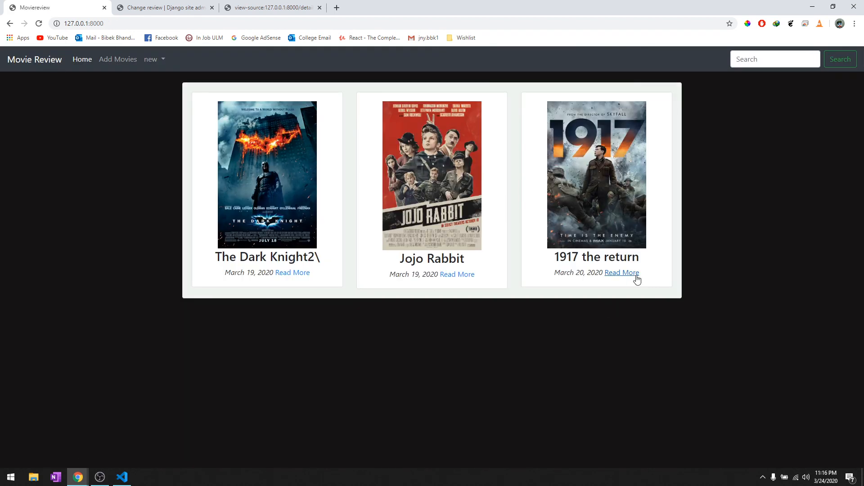
pyautogui.click(622, 274)
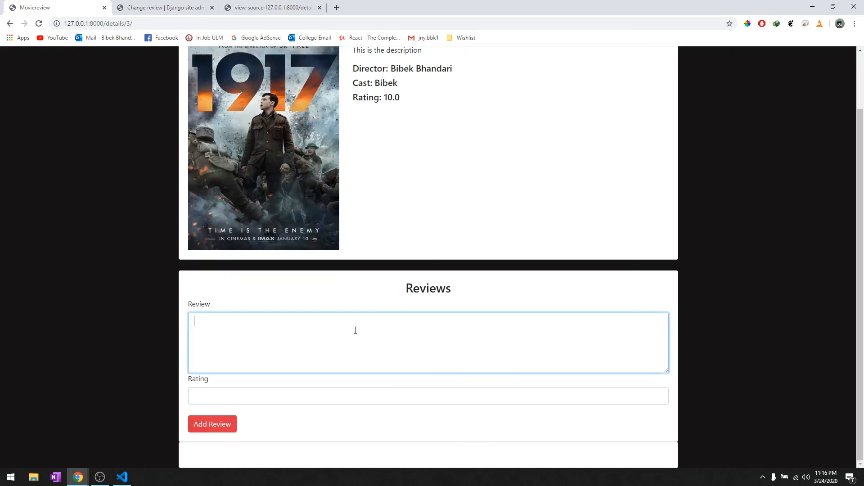
pyautogui.write('awesome')
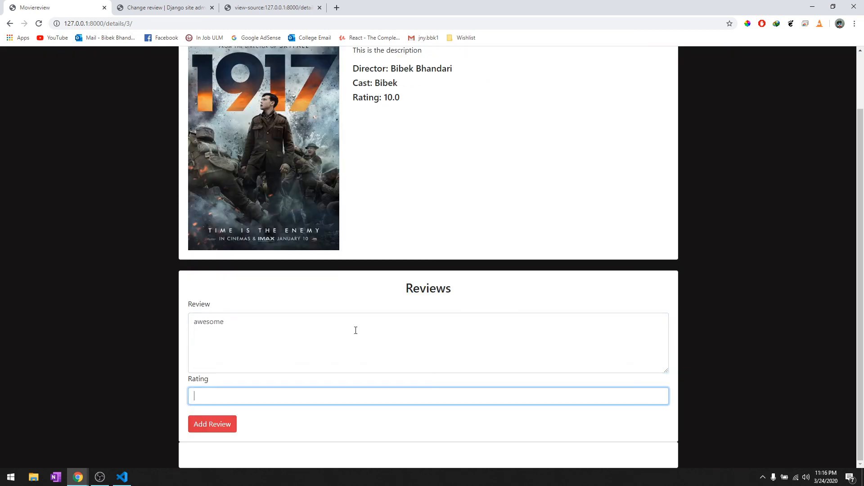
pyautogui.click(212, 424)
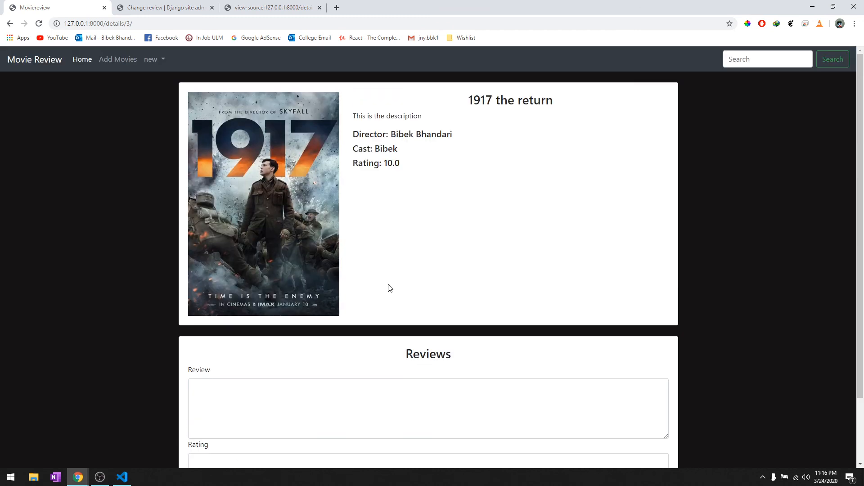
pyautogui.scroll(-3)
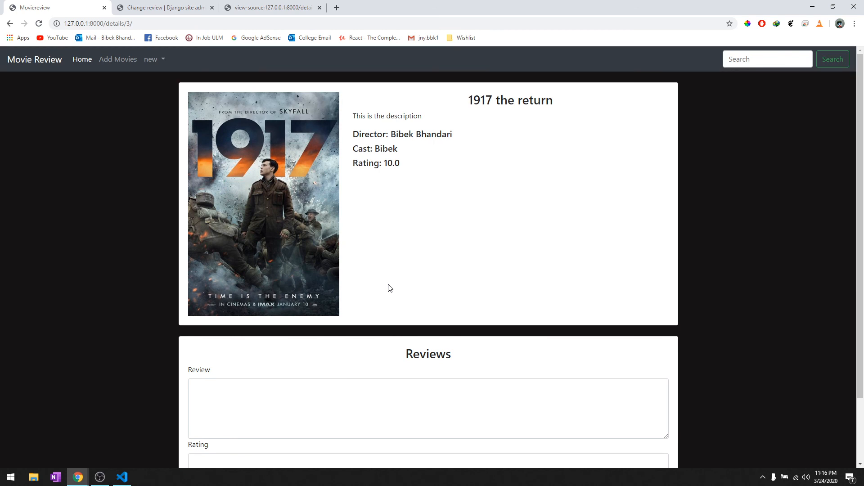
pyautogui.scroll(-3)
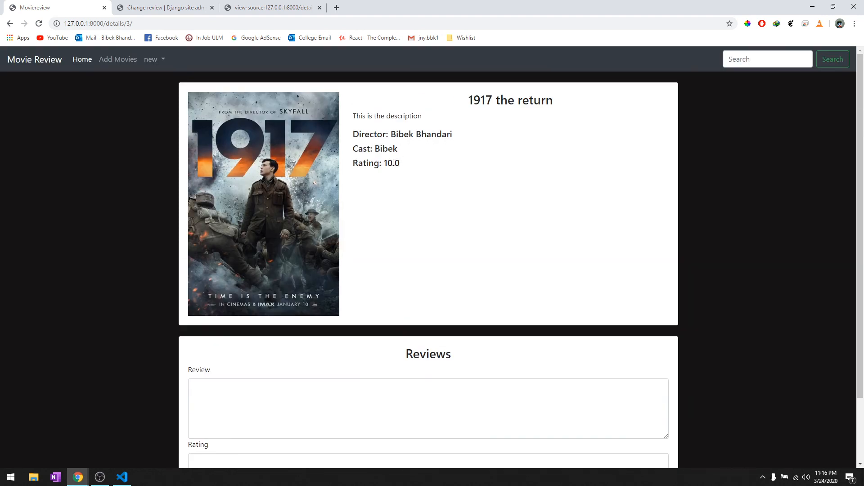
pyautogui.doubleClick(392, 163)
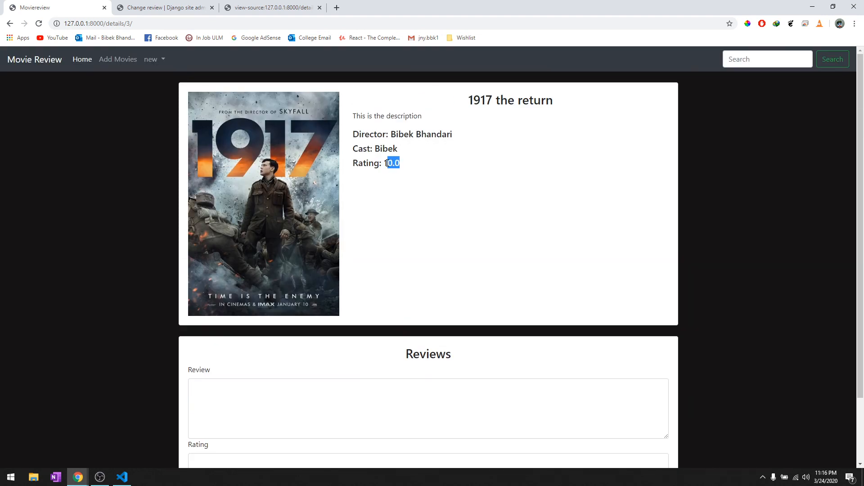